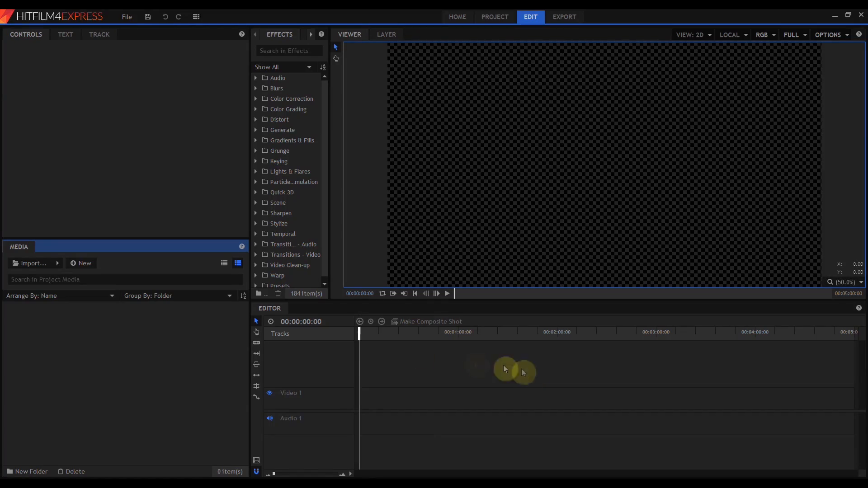
mouse_move(31, 263)
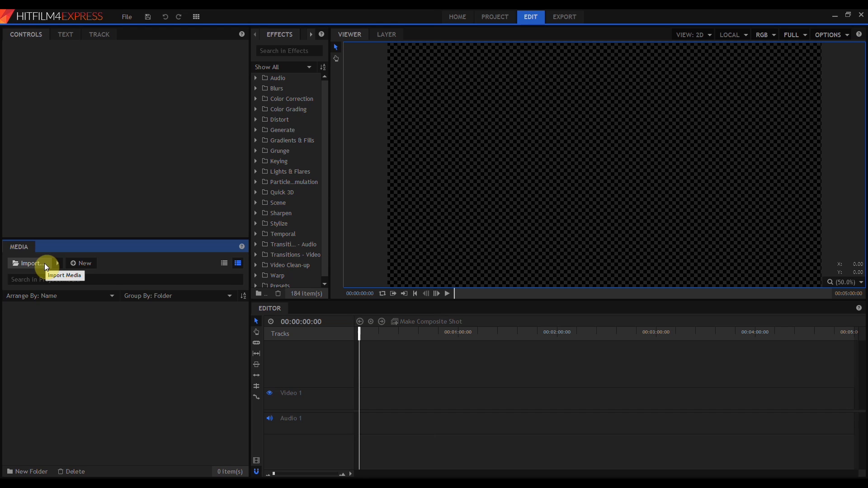
Import Golden Gate Sunset Long.png and the stone texture JPG into the project media
left_click(30, 263)
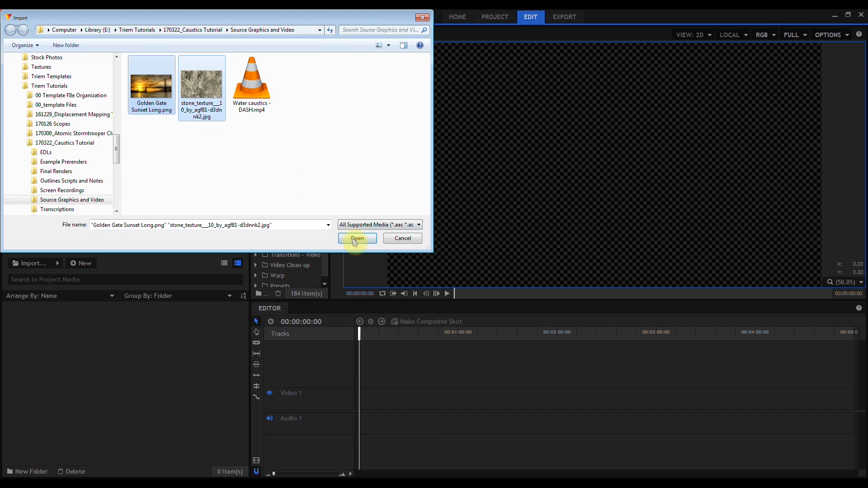
left_click(356, 238)
type("00:00:10")
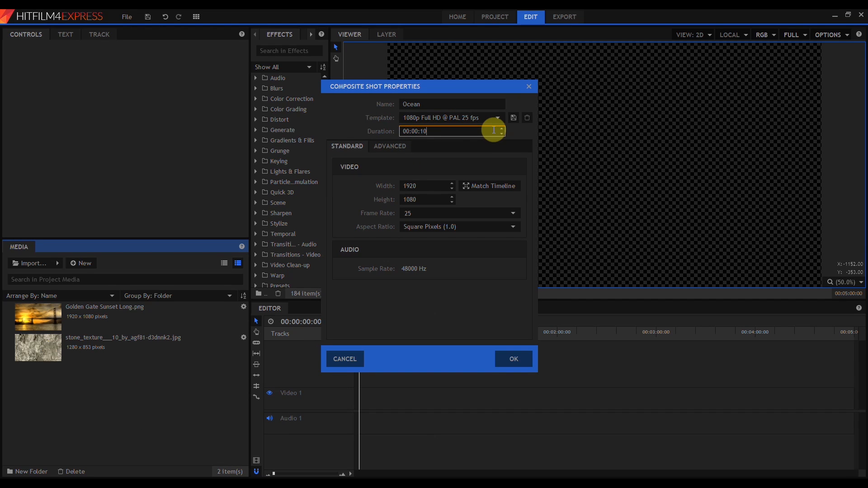
Confirm the Ocean shot at 1080p Full HD @ PAL 25 fps with 00:00:10 duration
left_click(512, 359)
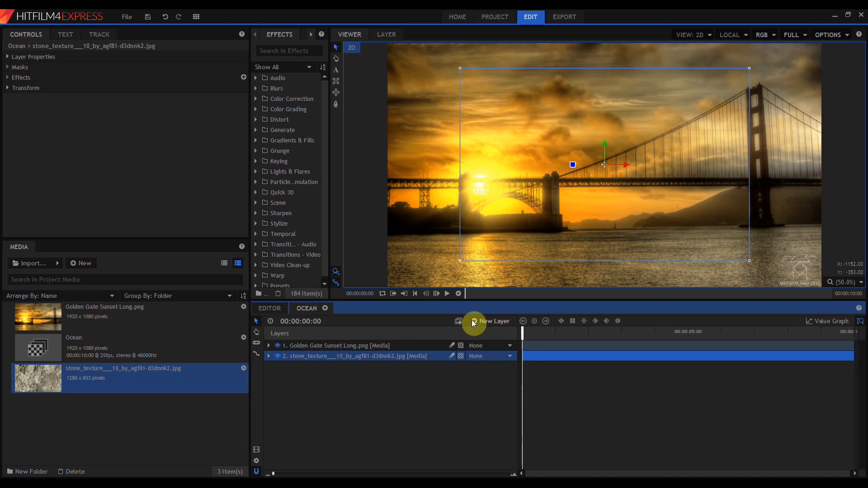
Add a blue plane layer, make it 3D, and name it Water Surface
left_click(489, 321)
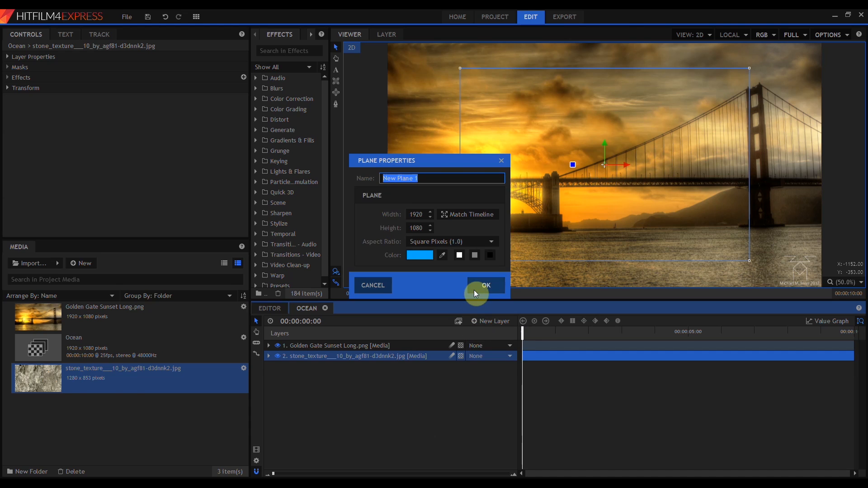
left_click(485, 286)
type("grid")
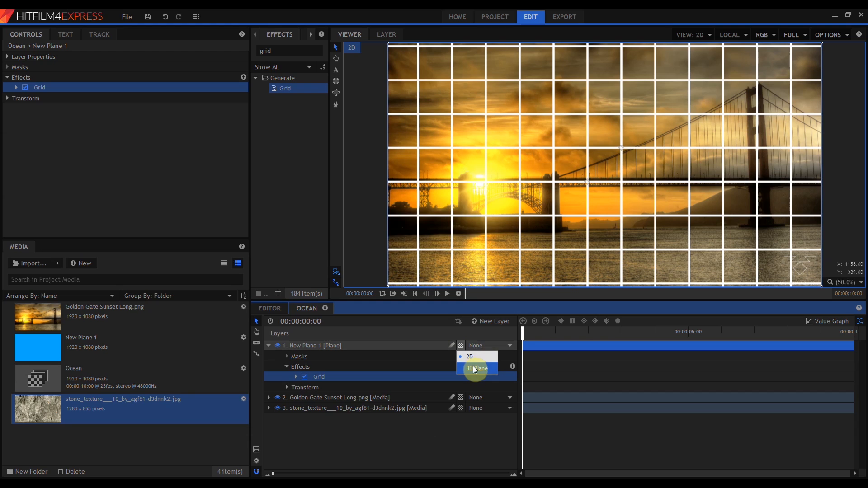
left_click(477, 369)
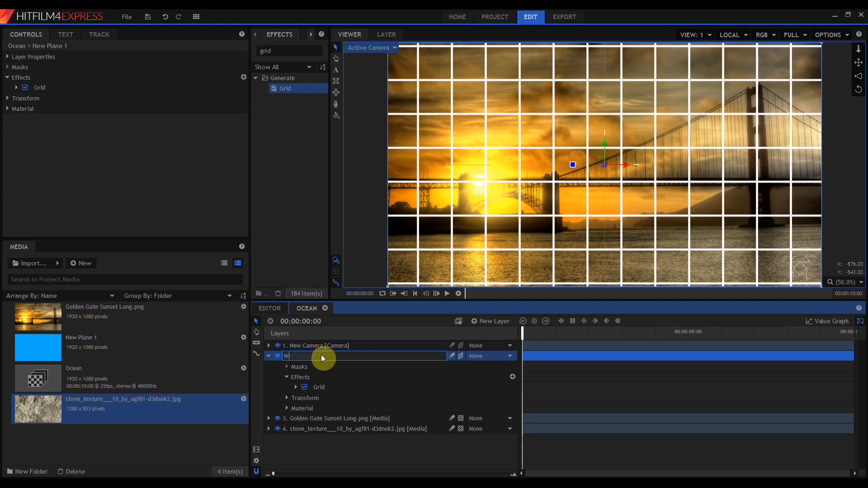
type("Water Surface")
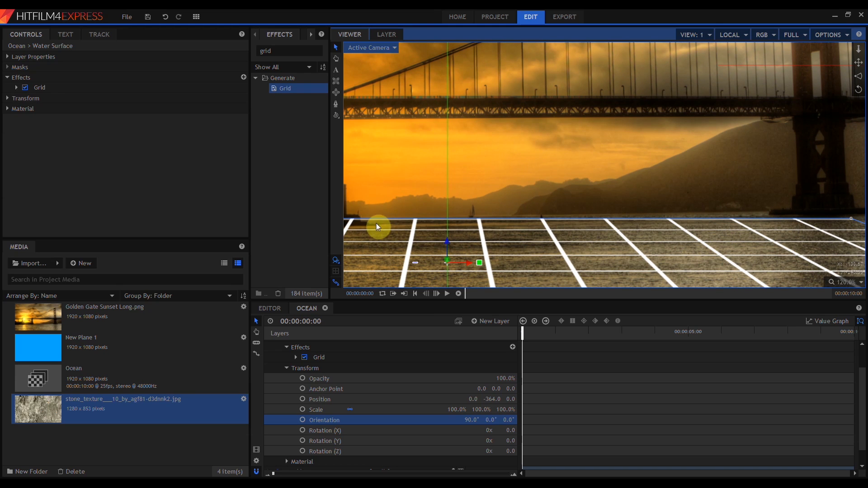
mouse_move(470, 242)
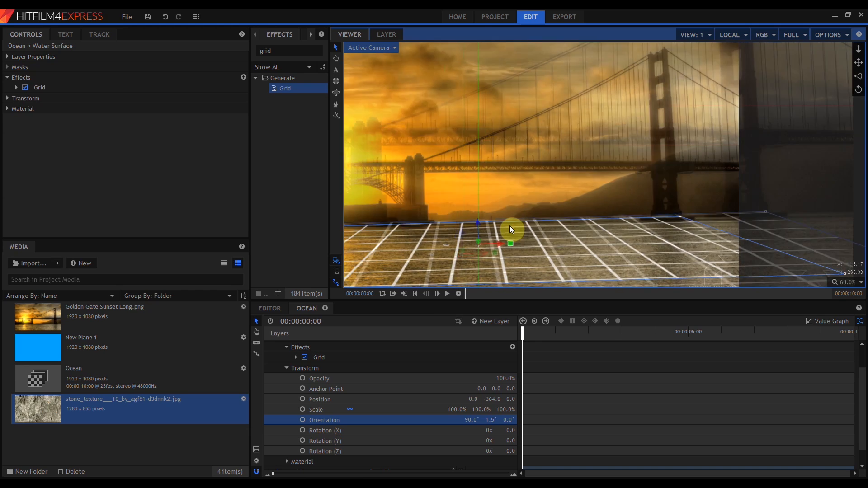
Orient Water Surface to 90°/1.5°, Position Y -364, Scale 166%, with viewer at Scale to Fit
scroll("down", 3)
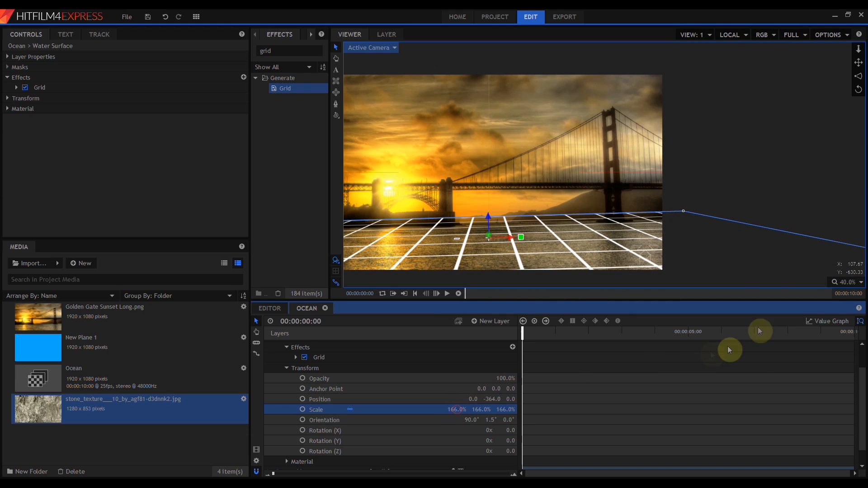
left_click(846, 282)
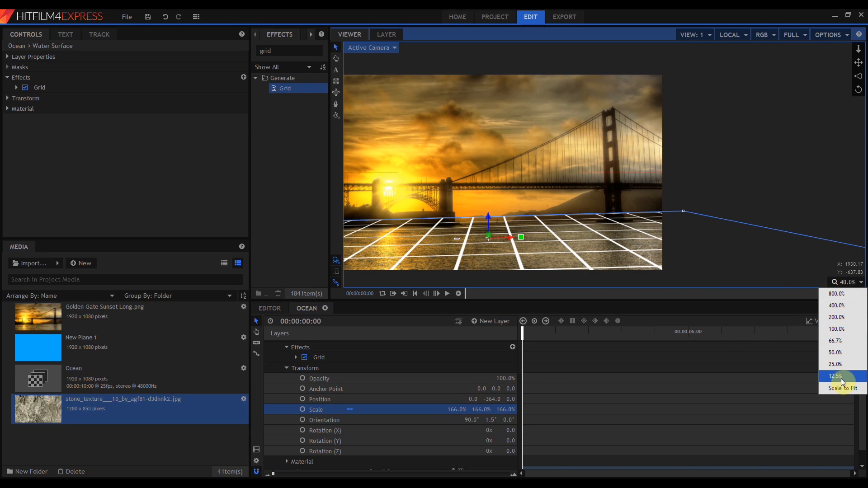
left_click(835, 353)
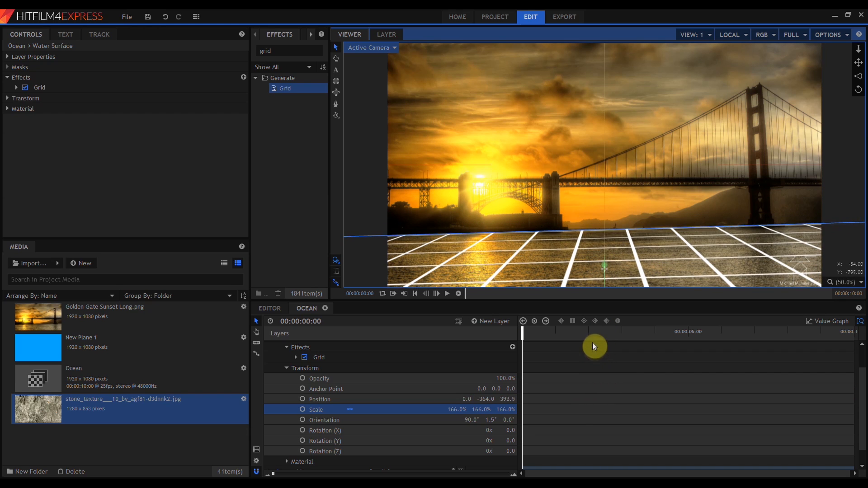
left_click(319, 357)
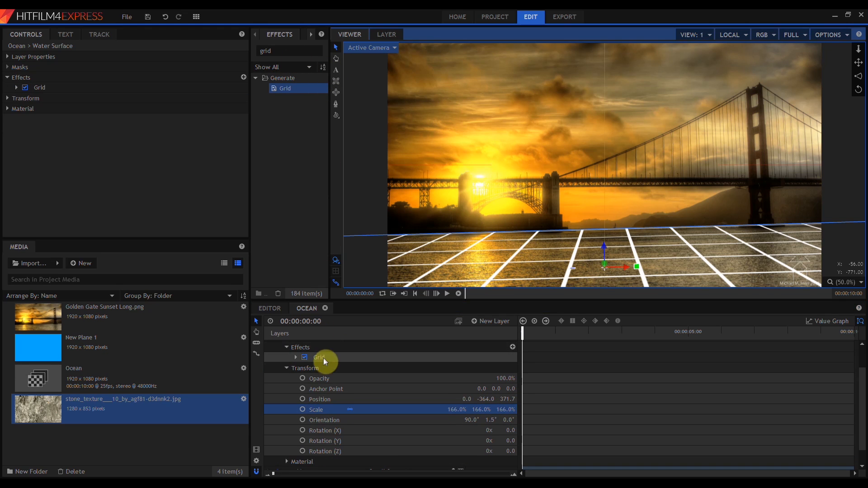
Replace Grid with Caustics and set the stone texture as Bottom Texture
left_click(304, 358)
type("caus")
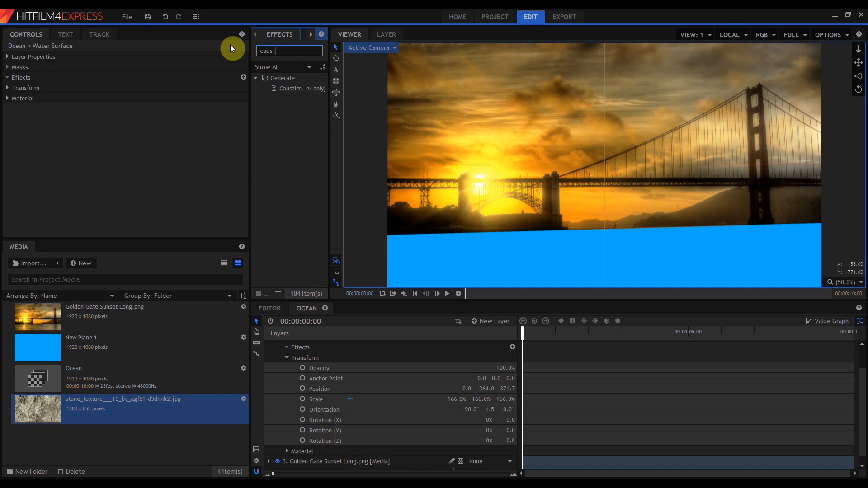
double_click(303, 89)
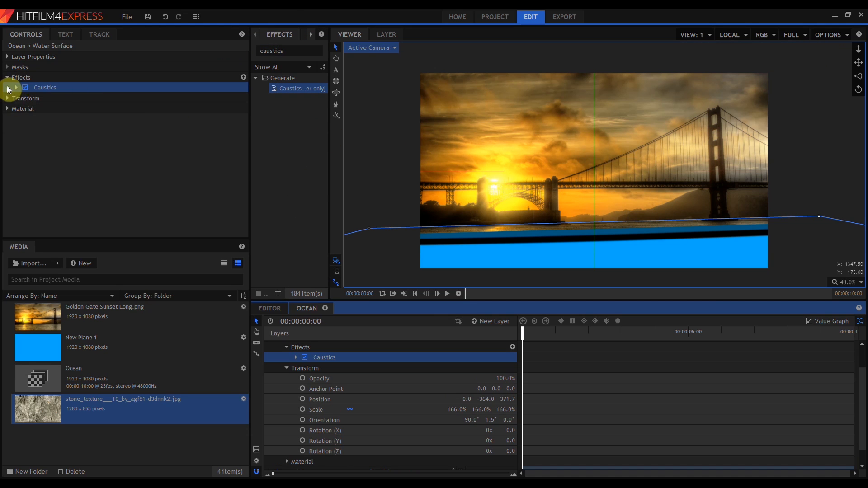
left_click(15, 87)
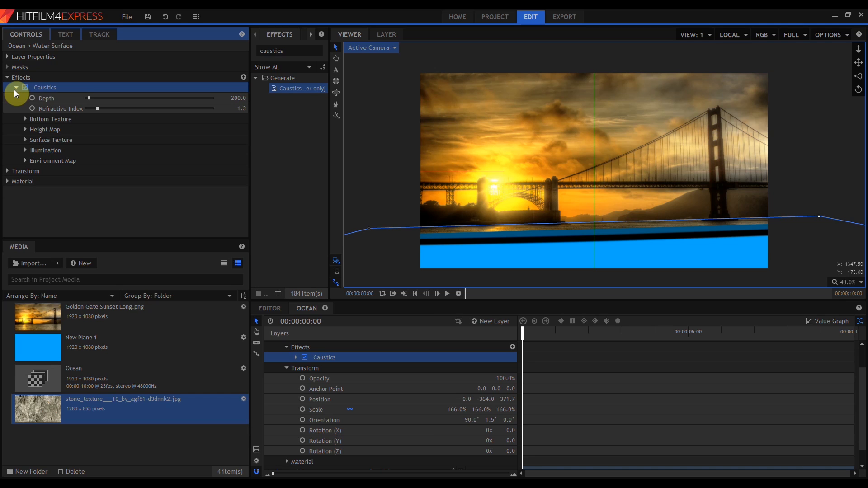
left_click(26, 118)
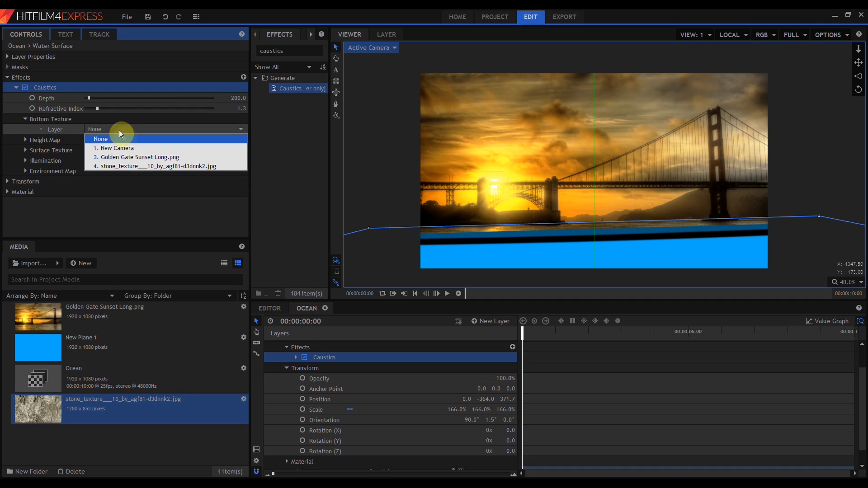
left_click(165, 165)
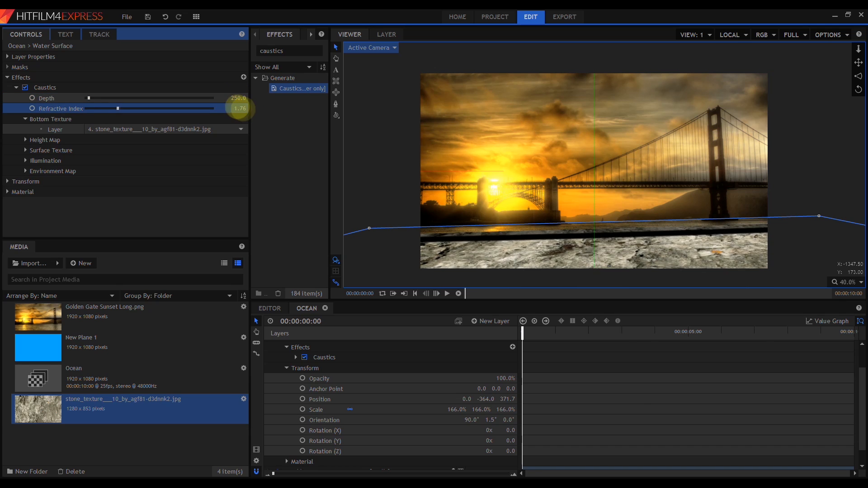
Set Caustics depth to 250 and try refractive index values, finishing at 1.33
left_click_drag(116, 108, 102, 108)
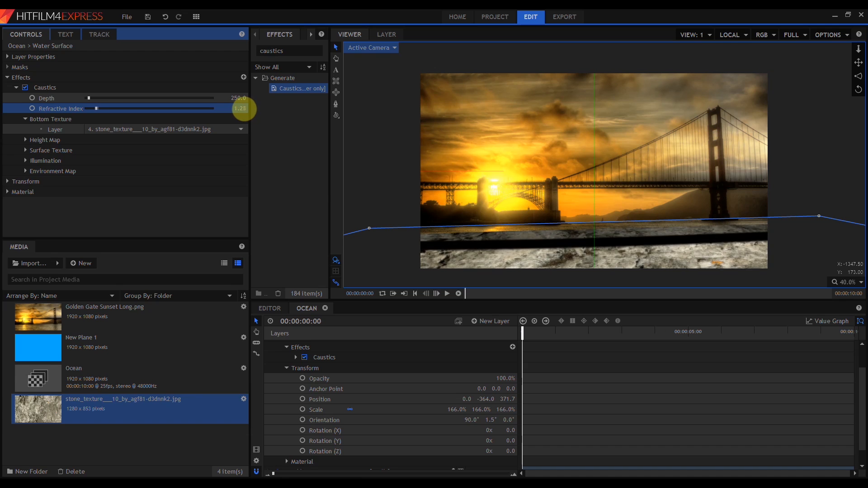
left_click_drag(94, 109, 123, 108)
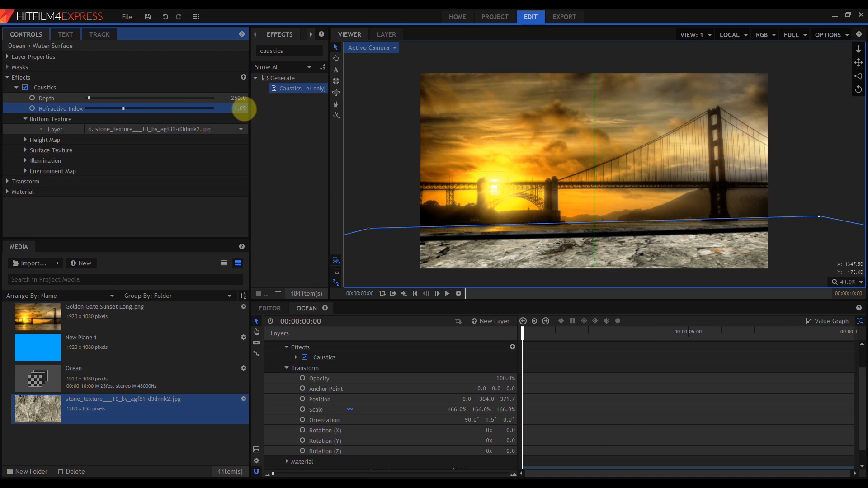
left_click_drag(123, 108, 99, 109)
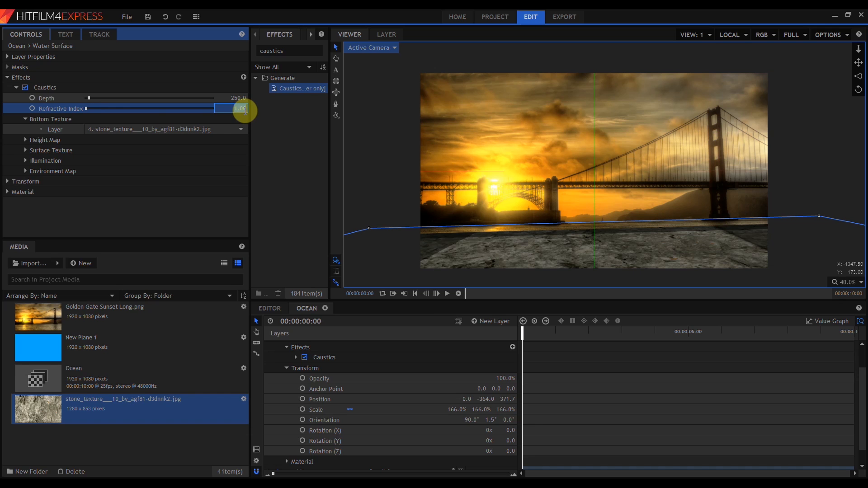
left_click_drag(215, 108, 156, 108)
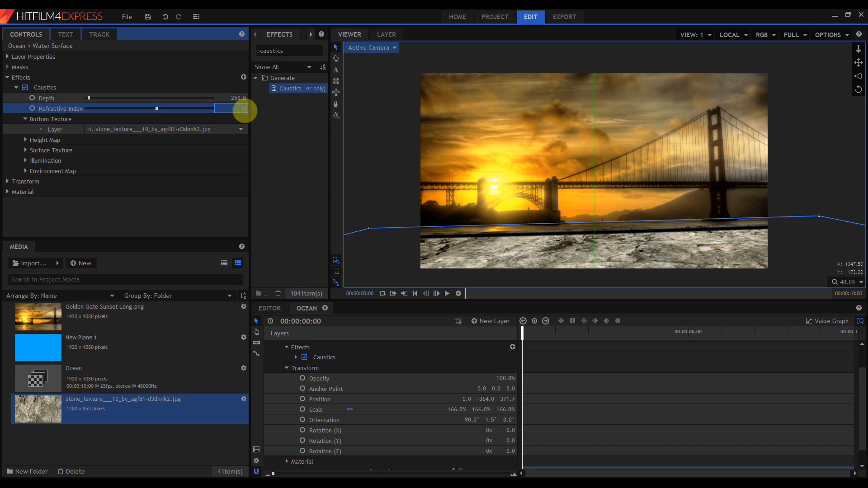
left_click_drag(155, 108, 99, 108)
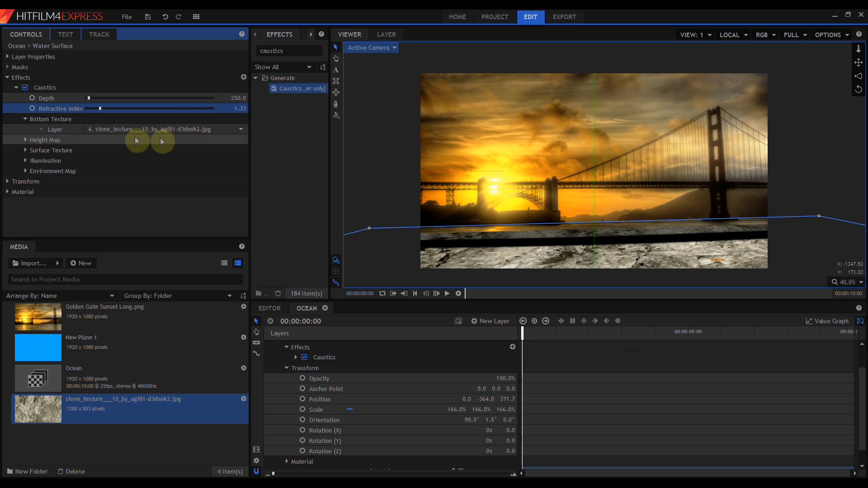
mouse_move(80, 163)
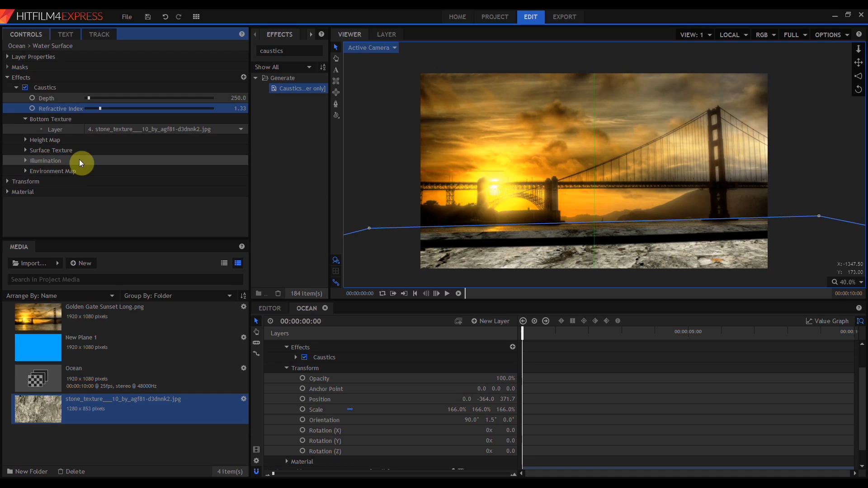
mouse_move(69, 172)
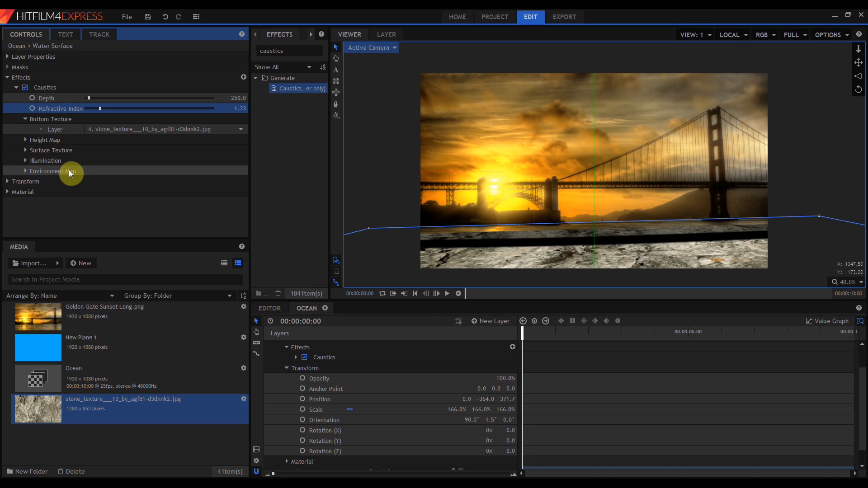
Set Environment Map to Golden Gate Sunset Long.png, pre-blur 0, amount 1.00, angle dependency 0
left_click(26, 172)
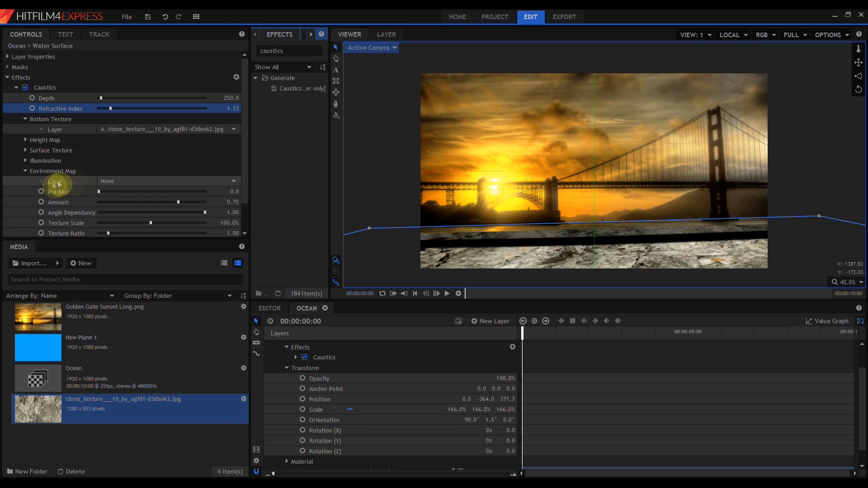
left_click(166, 181)
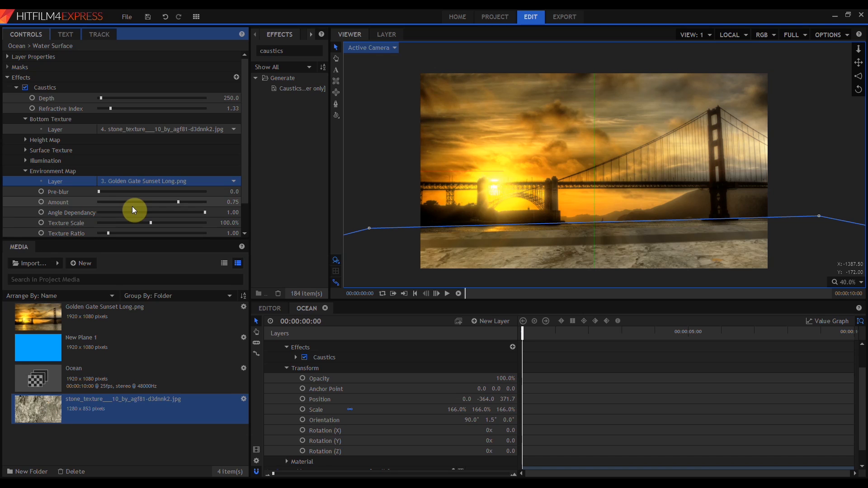
left_click(169, 181)
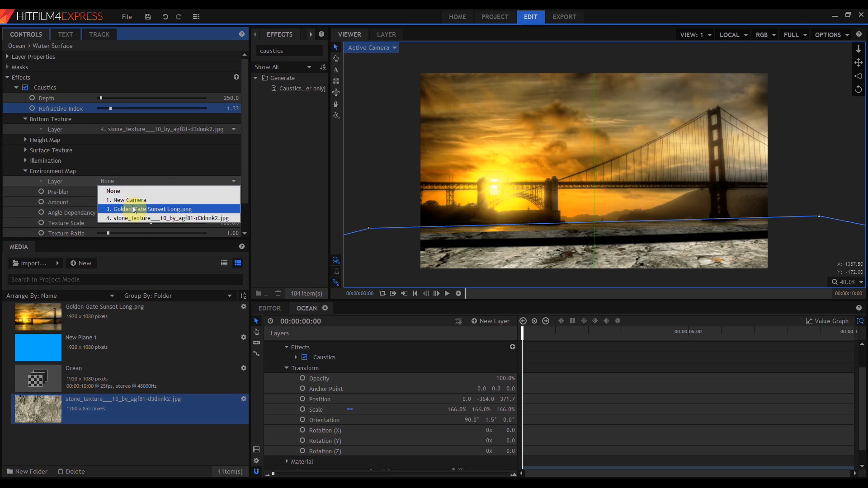
left_click(150, 209)
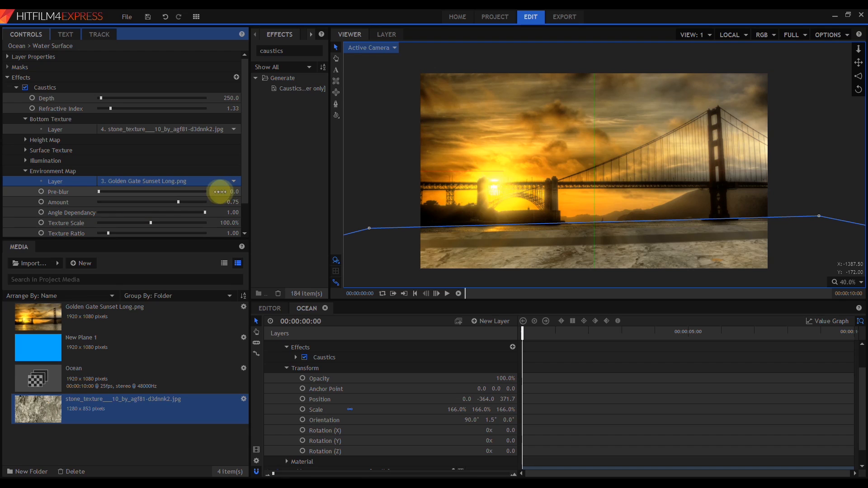
left_click_drag(99, 192, 216, 192)
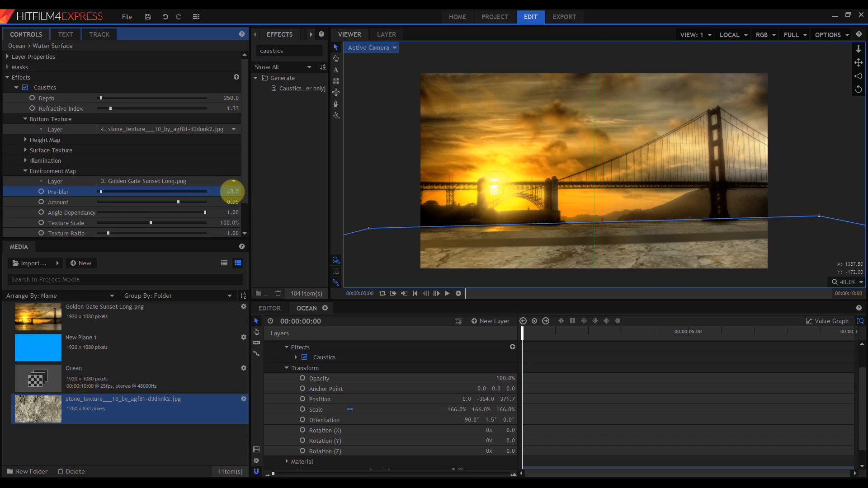
left_click_drag(232, 191, 227, 191)
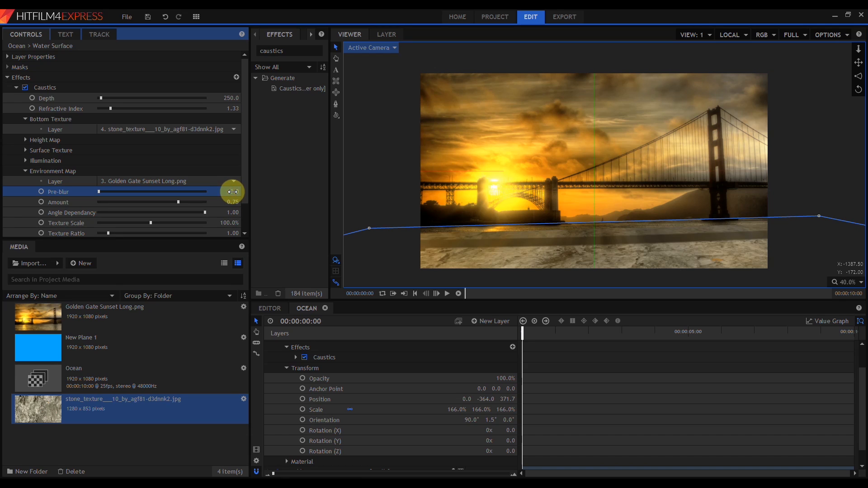
left_click_drag(232, 192, 232, 200)
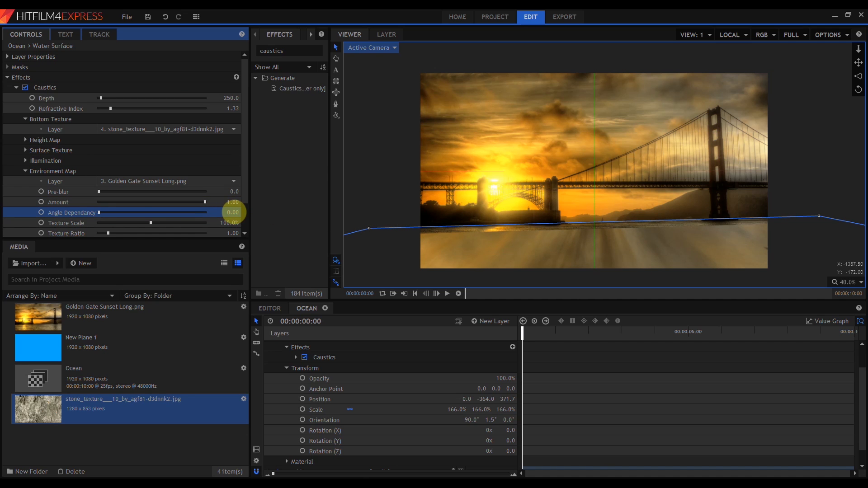
scroll("up", 3)
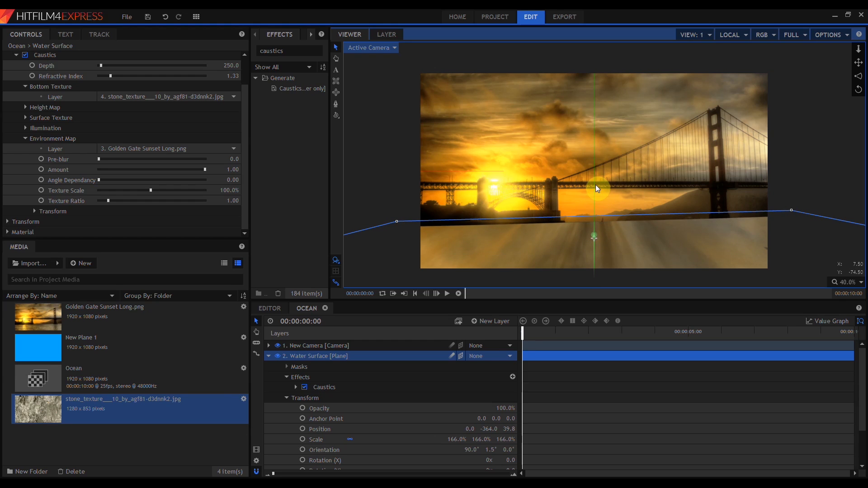
left_click(594, 238)
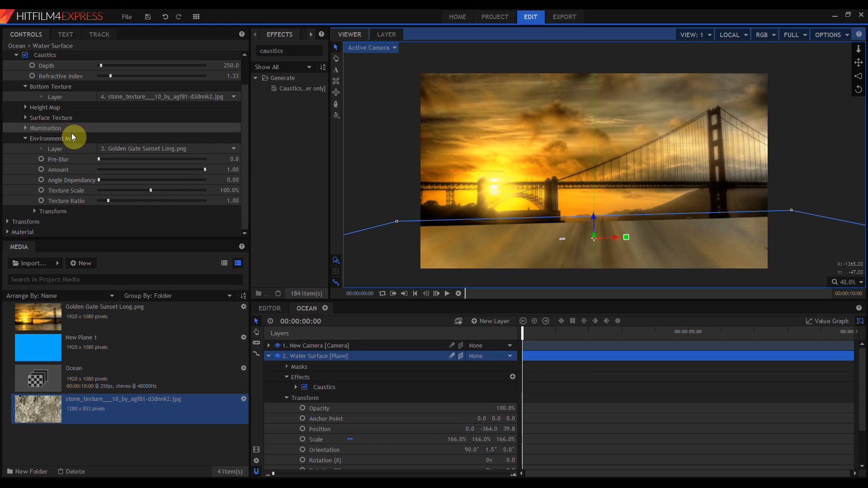
Set environment texture scale 50%, ratio 0.63, and rotations X 73, Y 67, Z 180
left_click(35, 211)
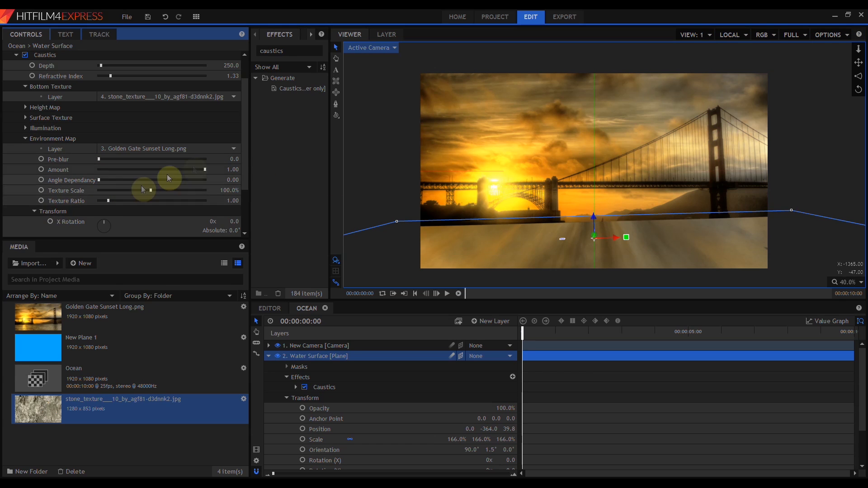
scroll("down", 3)
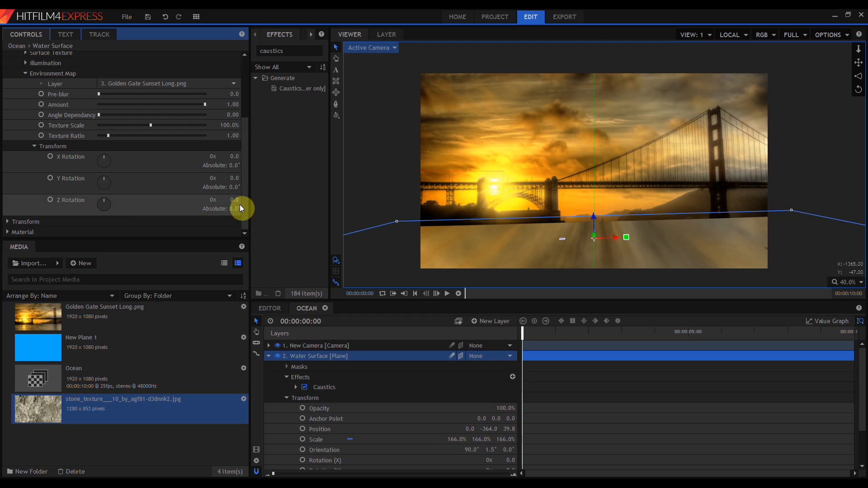
mouse_move(142, 171)
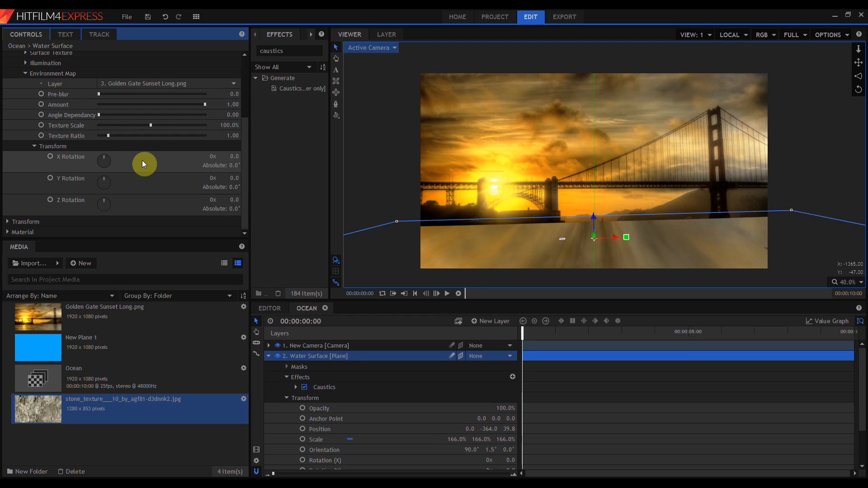
mouse_move(172, 129)
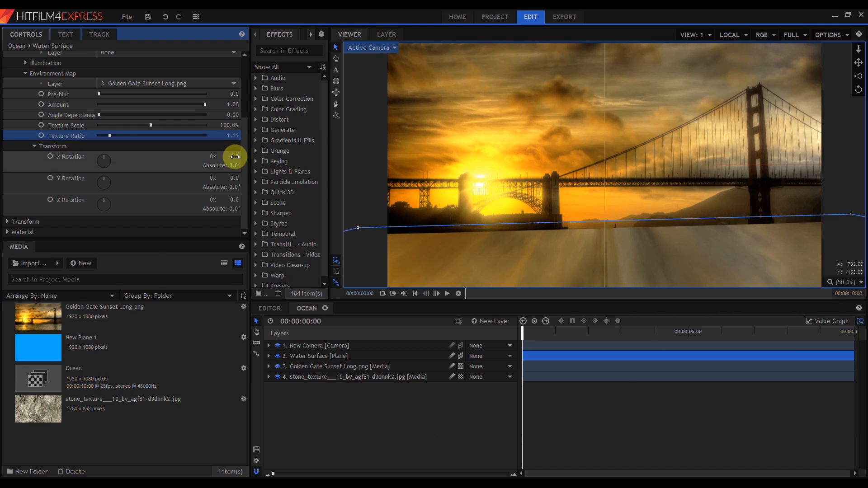
left_click_drag(236, 157, 233, 157)
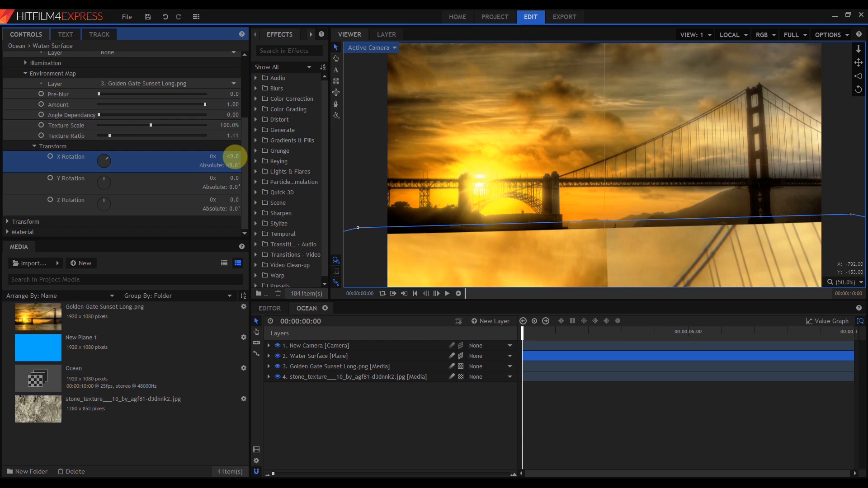
left_click_drag(233, 156, 232, 155)
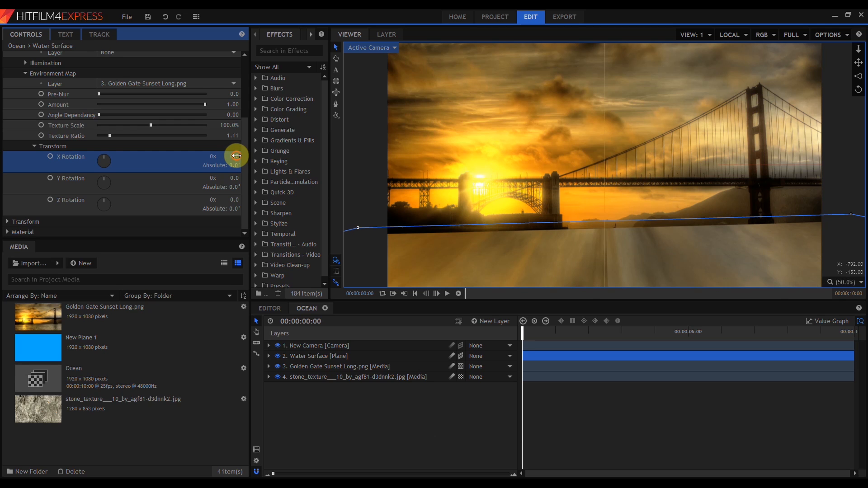
left_click_drag(227, 156, 235, 156)
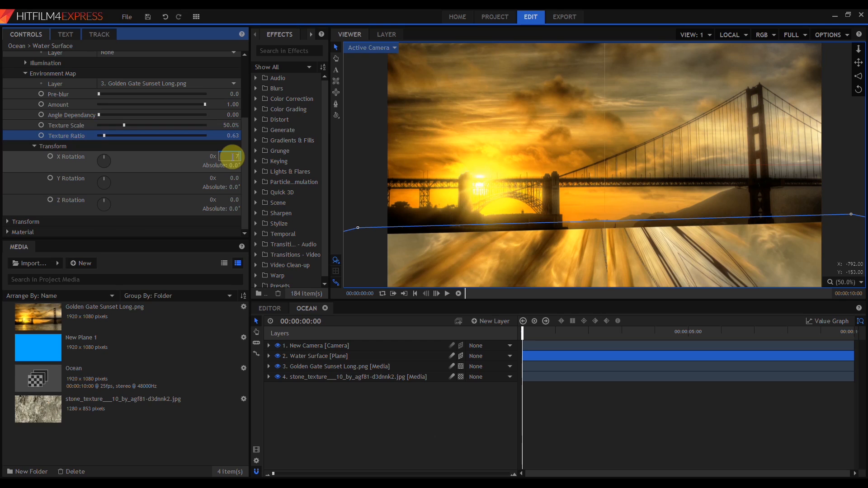
left_click_drag(227, 156, 227, 156)
type("73")
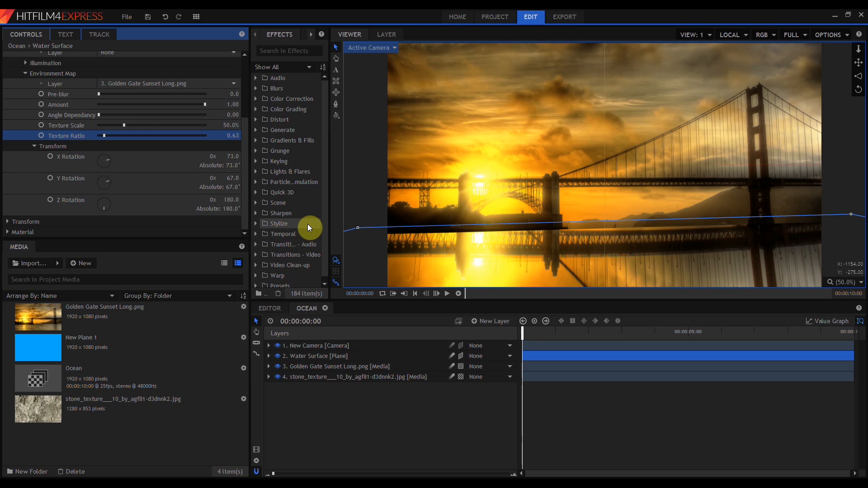
mouse_move(489, 255)
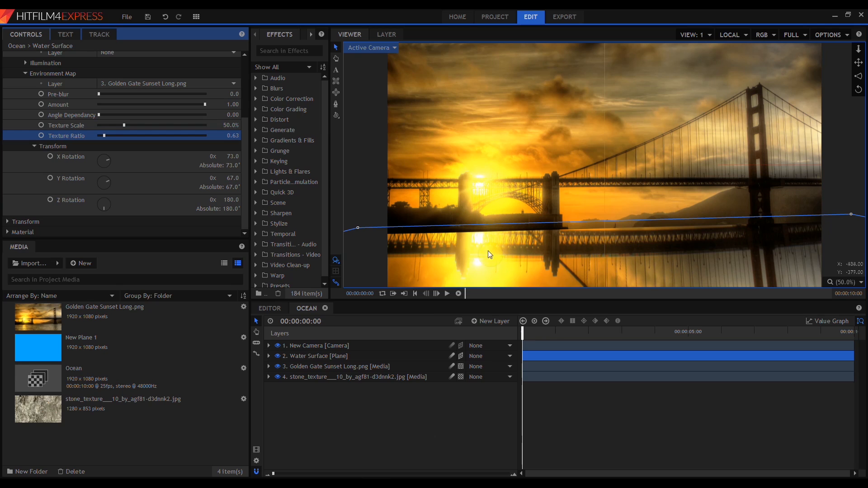
mouse_move(537, 256)
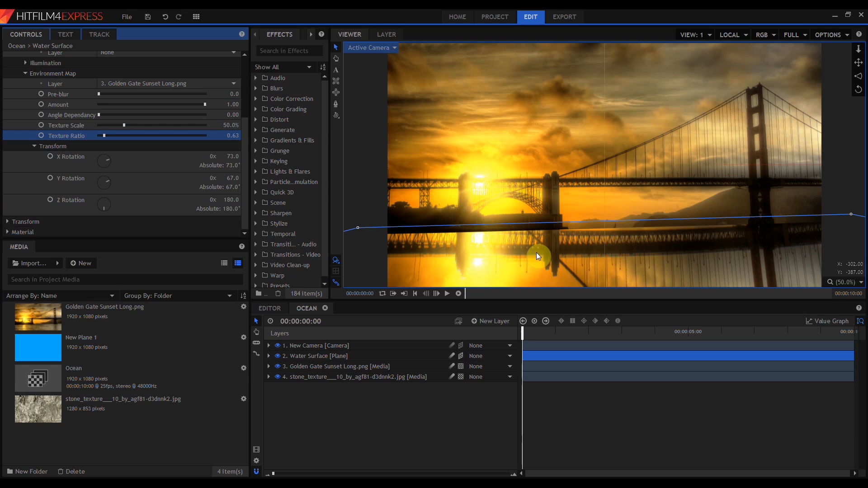
scroll("up", 3)
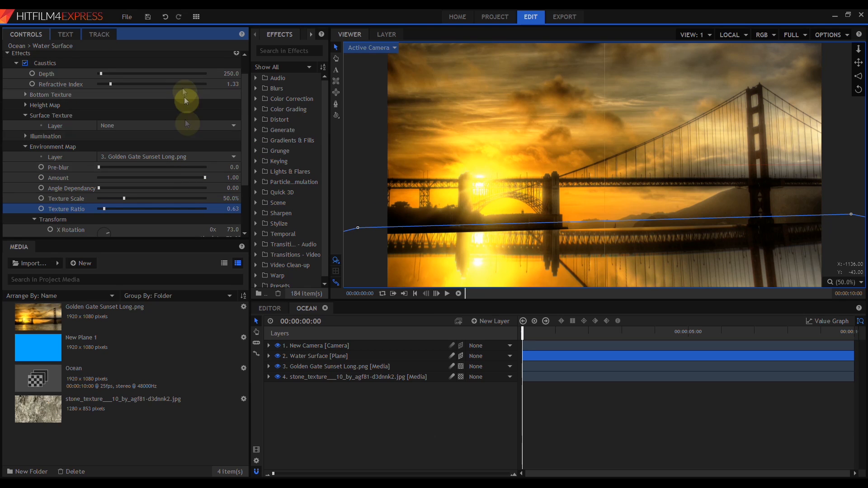
left_click(46, 105)
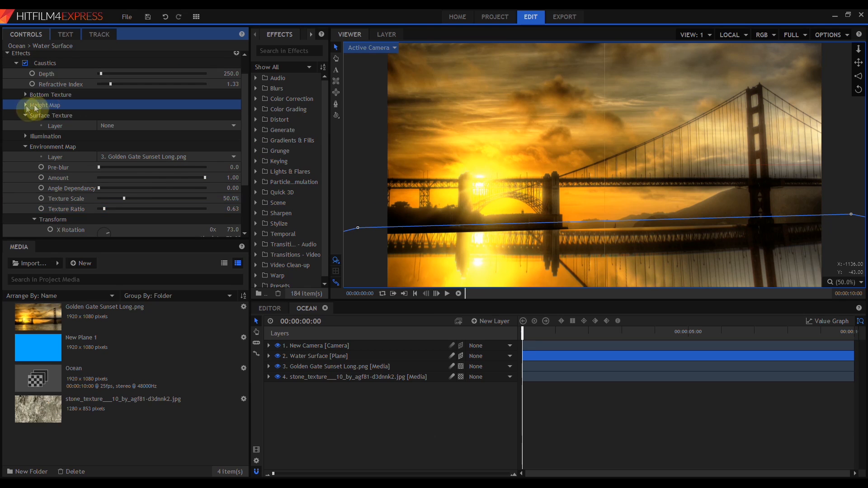
Create a Height Map composite shot with a blue plane and search effects for fractal
left_click(25, 105)
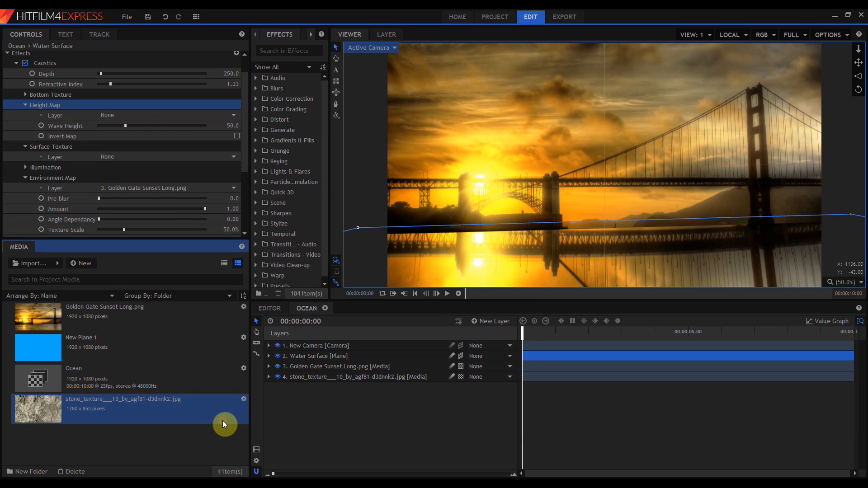
mouse_move(208, 434)
type("H")
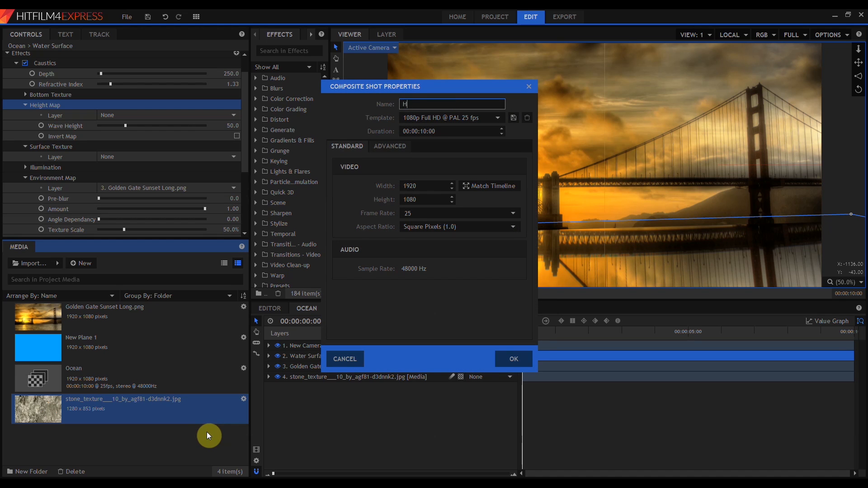
type("eight Map")
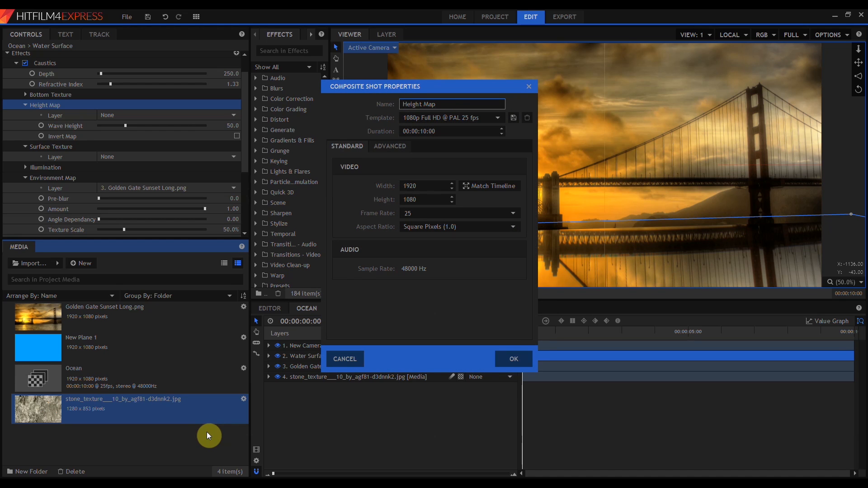
left_click(512, 358)
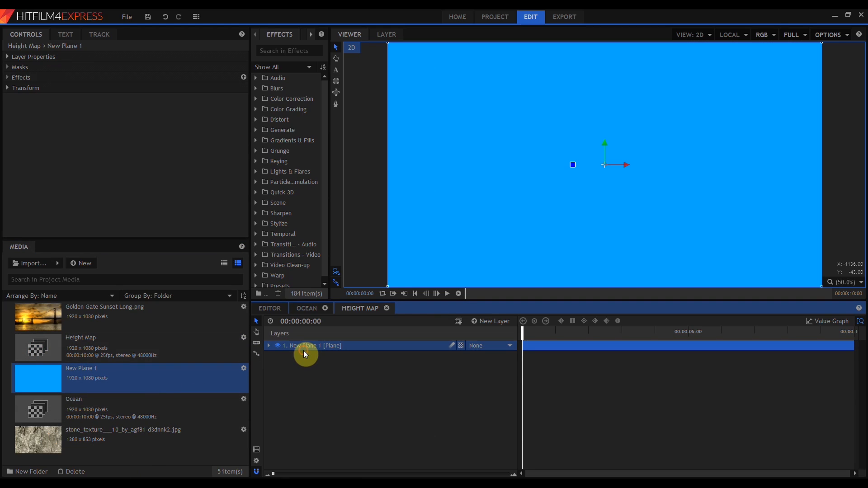
type("fractal")
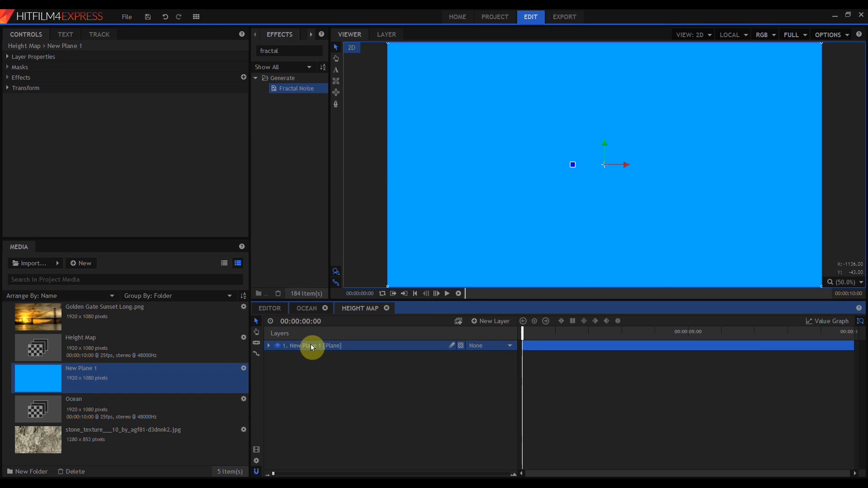
In Ocean, assign the Height Map layer, re-enable Water Surface, and lower wave height to 0
left_click(306, 308)
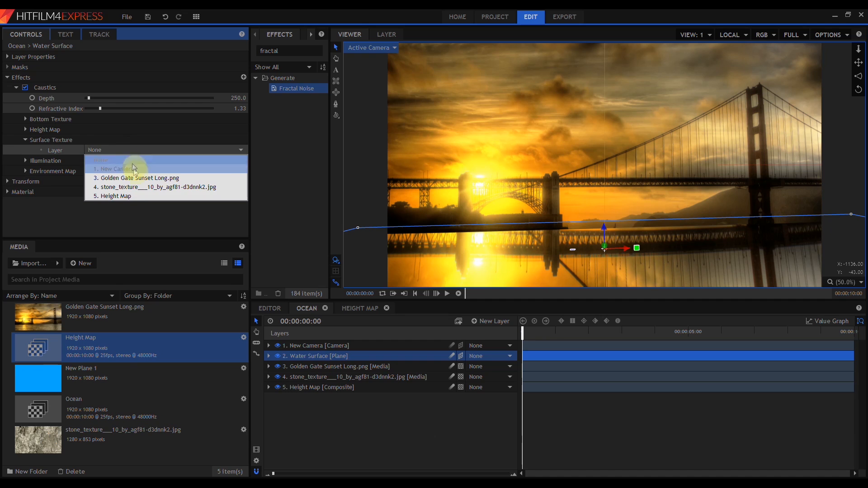
left_click(25, 130)
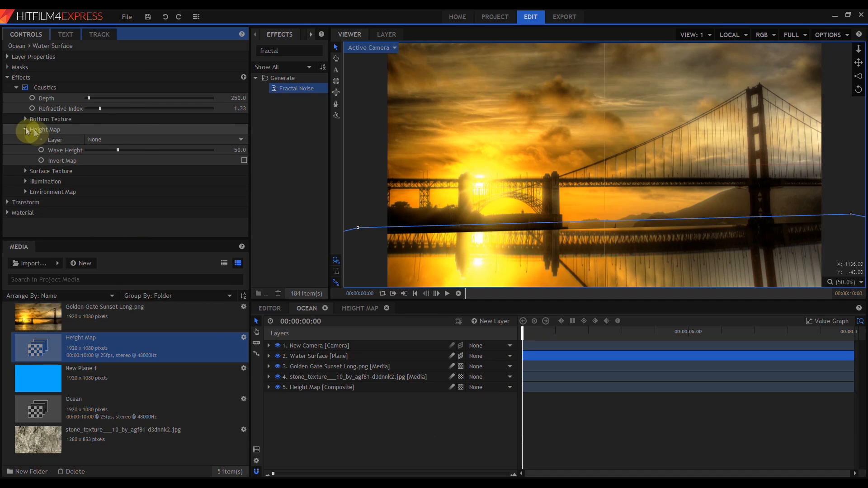
left_click(164, 138)
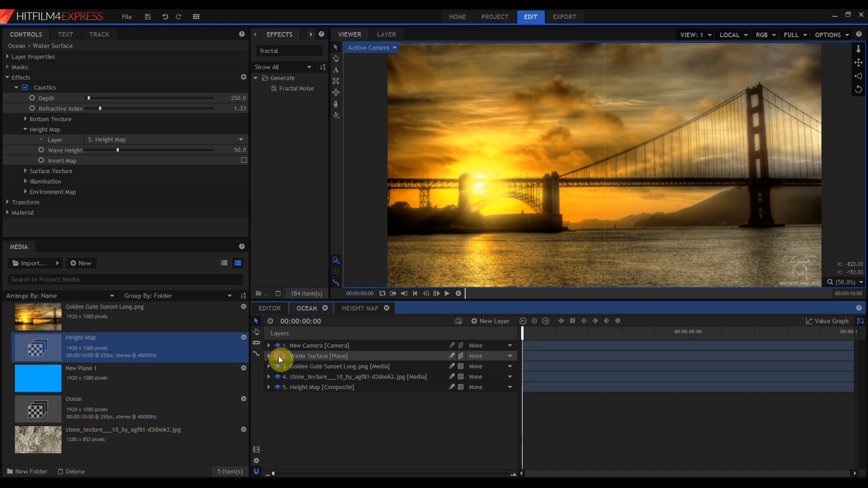
left_click(277, 355)
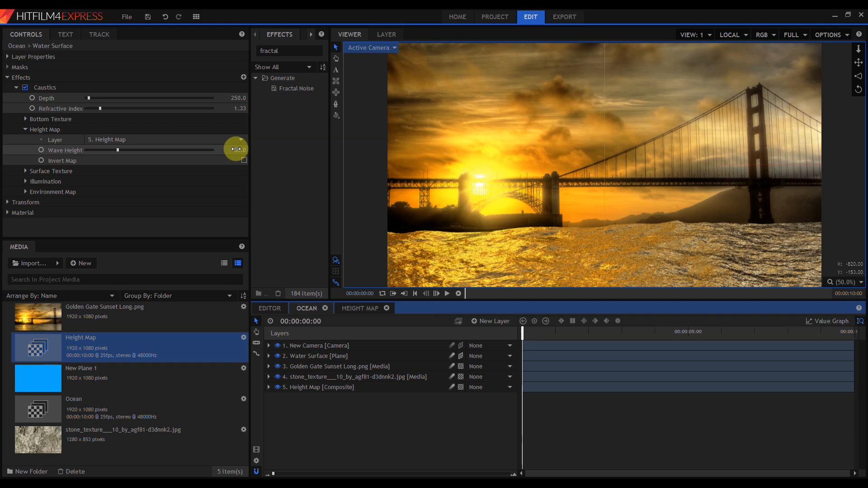
left_click_drag(117, 150, 195, 150)
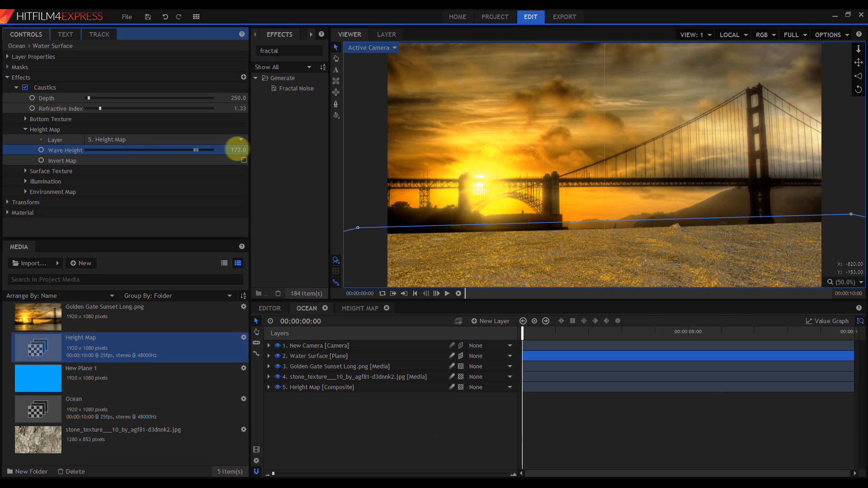
left_click_drag(195, 150, 86, 150)
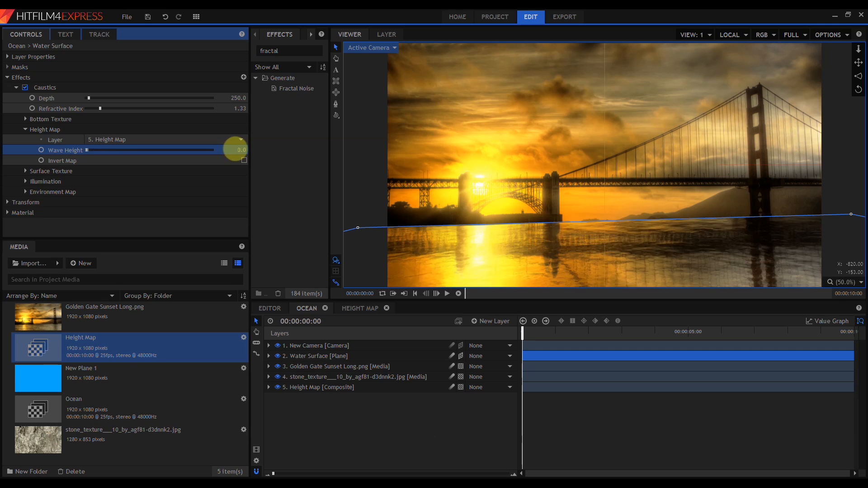
Set Height Map fractal noise to Swirl, scale 15px, seed 2027, position 150, 200
left_click(358, 308)
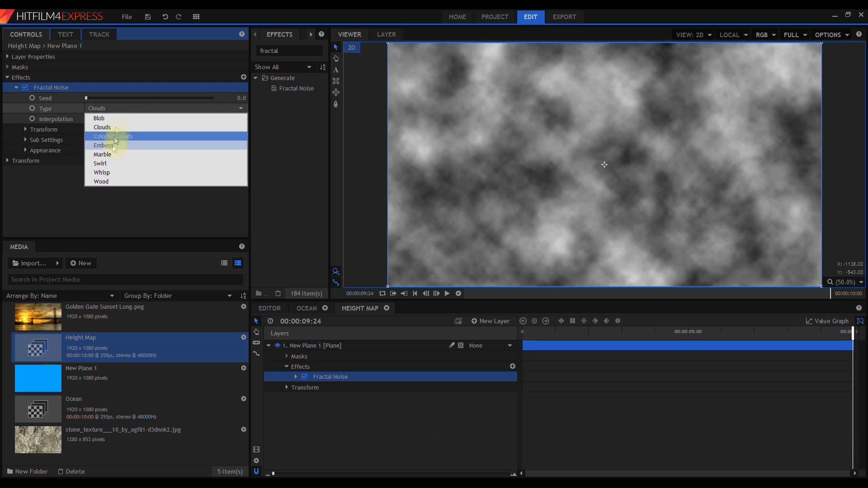
left_click(99, 163)
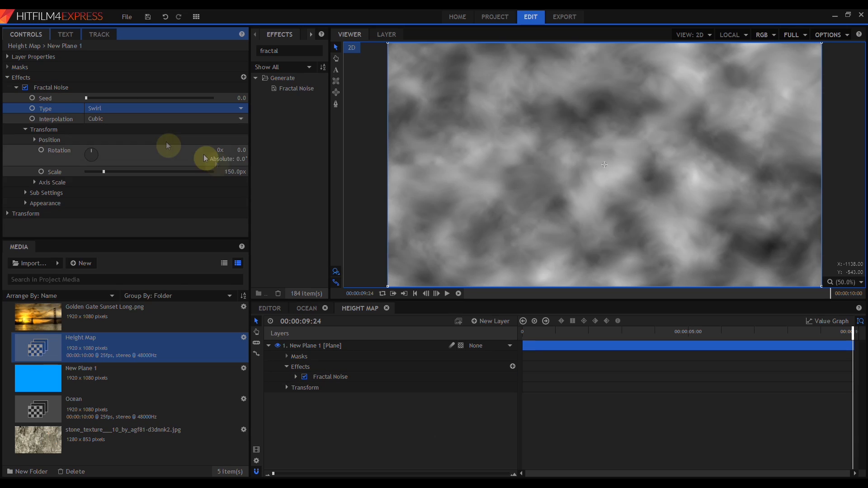
double_click(232, 172)
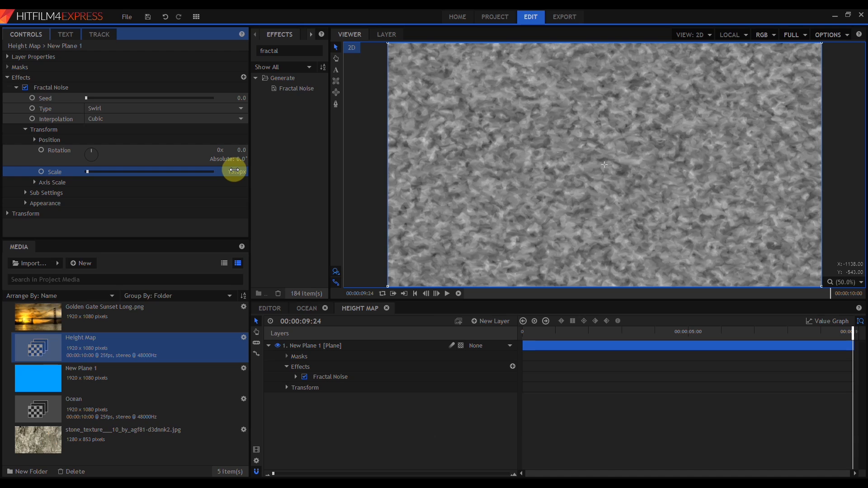
left_click(415, 294)
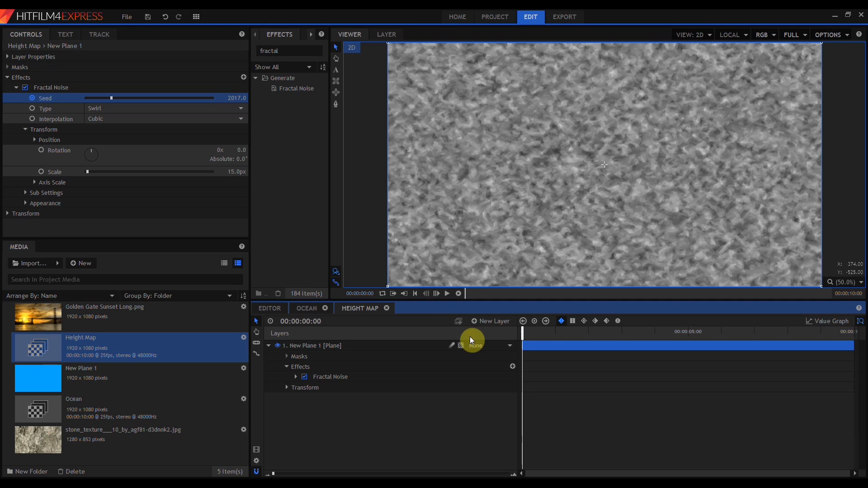
left_click(34, 140)
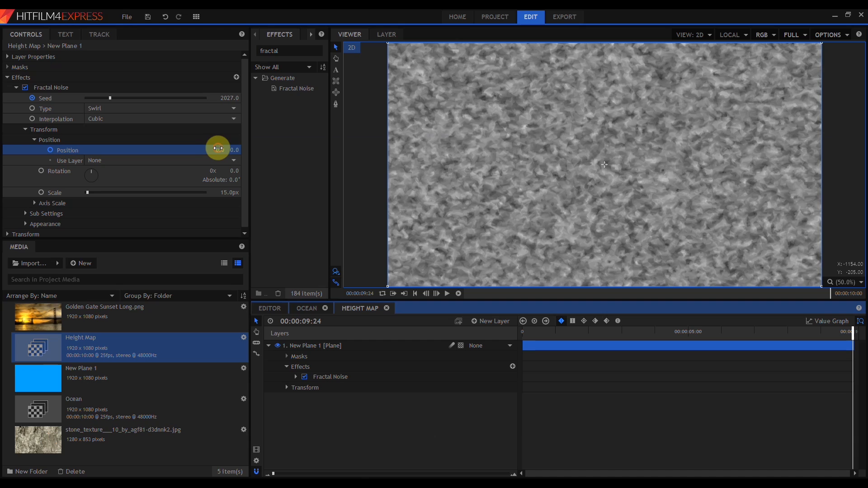
left_click_drag(218, 149, 221, 150)
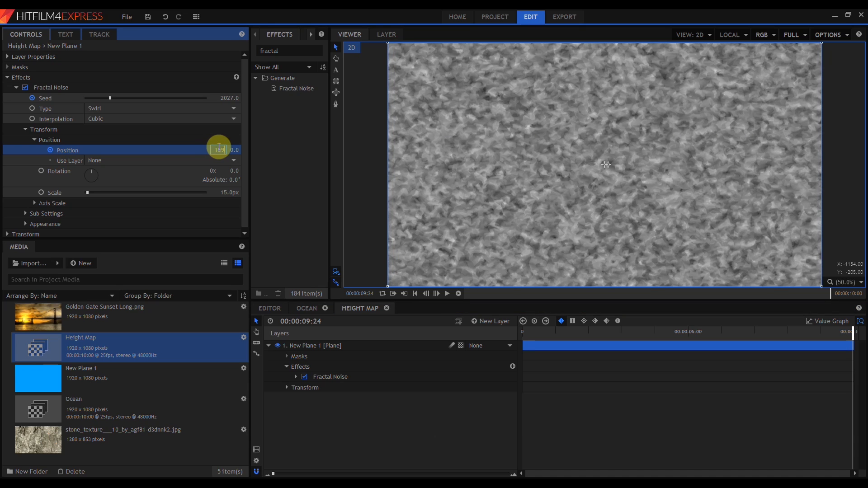
left_click_drag(219, 150, 233, 150)
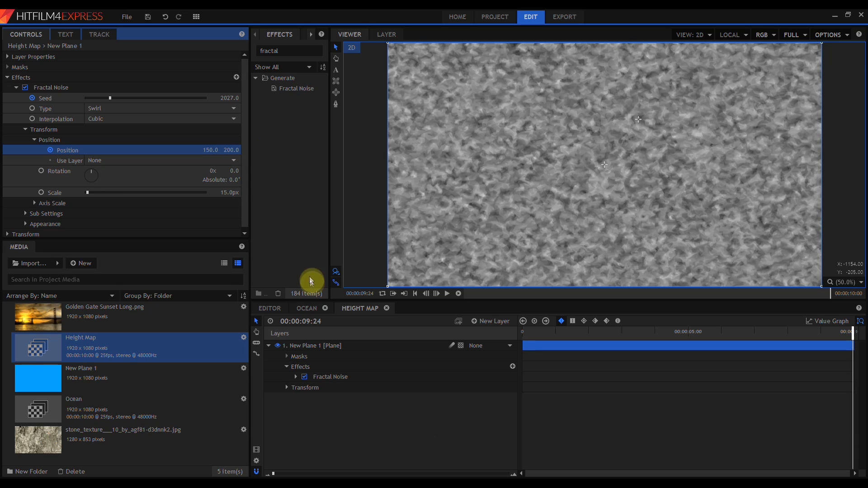
Lower Water Surface wave height to 6 and raise environment map amount to 0.75
left_click(307, 309)
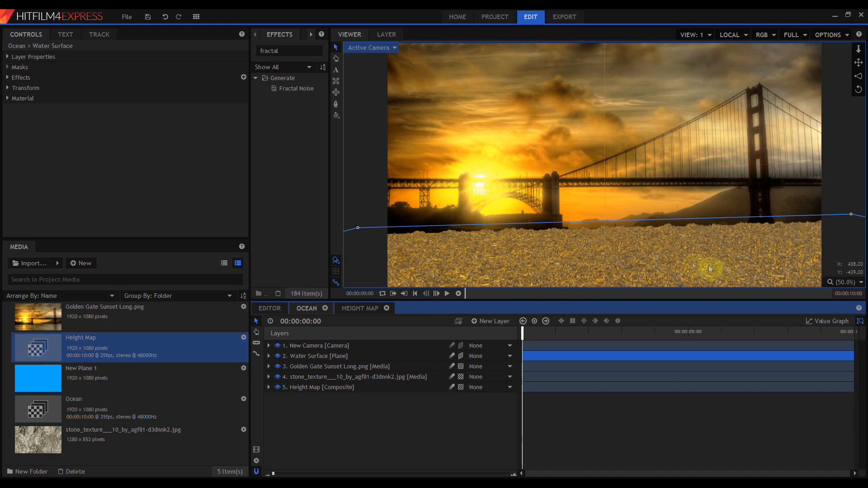
mouse_move(429, 248)
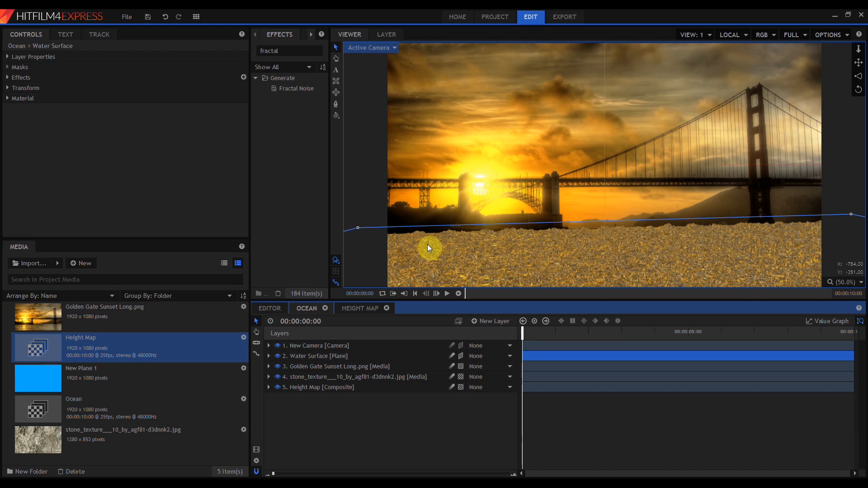
left_click(315, 356)
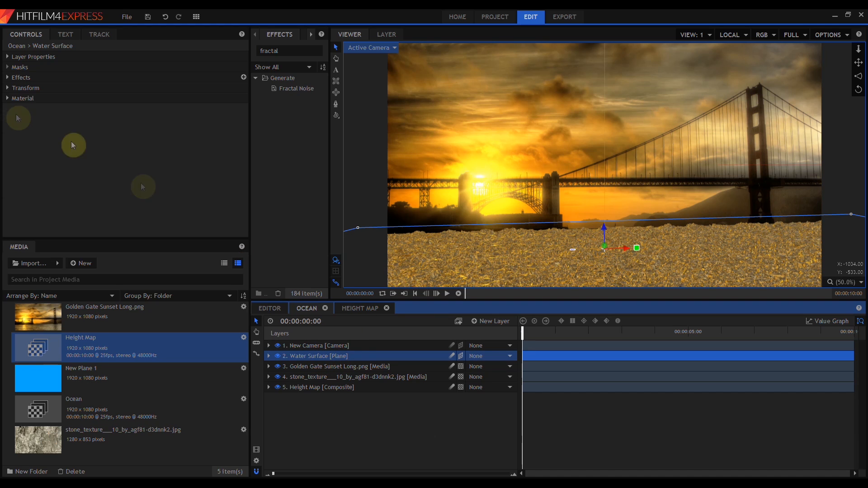
left_click(7, 77)
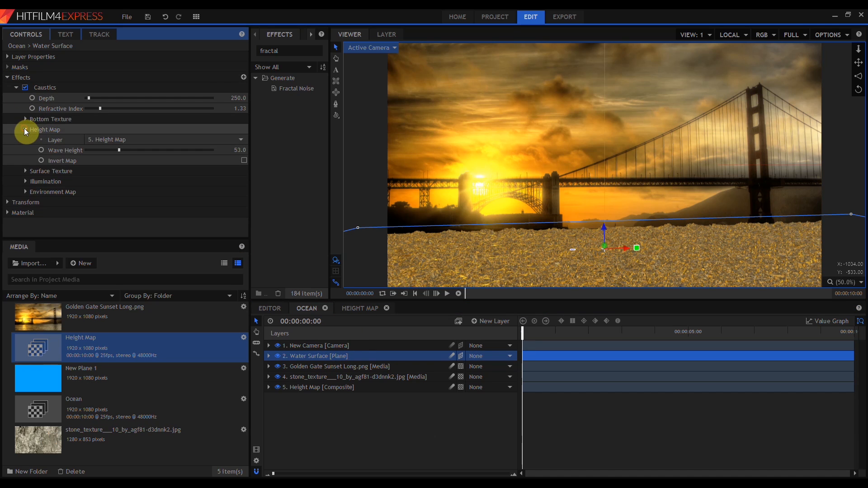
left_click_drag(118, 150, 112, 150)
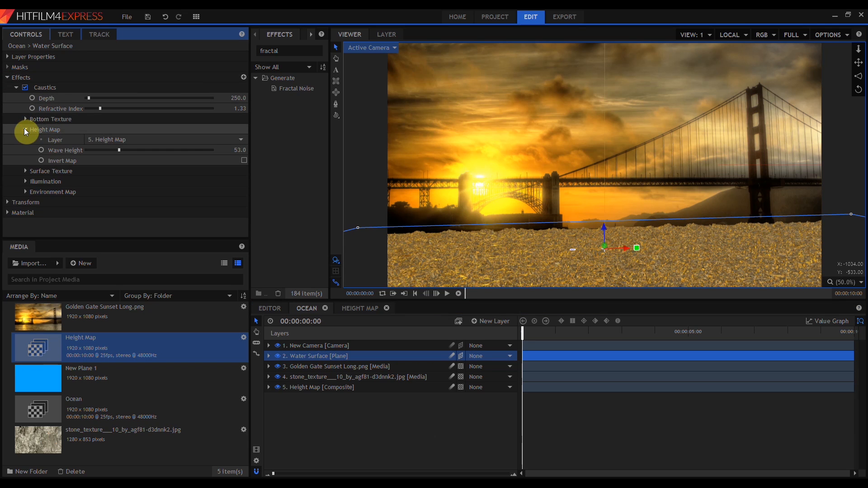
left_click_drag(118, 150, 111, 150)
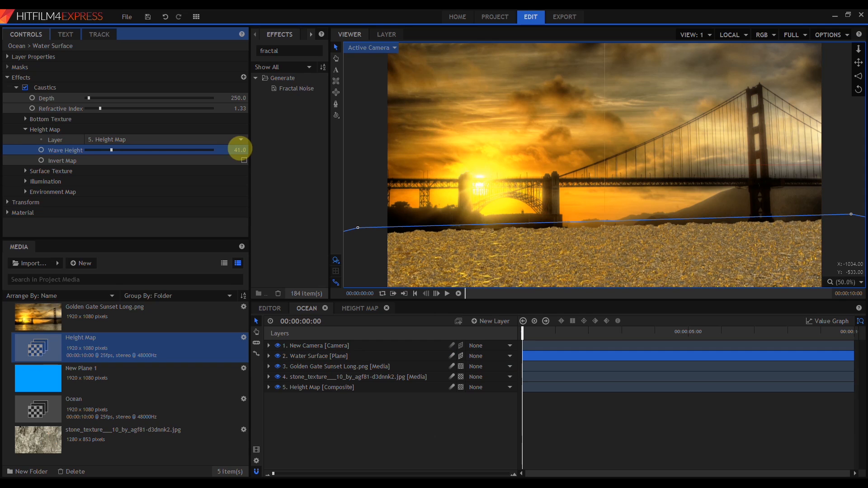
left_click_drag(113, 150, 91, 150)
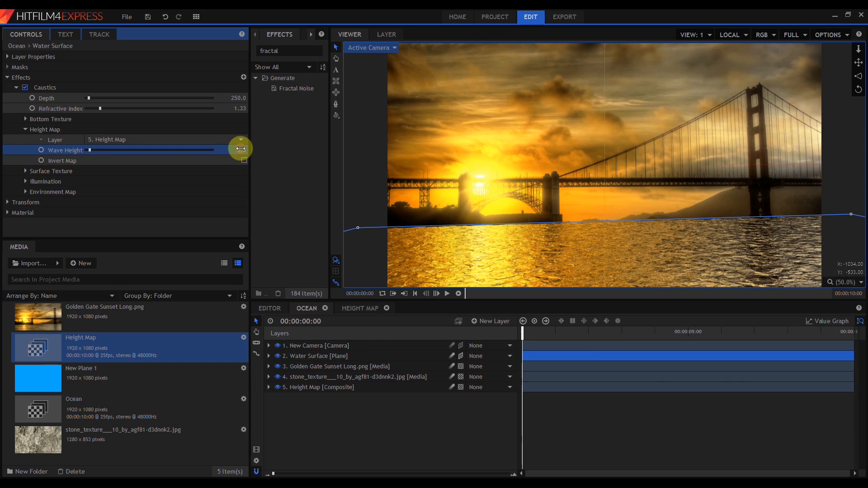
left_click_drag(244, 150, 91, 150)
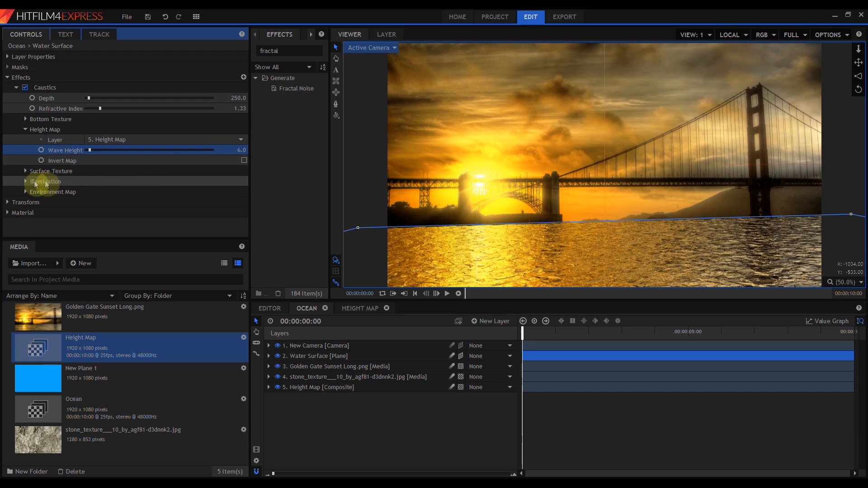
left_click(26, 192)
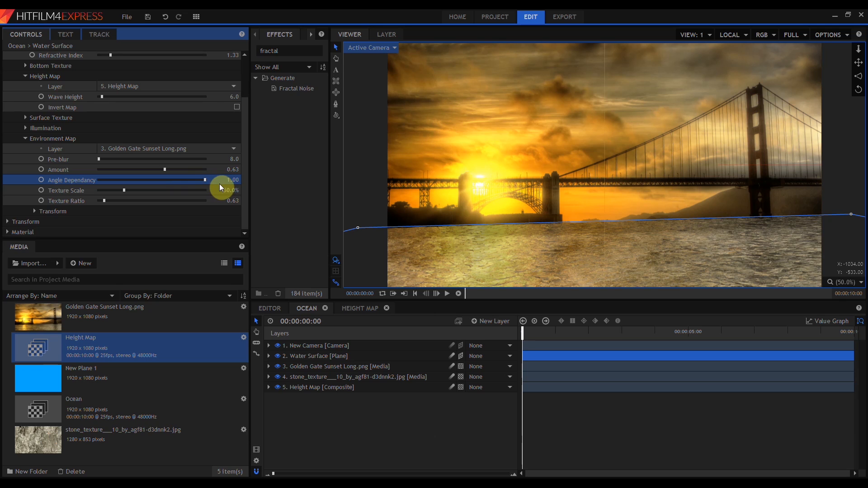
left_click_drag(163, 170, 180, 170)
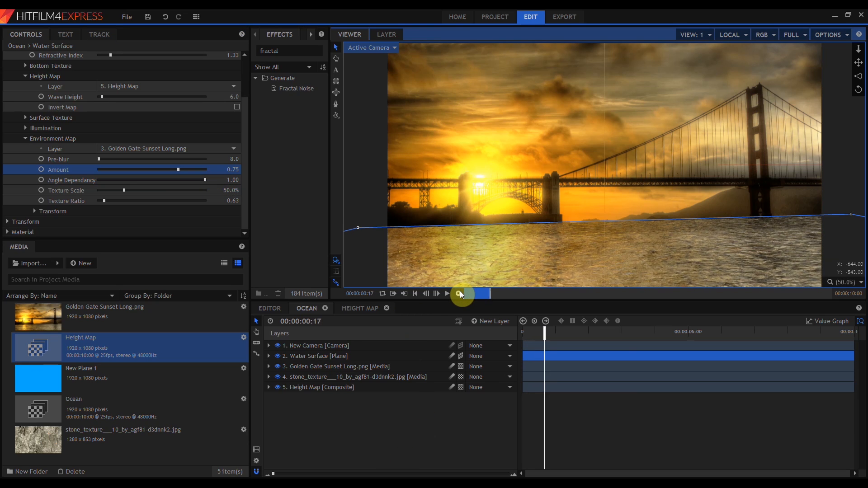
Play back the rippling ocean animation in the Viewer
left_click(446, 293)
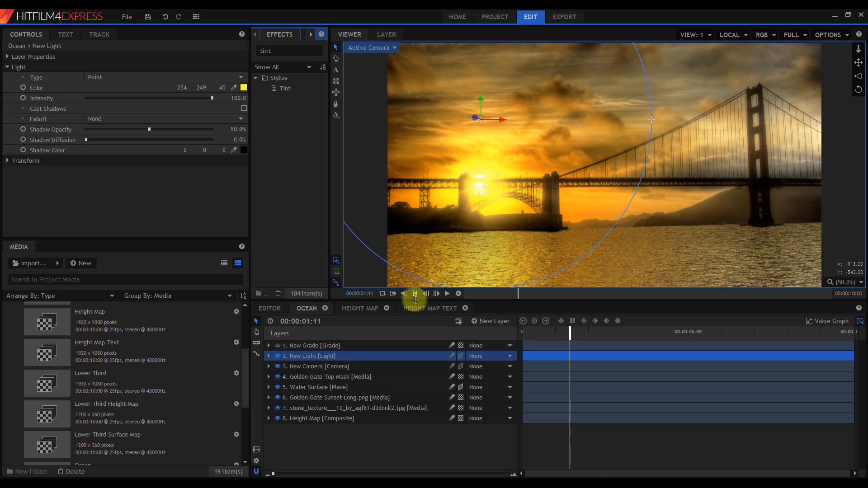
Use Height Map Text as the water surface's wave source and adjust wave height
left_click(431, 308)
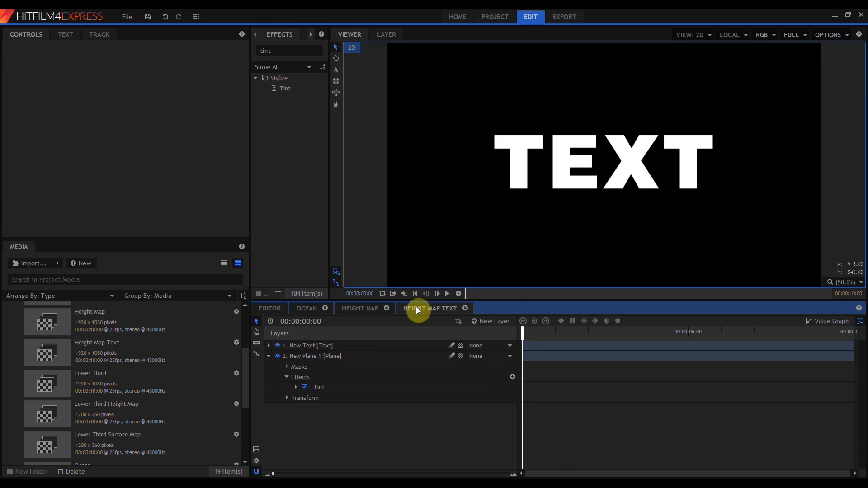
left_click(306, 308)
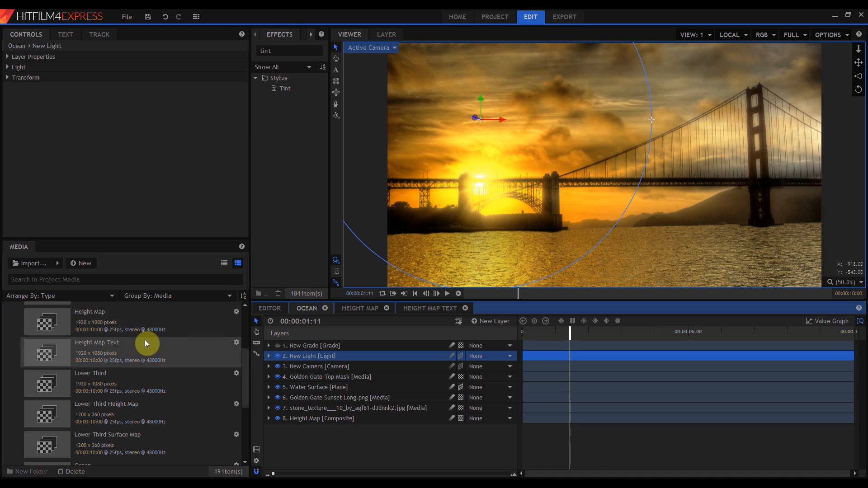
left_click(316, 387)
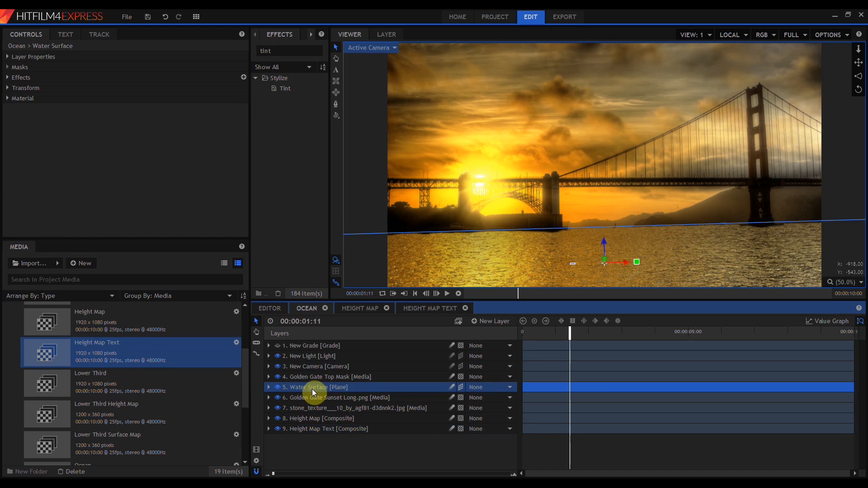
left_click(430, 308)
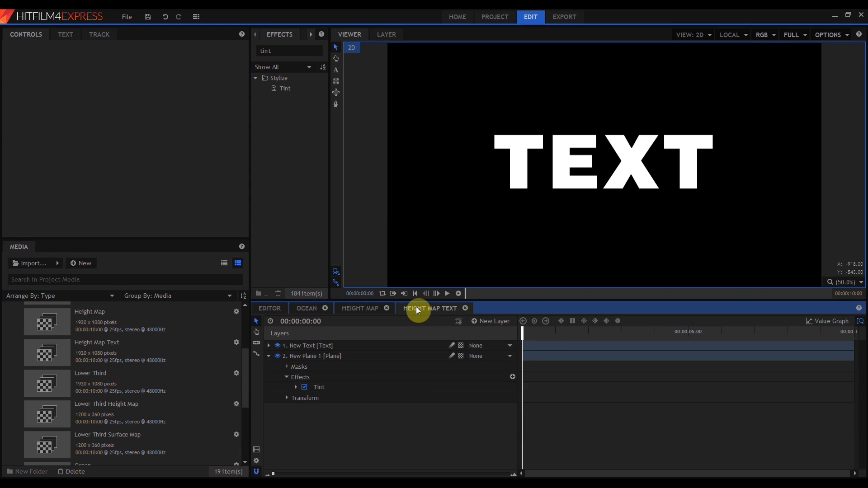
left_click(306, 308)
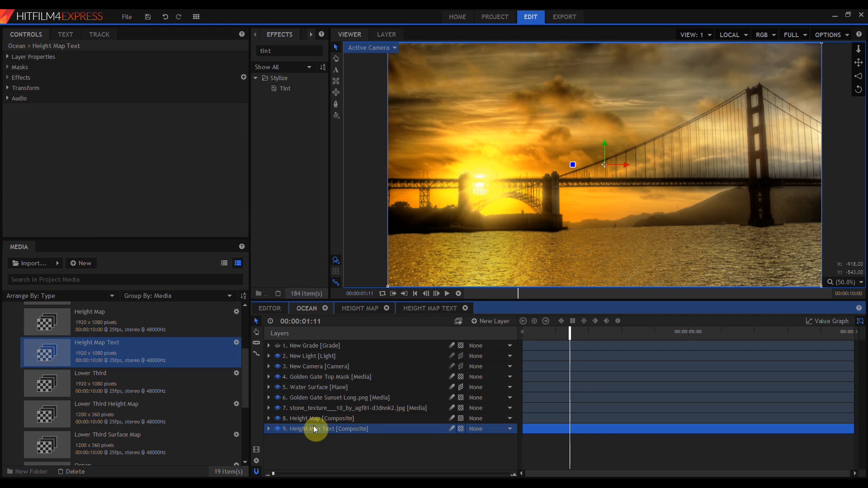
left_click(316, 387)
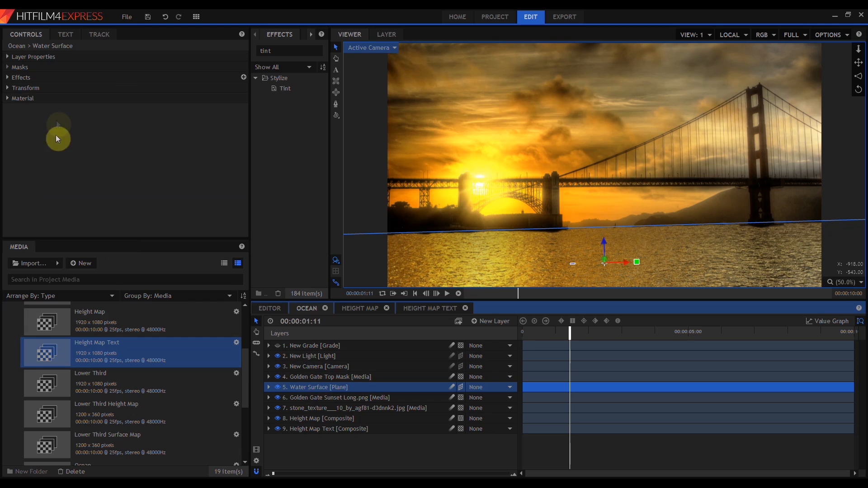
left_click(6, 77)
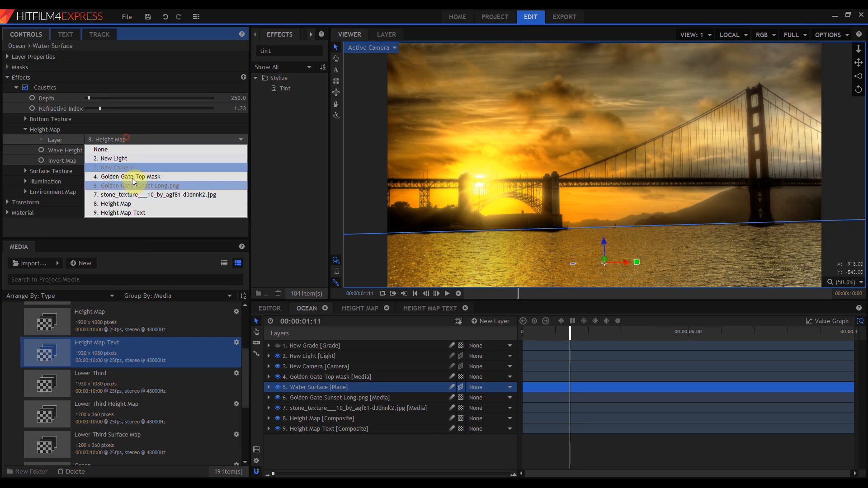
left_click(122, 212)
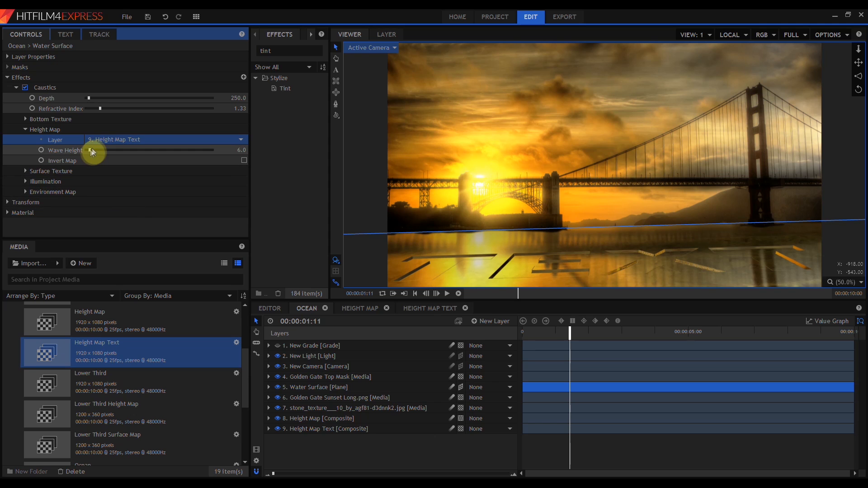
left_click_drag(93, 150, 129, 150)
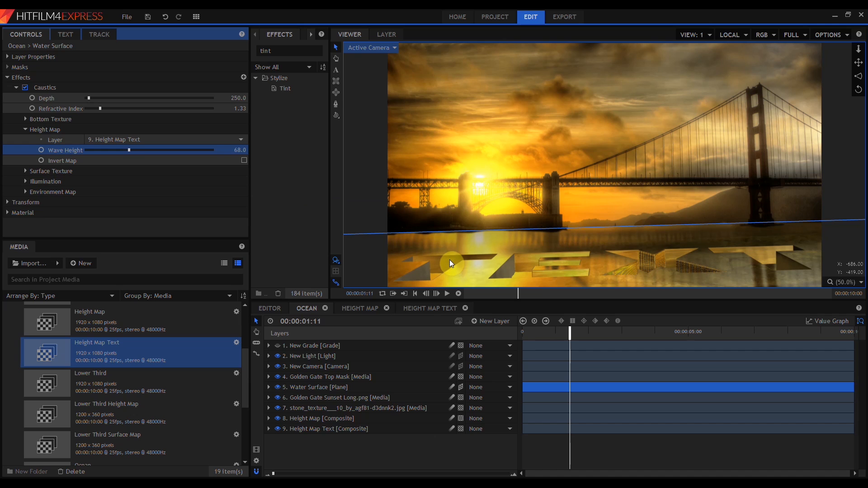
mouse_move(644, 274)
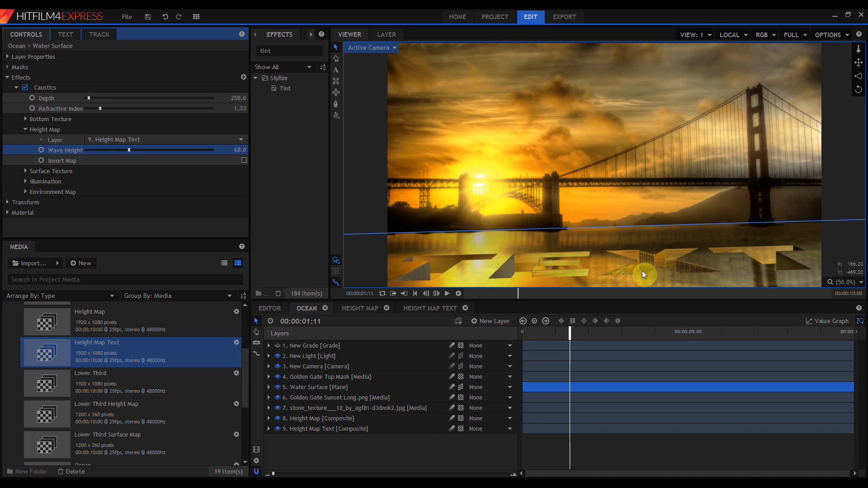
mouse_move(515, 291)
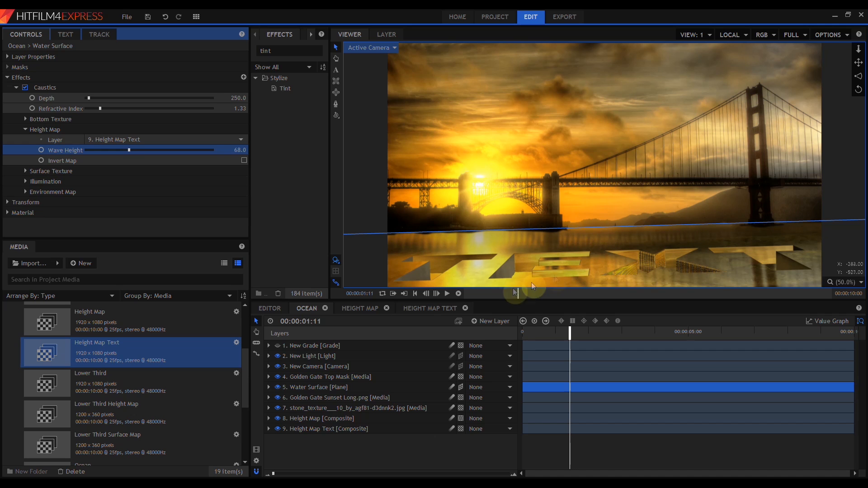
Invert the caustics text height map and raise the wave height, then fine-tune it
left_click(429, 308)
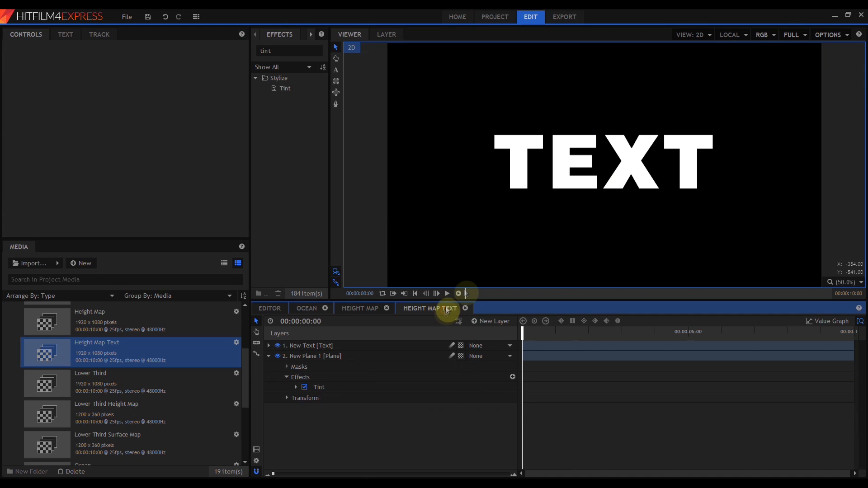
mouse_move(515, 183)
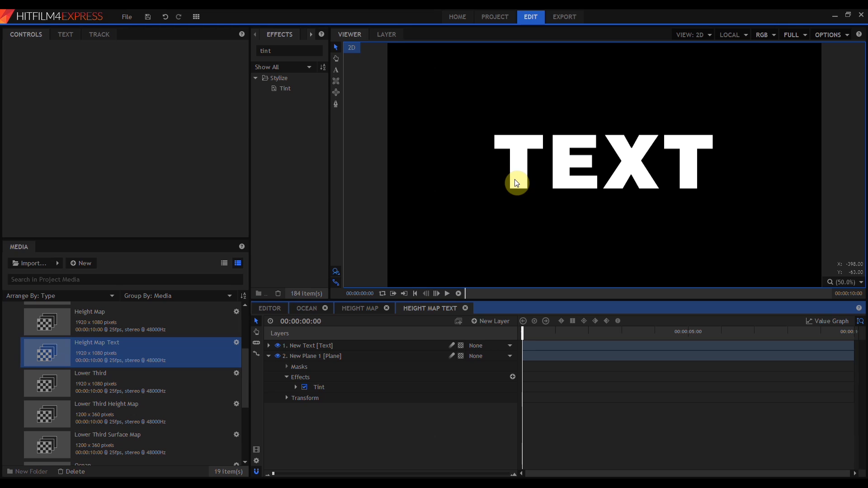
left_click(305, 309)
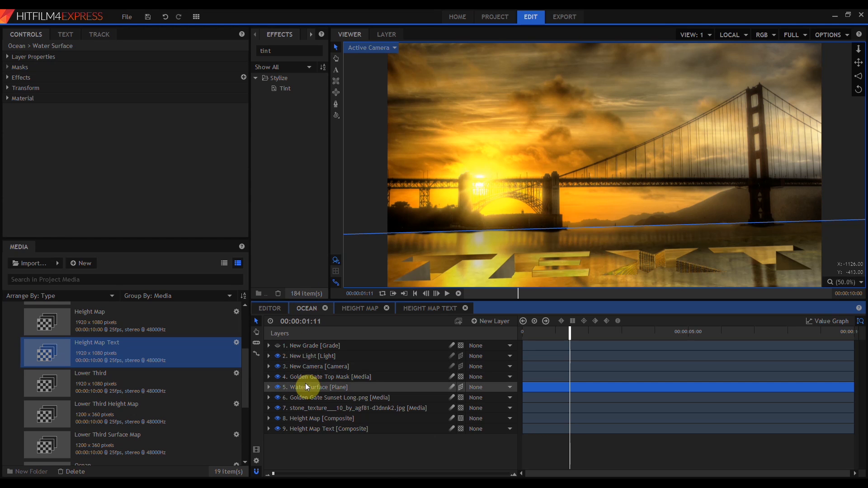
left_click(7, 76)
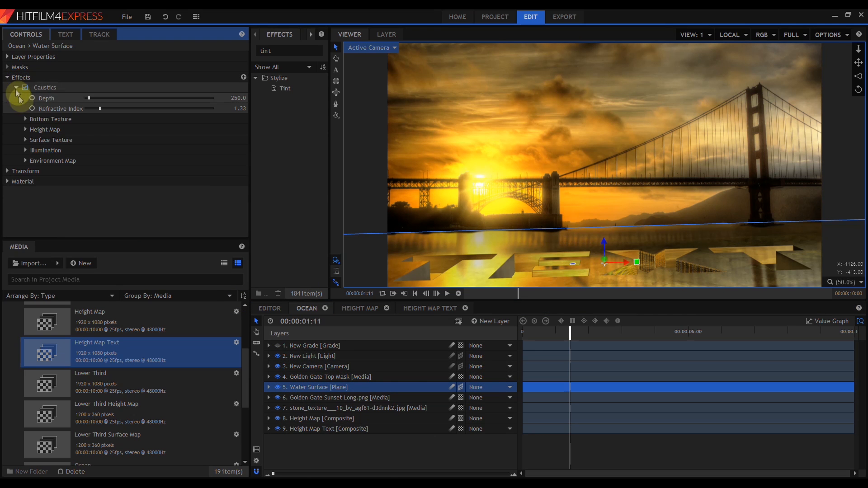
left_click(26, 129)
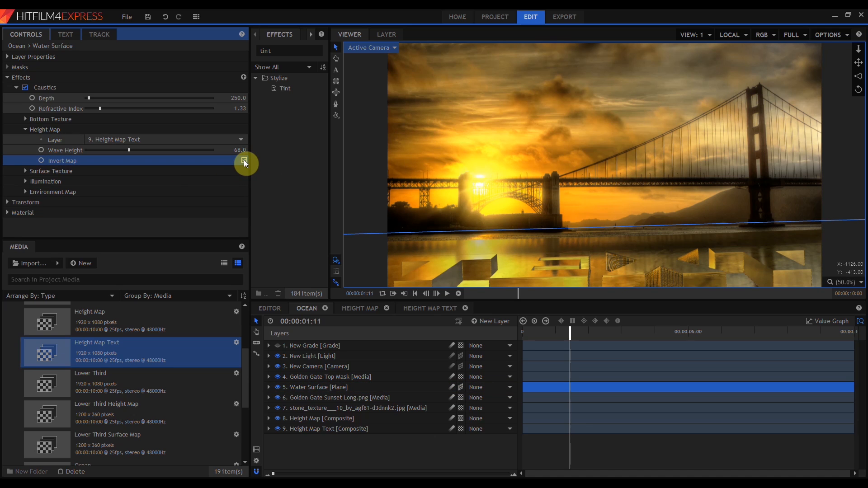
left_click(244, 160)
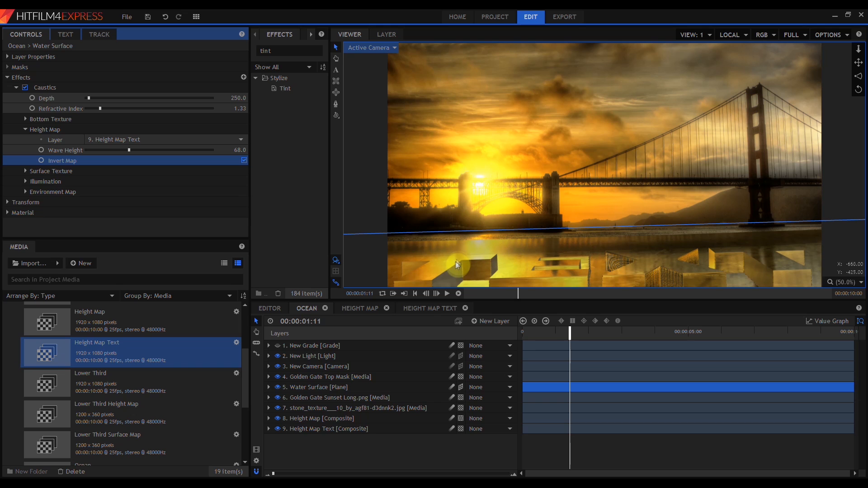
left_click_drag(129, 150, 182, 150)
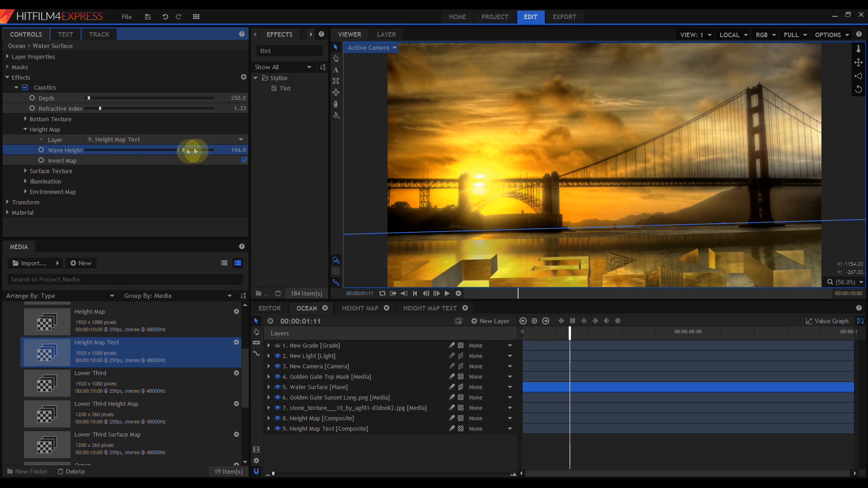
left_click_drag(182, 150, 136, 150)
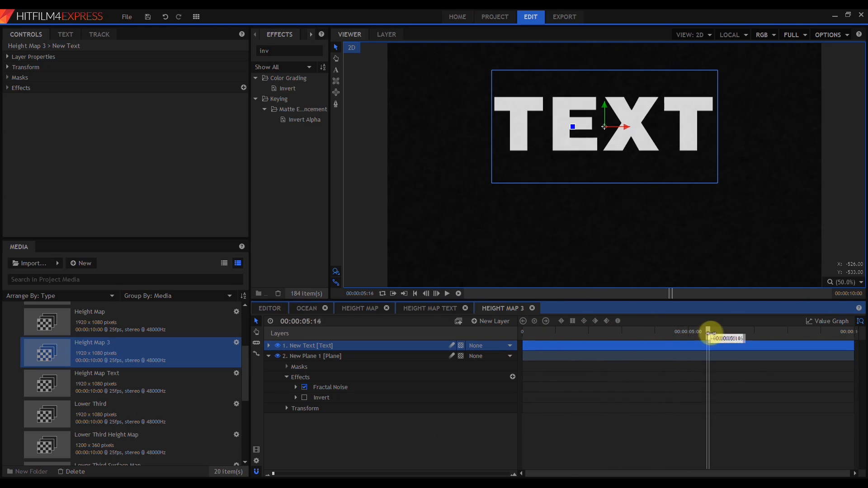
Switch to the Ocean composite with water reflecting the Golden Gate sunset
left_click(305, 308)
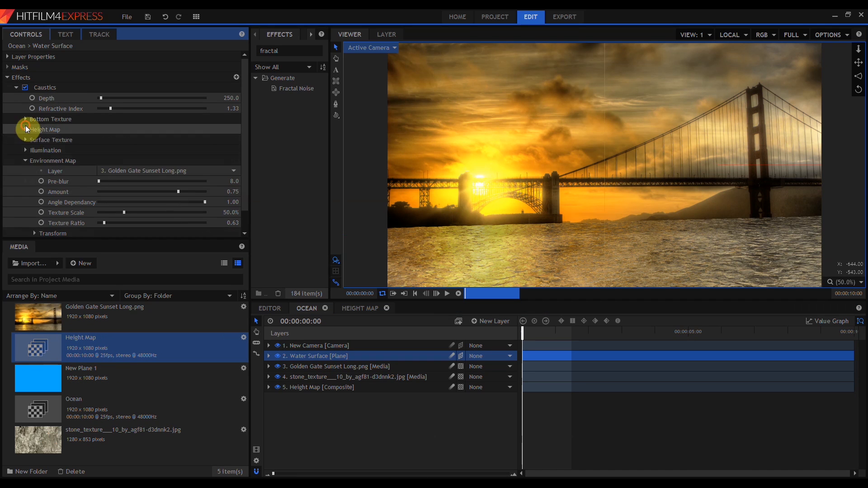
Add a new light layer, drag it toward the sun, and select Water Surface
left_click(25, 160)
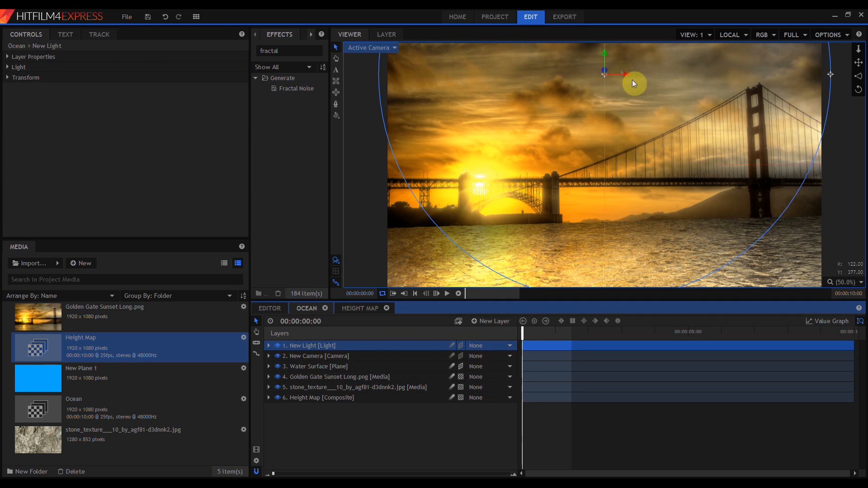
left_click_drag(603, 72, 498, 208)
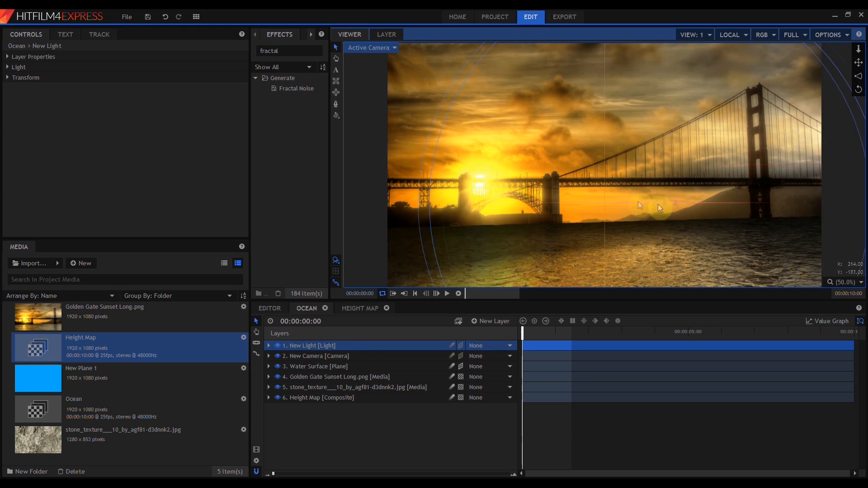
left_click(316, 366)
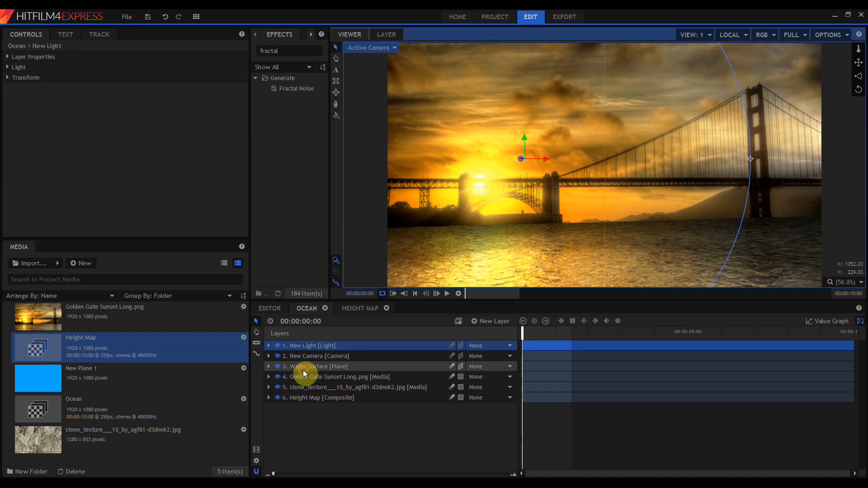
left_click(317, 366)
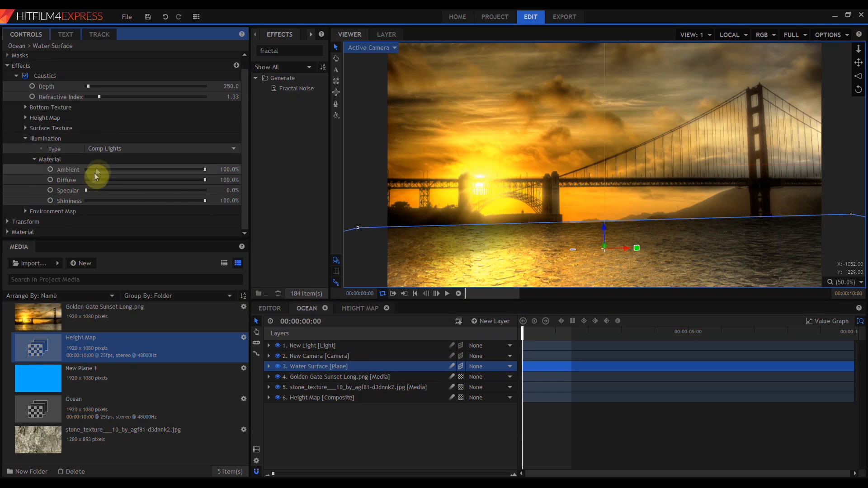
mouse_move(154, 170)
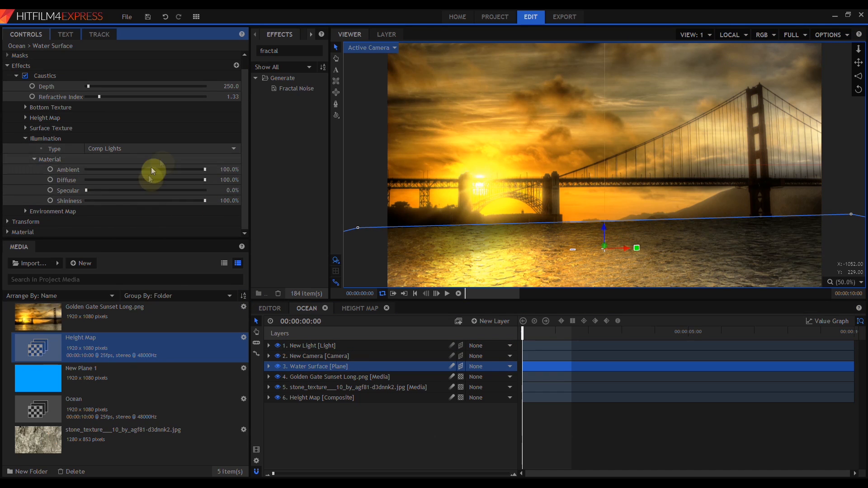
mouse_move(24, 232)
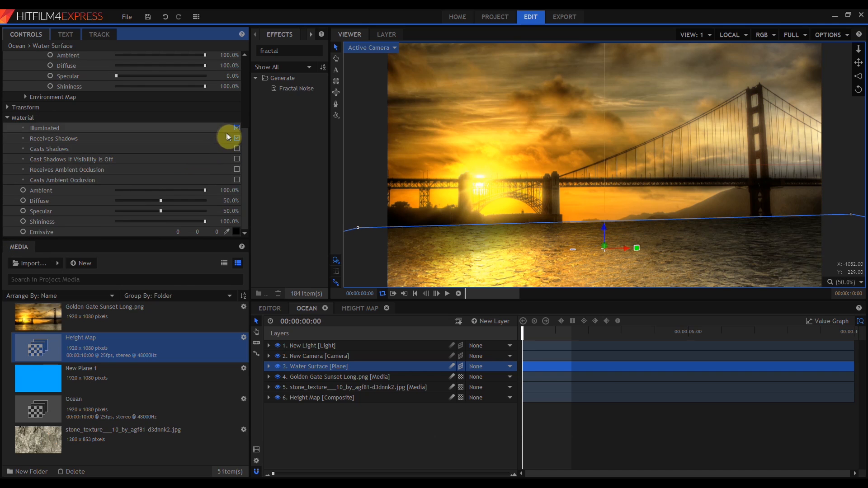
Toggle the water material's Illuminated setting on and back off
left_click(236, 128)
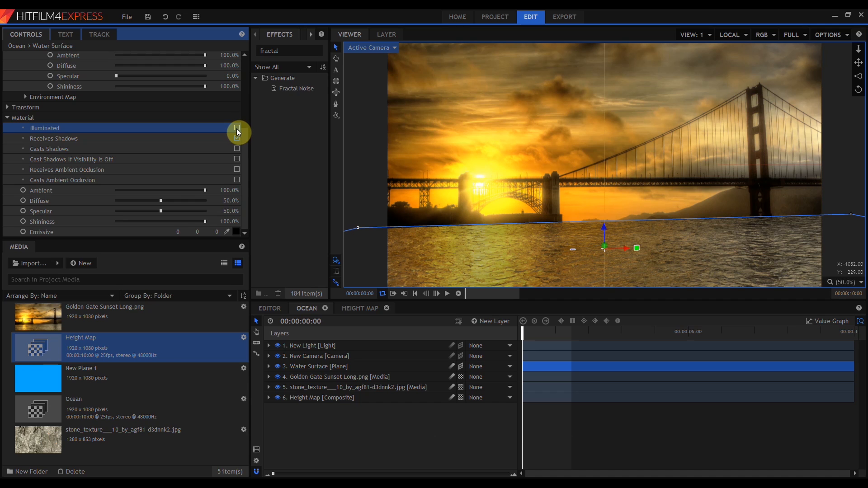
left_click(311, 345)
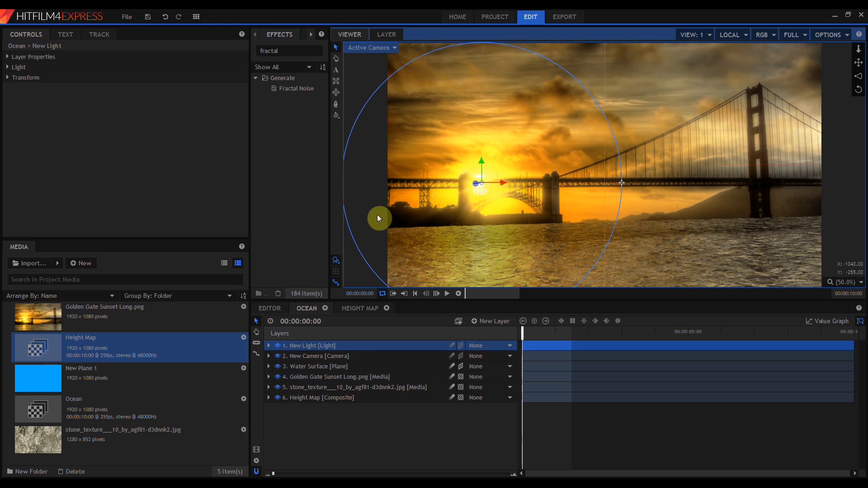
Sample the sun's golden yellow (254, 249, 45) as the point light's colour
left_click(8, 67)
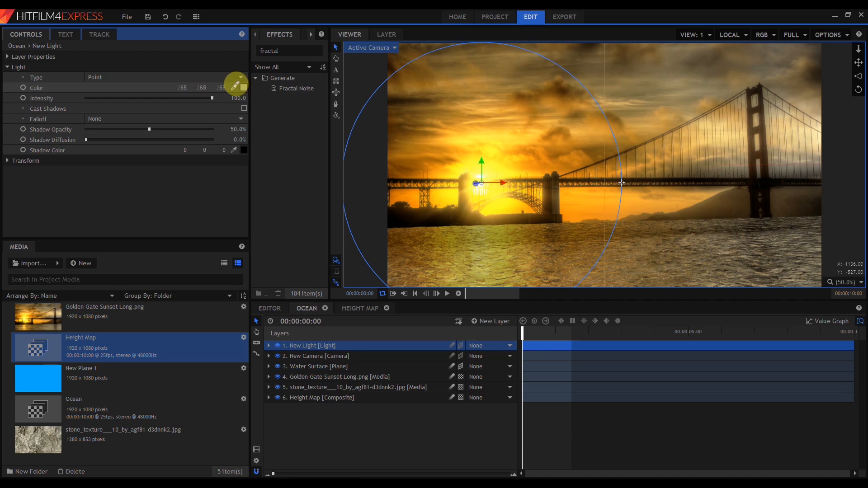
left_click(244, 88)
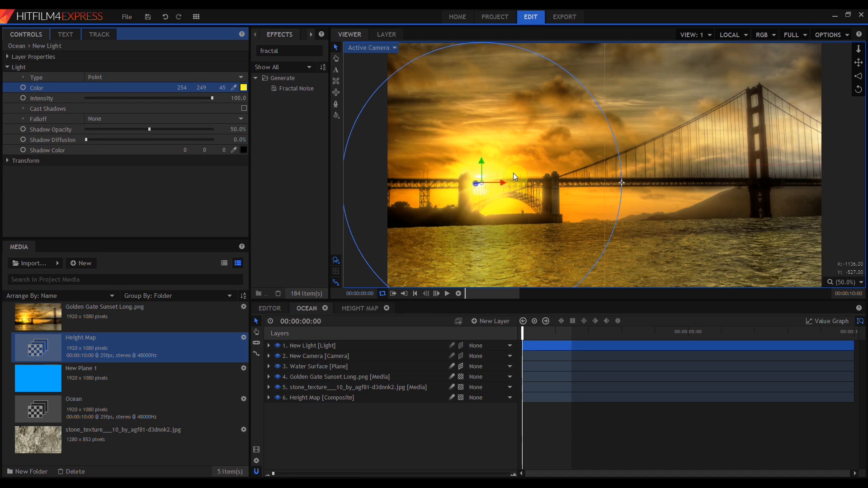
left_click(316, 366)
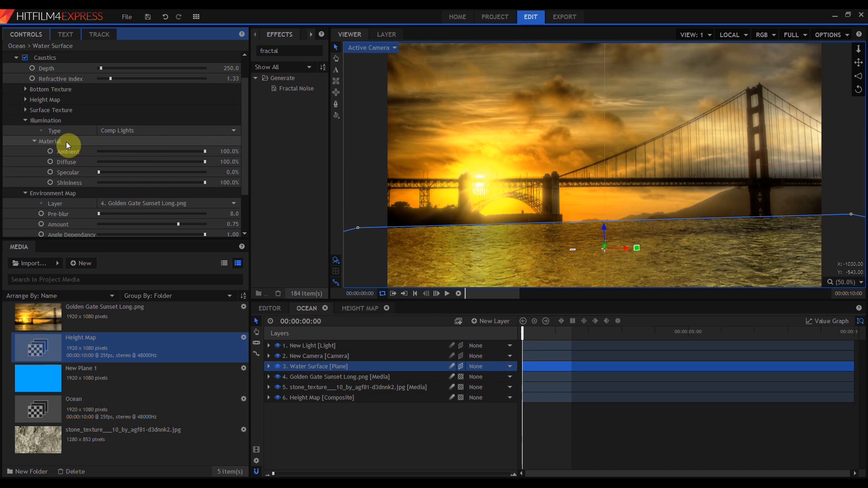
Set water specular to 70% and push the environment reflection amount higher
left_click_drag(101, 172, 177, 173)
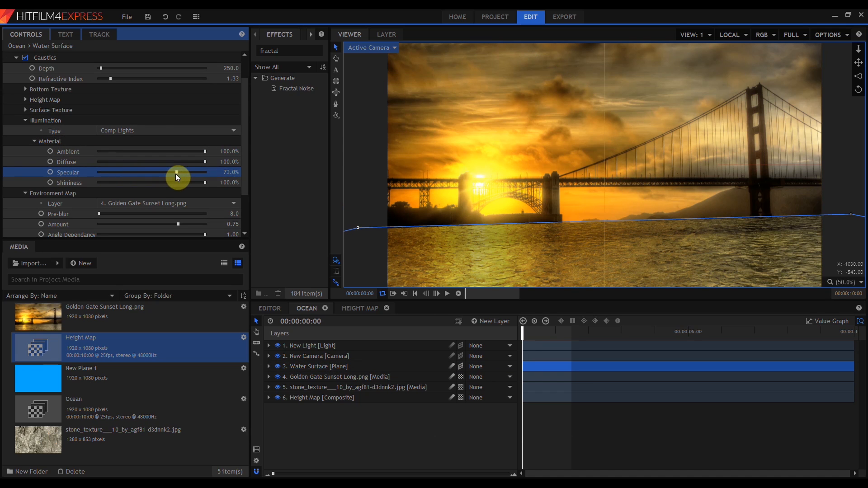
left_click_drag(177, 173, 172, 172)
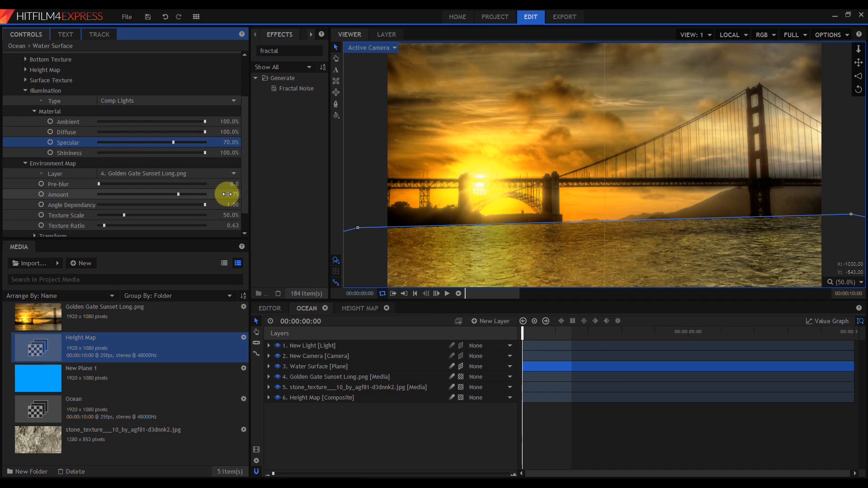
mouse_move(97, 167)
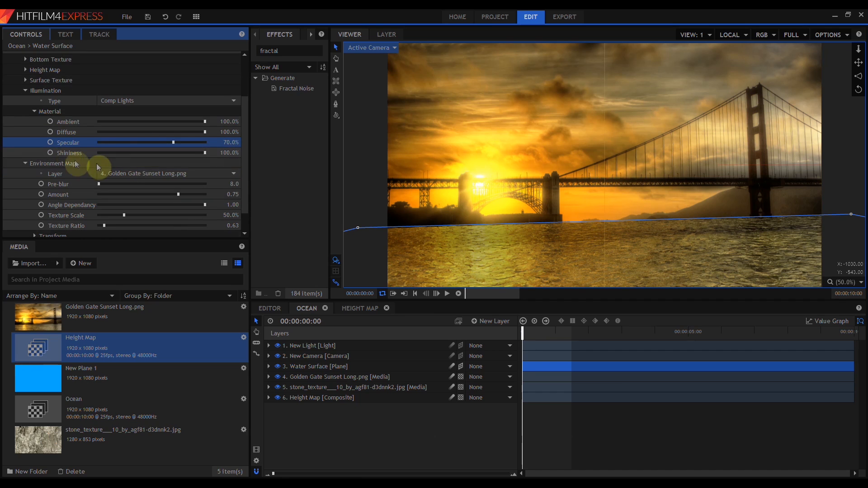
left_click_drag(178, 194, 189, 195)
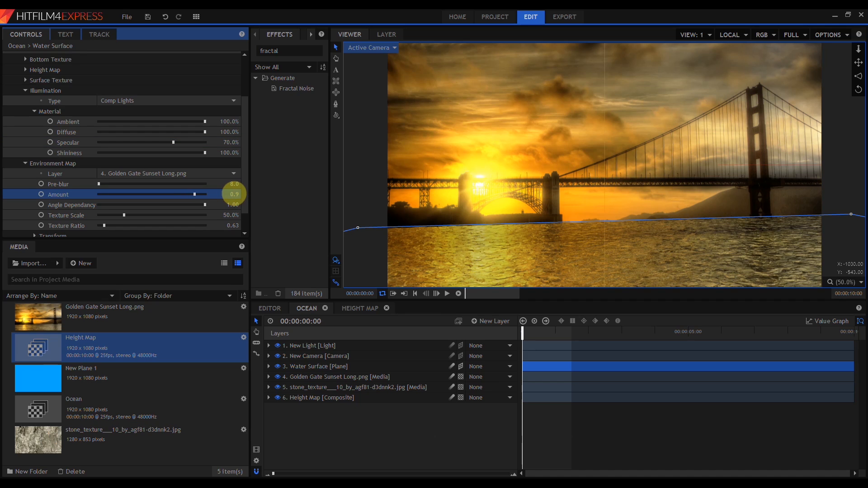
left_click_drag(178, 194, 185, 195)
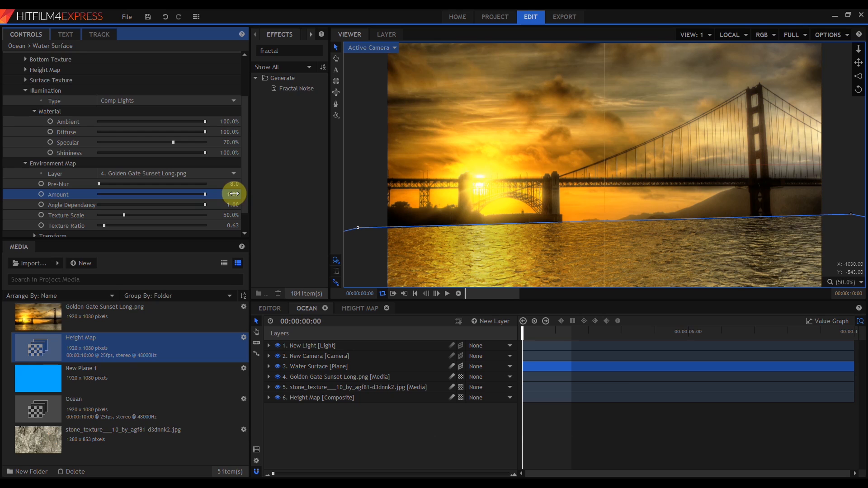
left_click(310, 345)
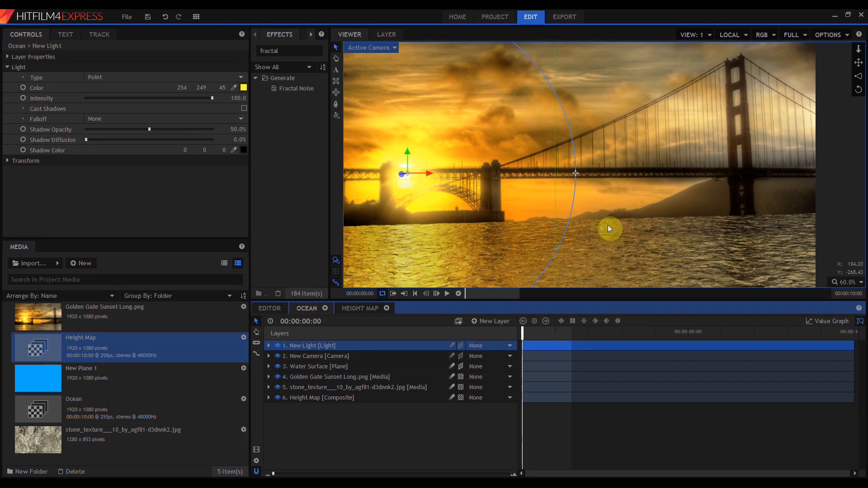
left_click(316, 366)
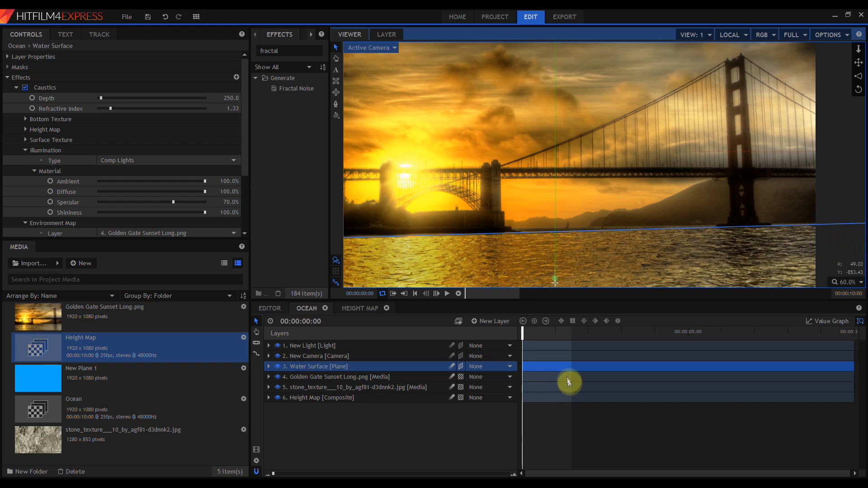
left_click(309, 344)
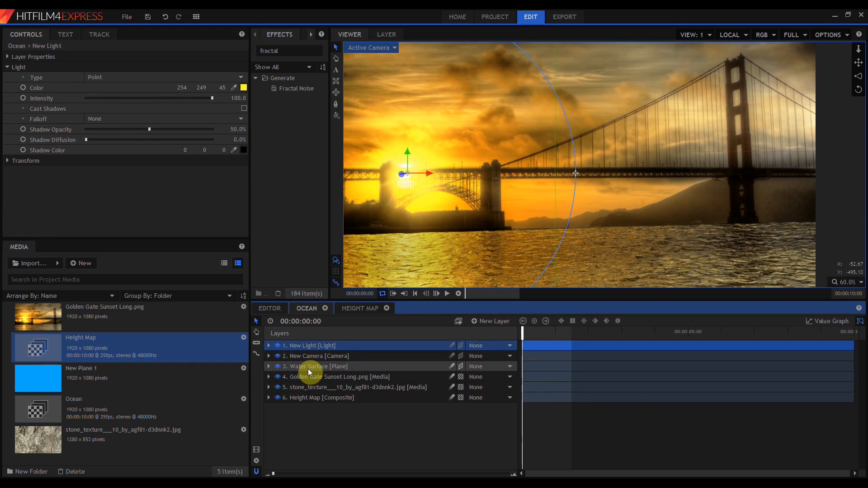
left_click(336, 377)
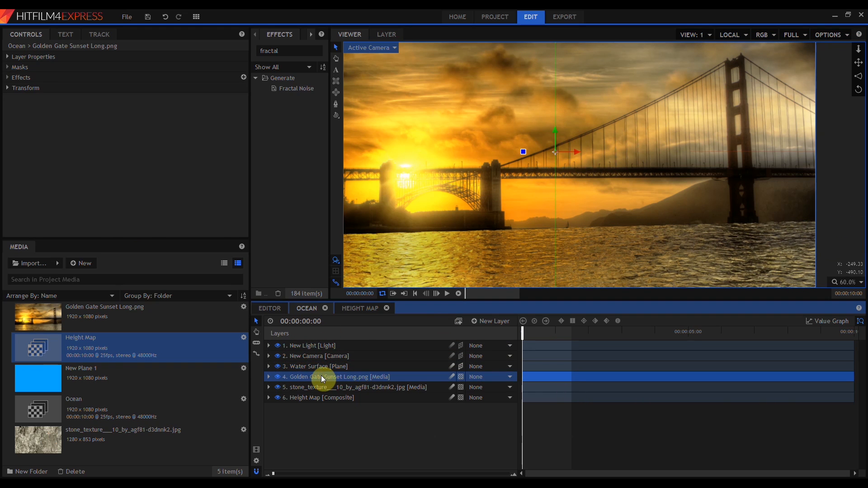
scroll("up", 3)
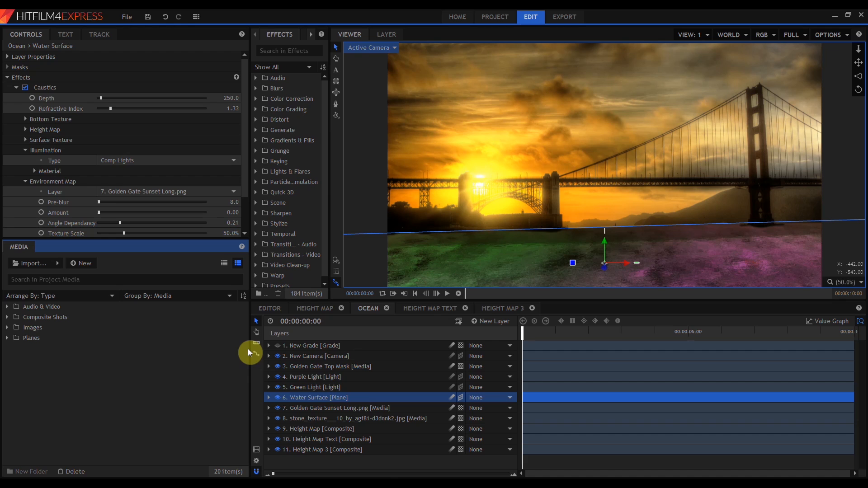
mouse_move(324, 383)
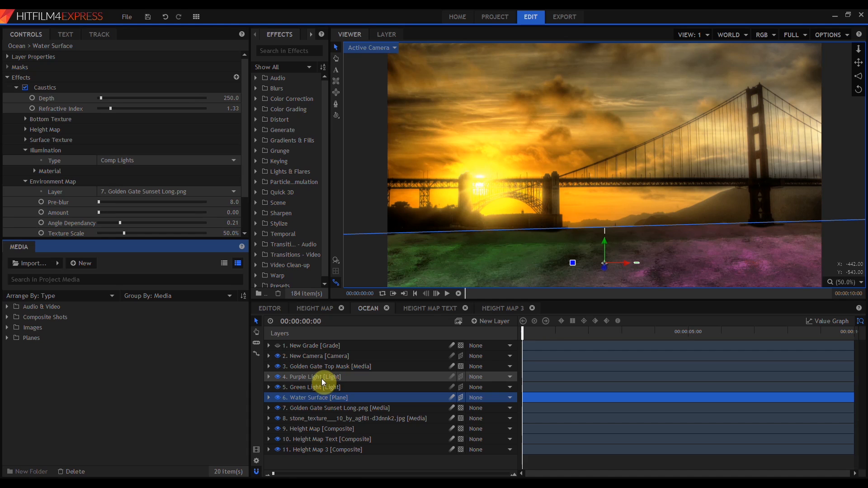
mouse_move(317, 393)
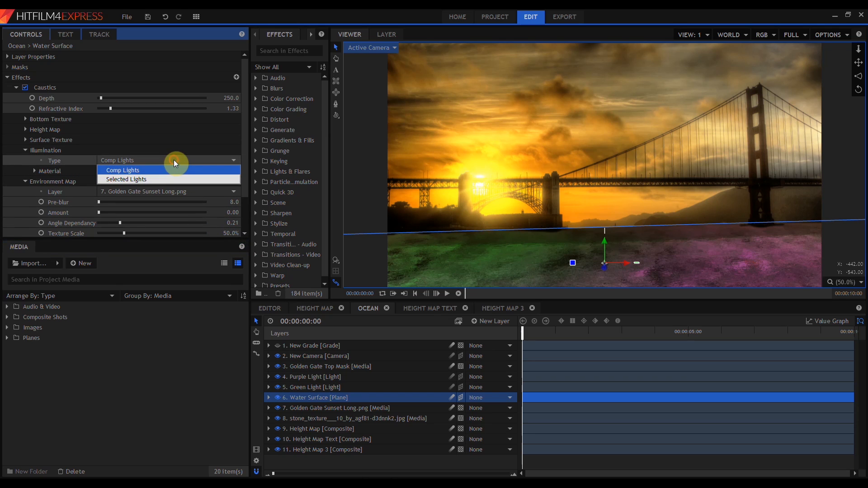
Change caustics illumination type to Selected Lights and open the Light 1 dropdown
left_click(126, 179)
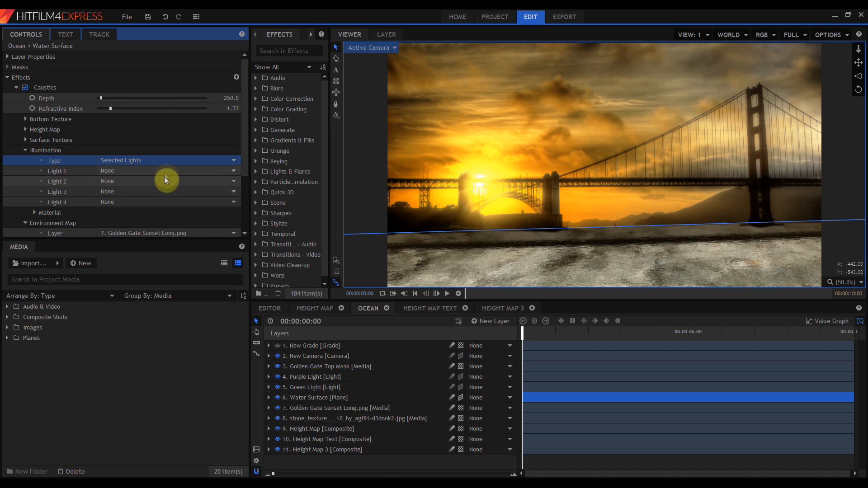
mouse_move(166, 174)
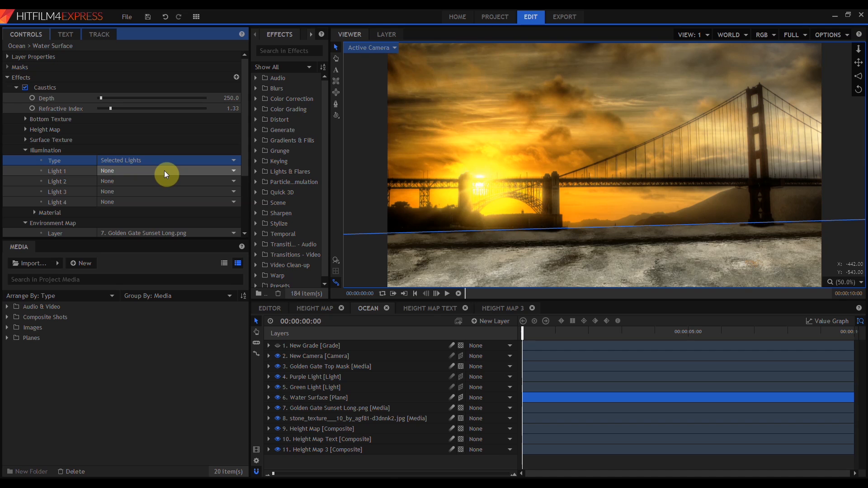
left_click(166, 171)
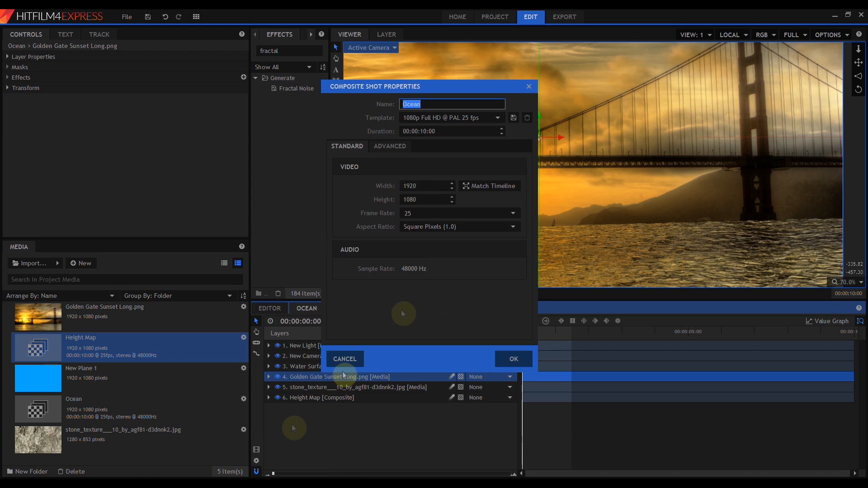
Enable composite fog with near 1500, far 5000, density 0.1 and an orange colour
left_click(390, 146)
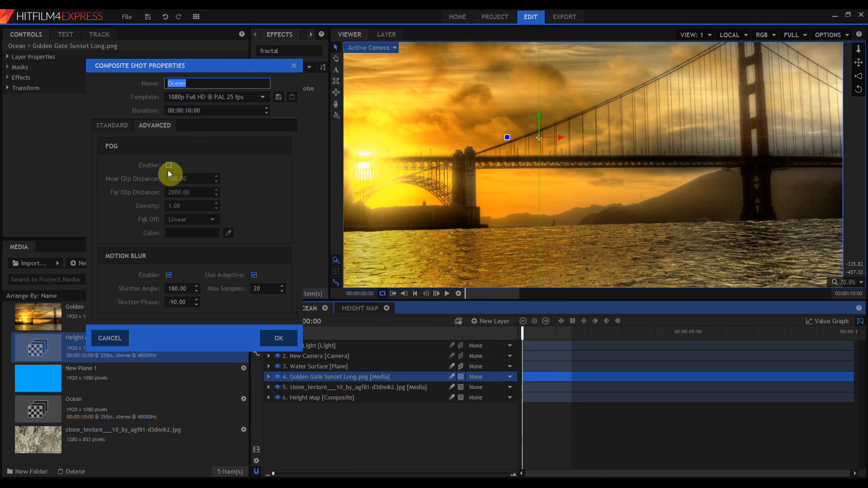
left_click(169, 165)
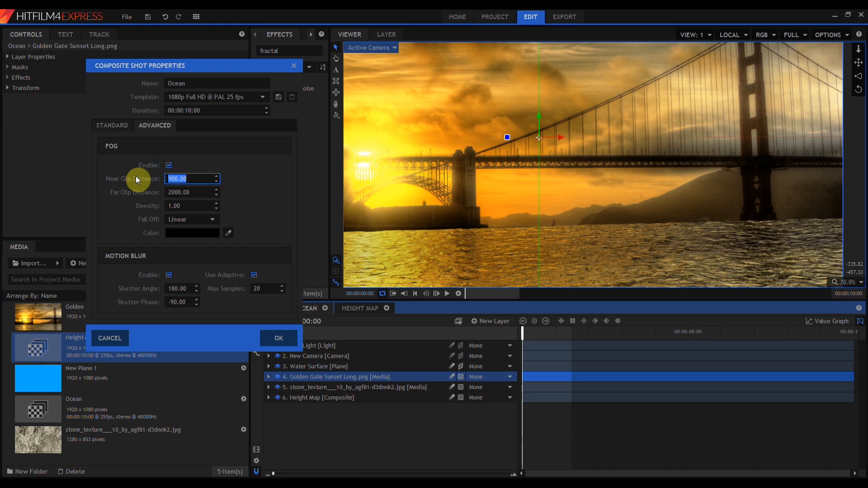
left_click(192, 178)
type("1")
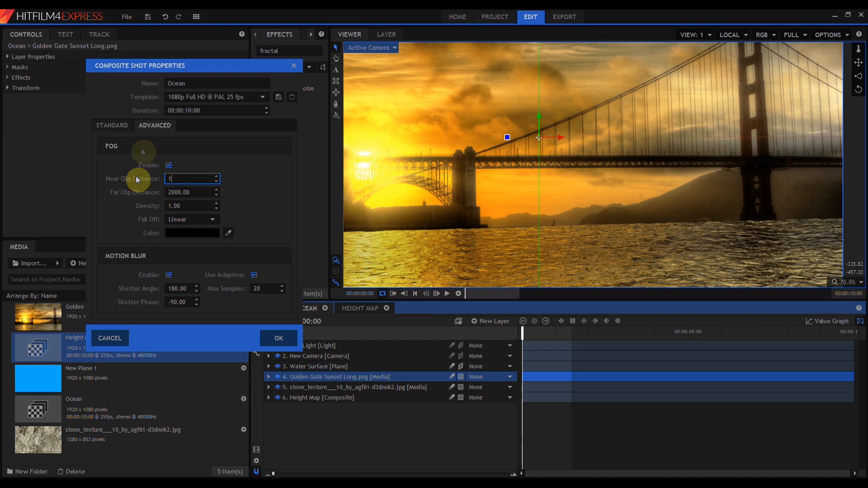
type("50")
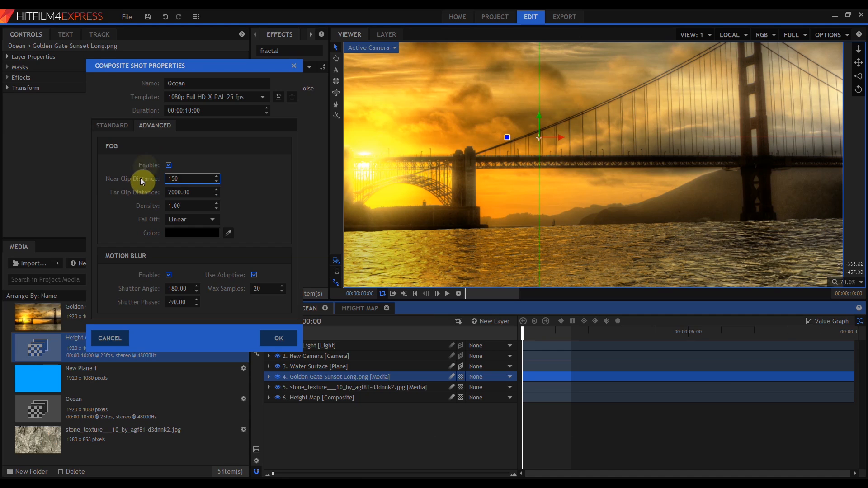
key("Tab")
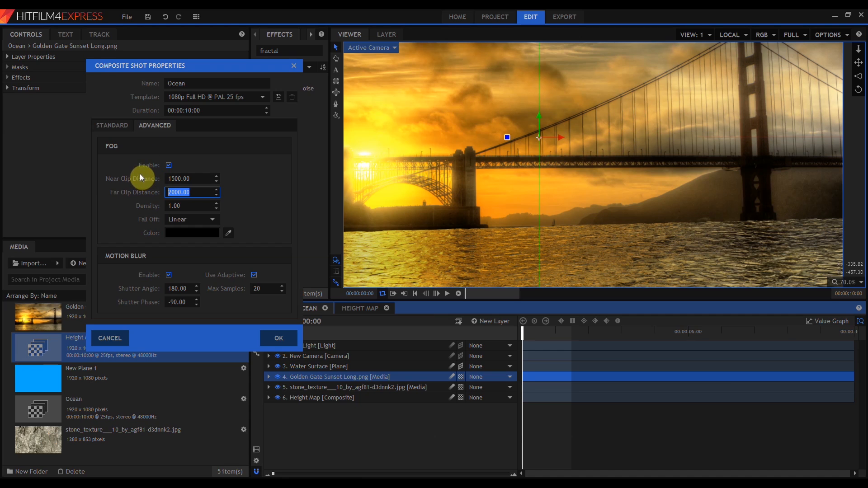
type("500")
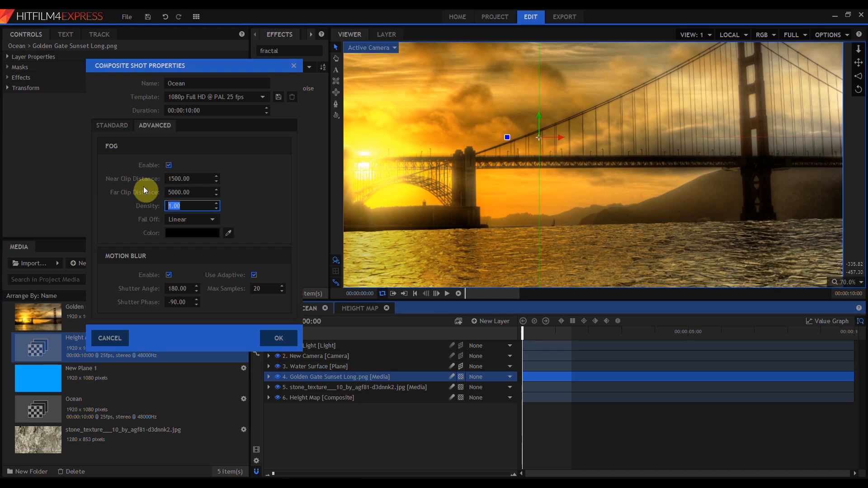
type(".1")
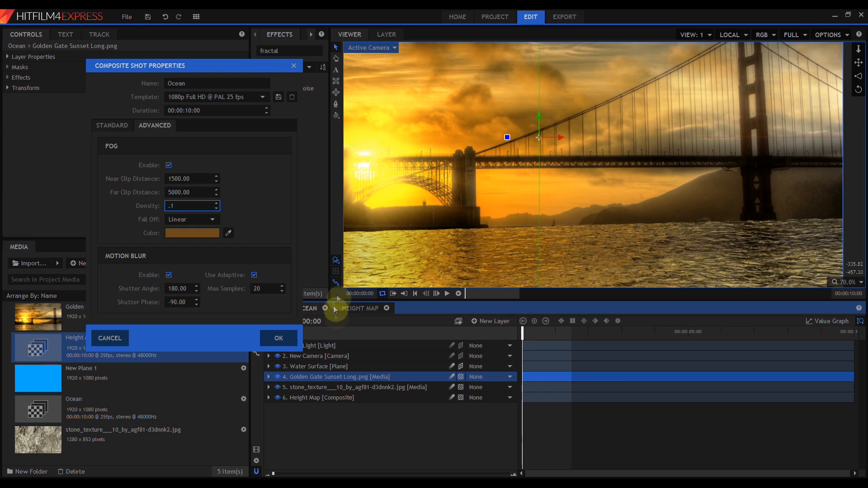
left_click(278, 338)
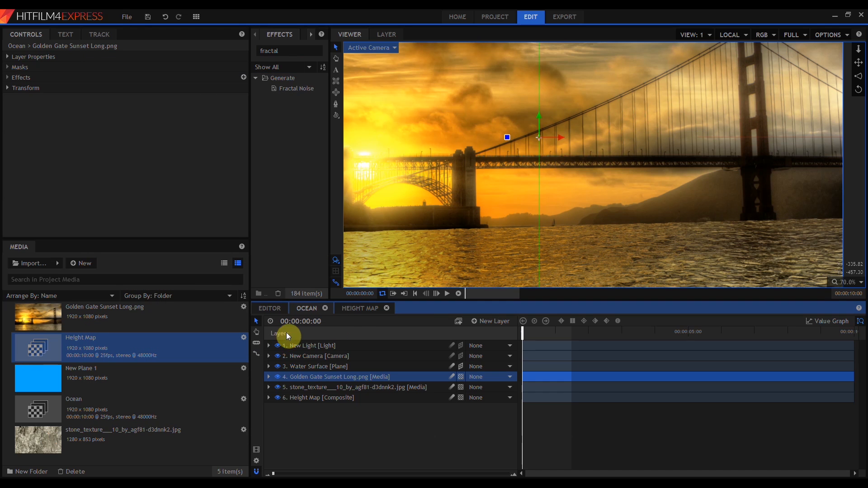
Apply the Spiked orange flare style to the light flare over the sun
left_click(319, 398)
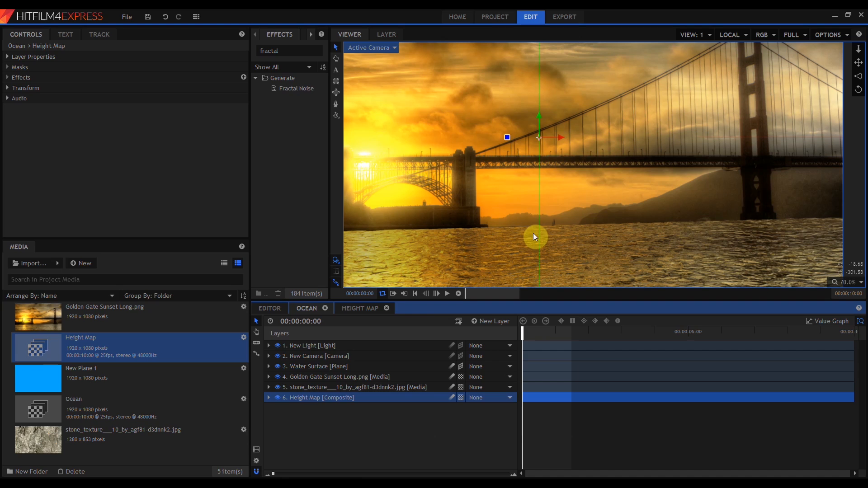
mouse_move(557, 229)
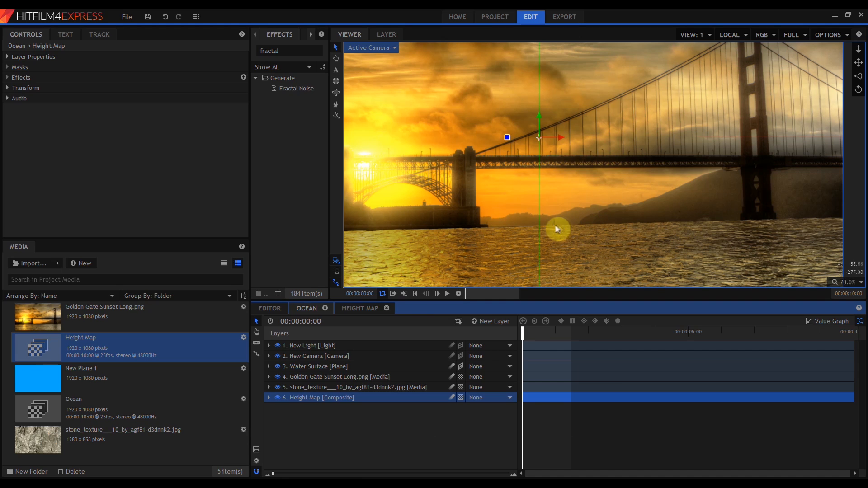
mouse_move(518, 233)
type("lens flare")
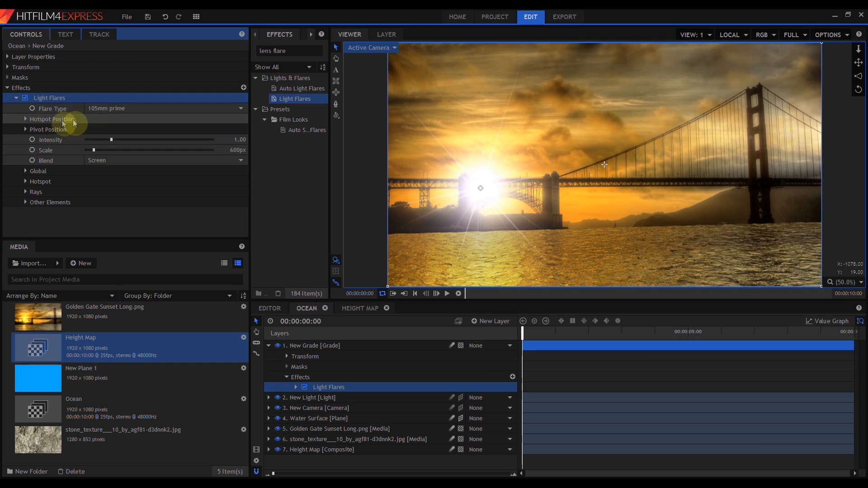
left_click(240, 108)
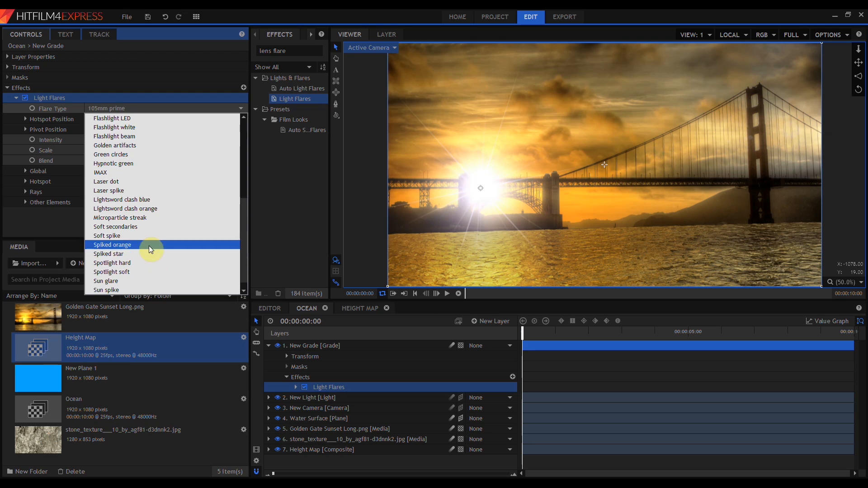
left_click(112, 244)
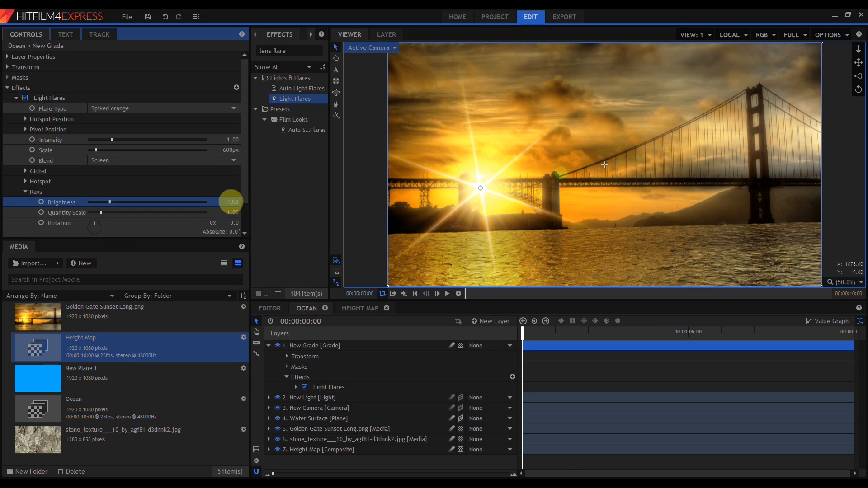
left_click(333, 397)
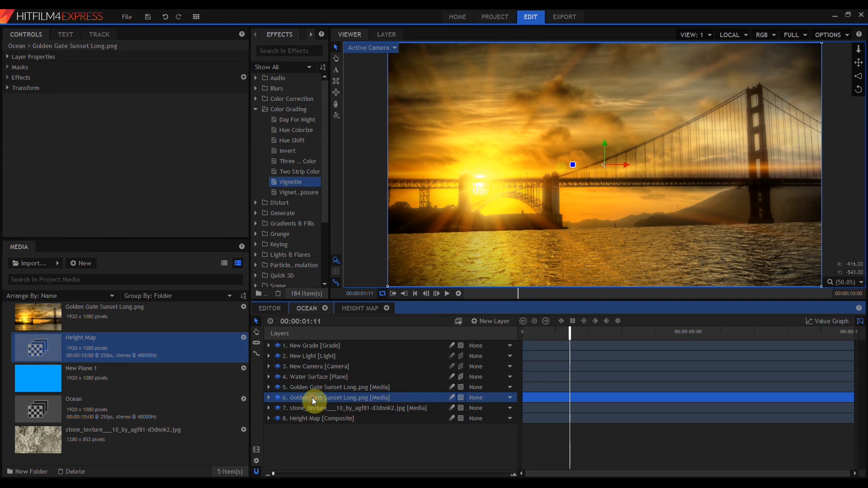
double_click(321, 397)
type("Golden Gate Top Mask")
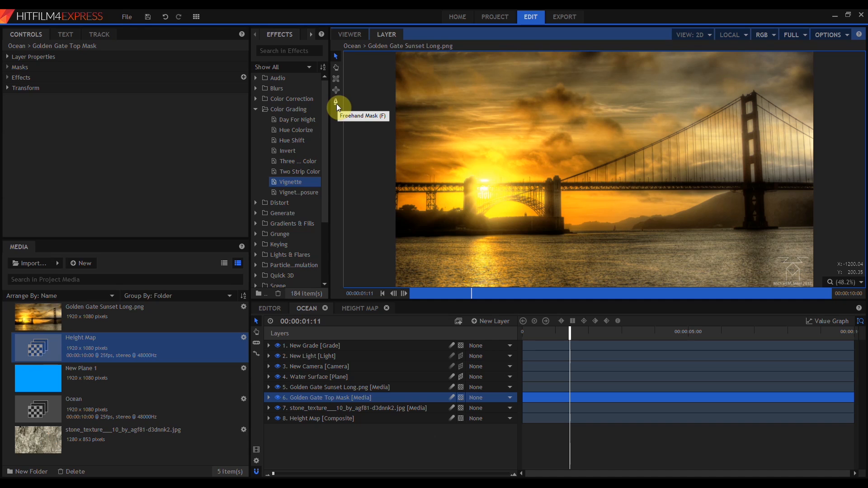
mouse_move(397, 233)
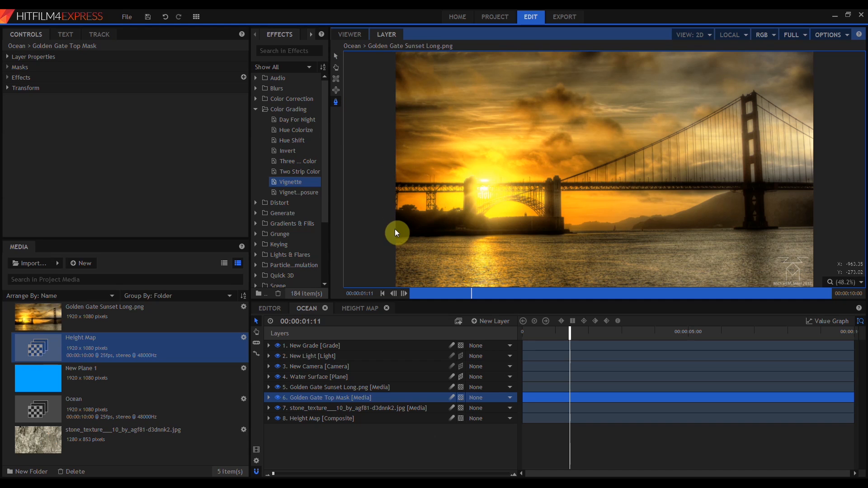
left_click(269, 397)
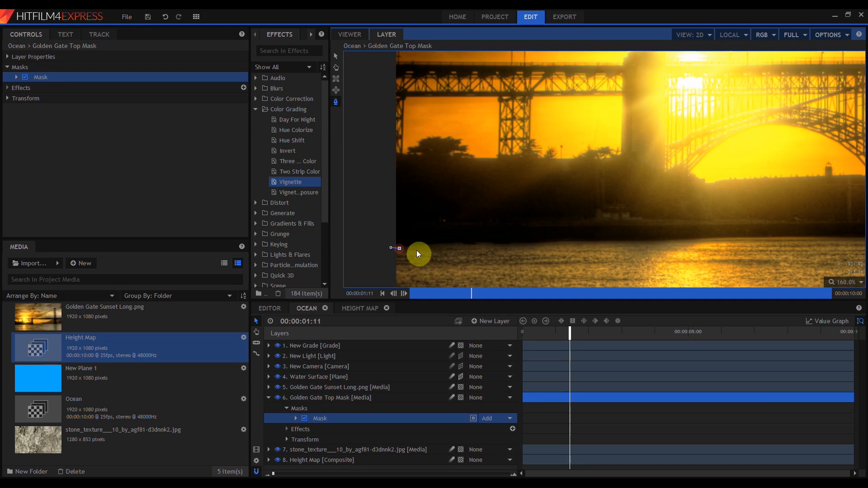
left_click(444, 391)
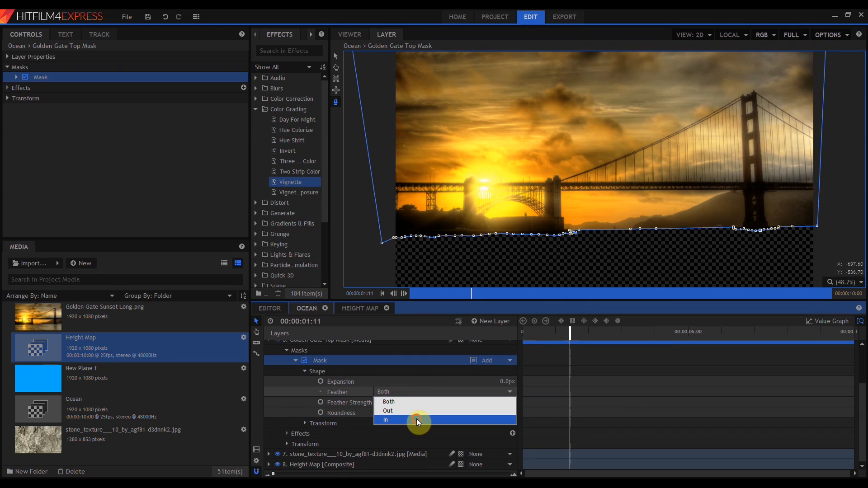
left_click(386, 419)
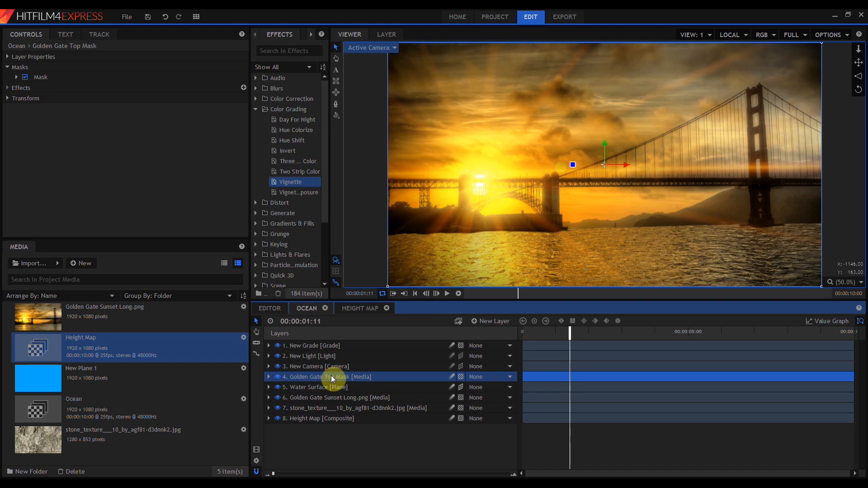
mouse_move(544, 238)
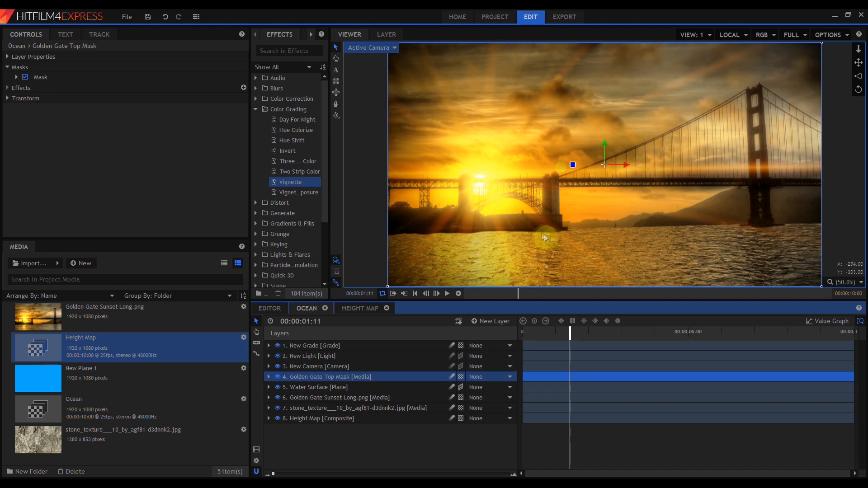
mouse_move(550, 238)
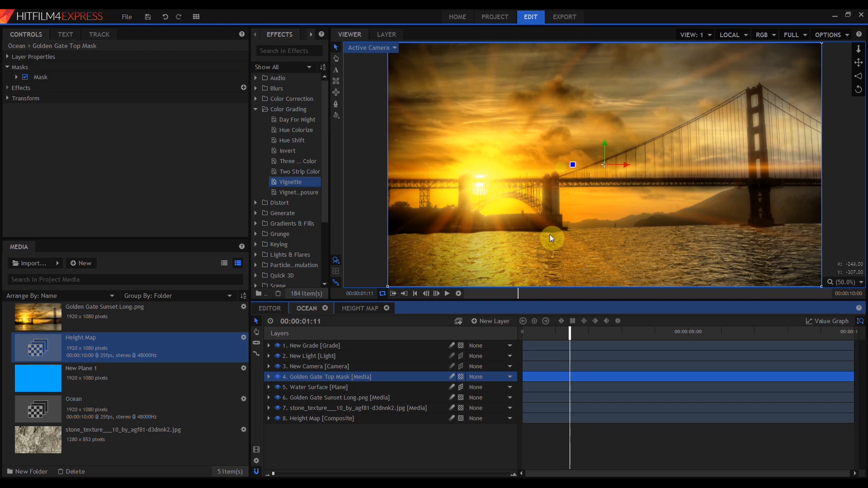
mouse_move(616, 266)
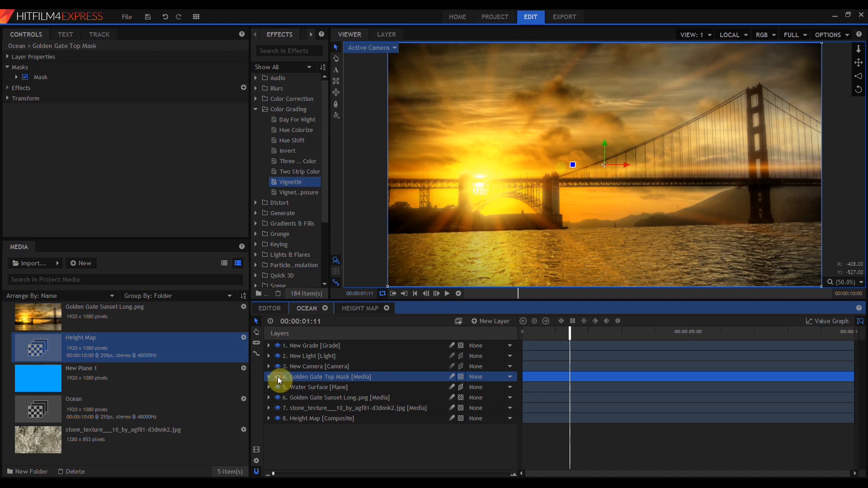
Set Water Surface environment map amount to 0 and texture it with the logo layer
left_click(319, 387)
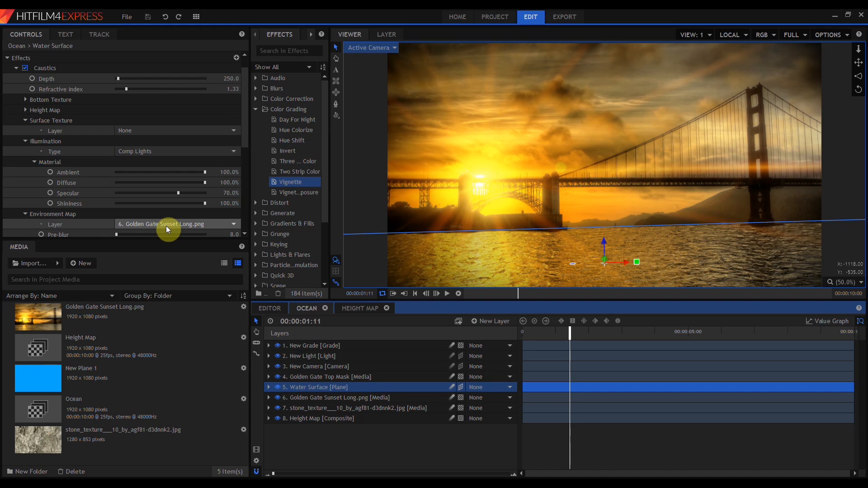
mouse_move(94, 124)
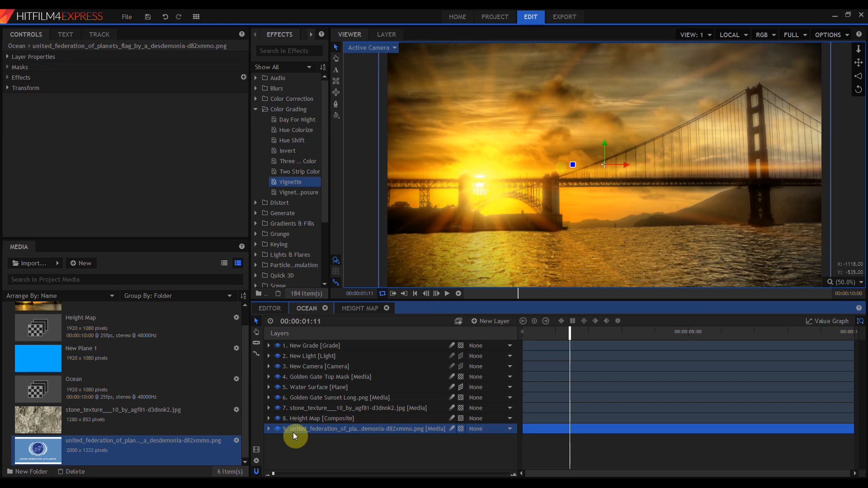
left_click(318, 387)
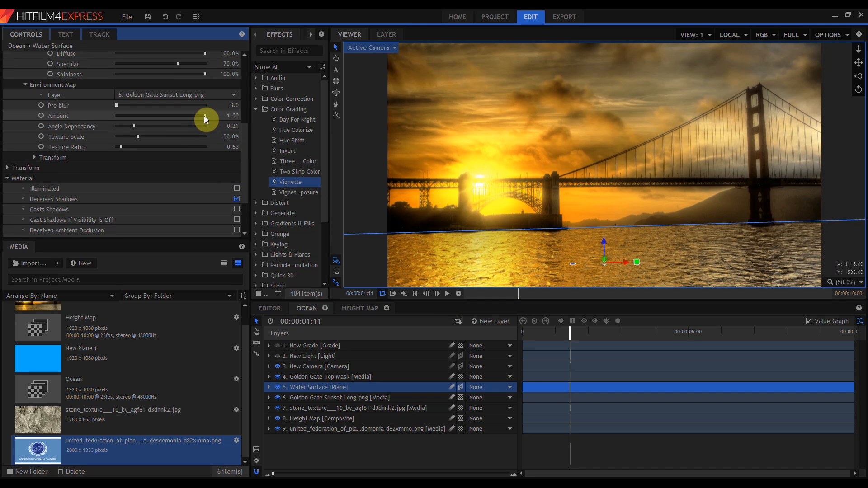
left_click_drag(204, 116, 115, 116)
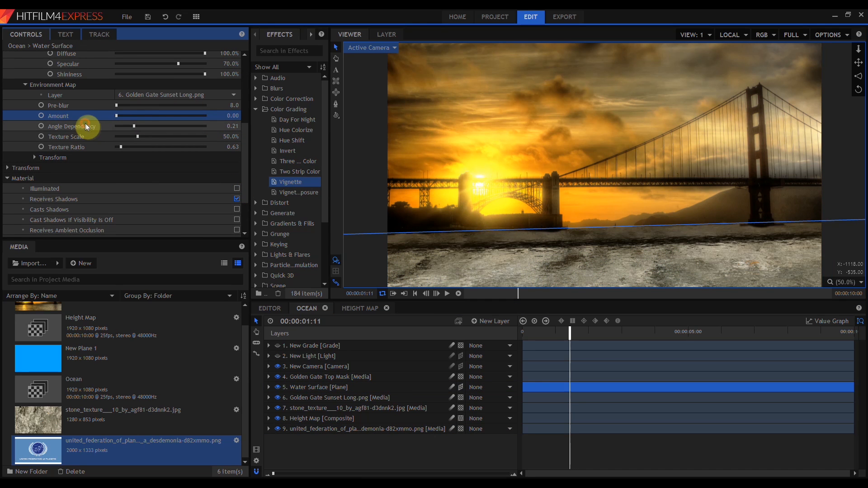
left_click(177, 79)
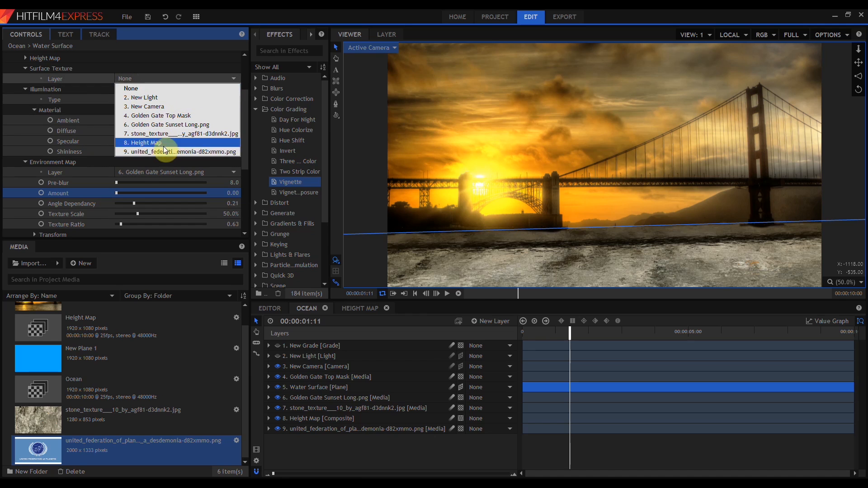
mouse_move(179, 151)
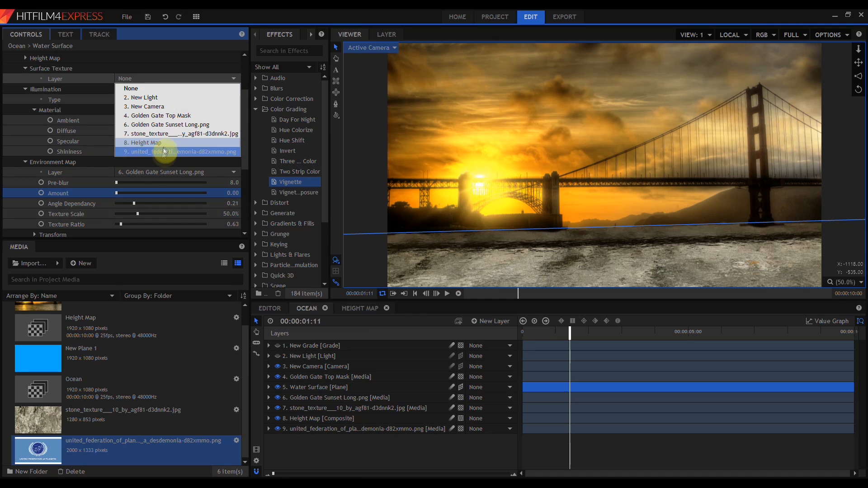
left_click(178, 152)
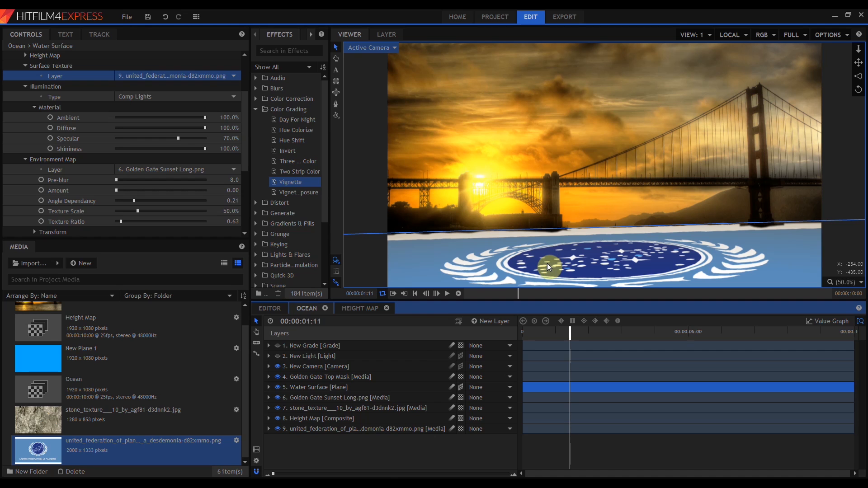
Convert logo layer 9 into its own composite shot, then leave it for another shot tab
right_click(310, 429)
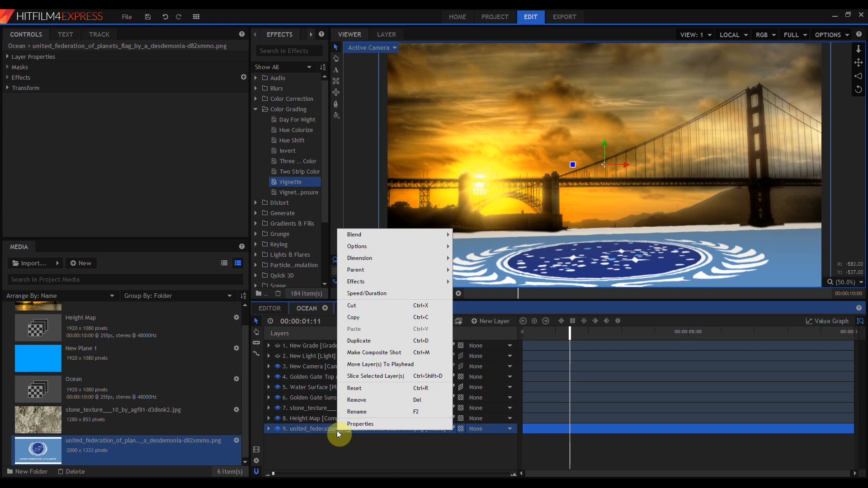
left_click(374, 352)
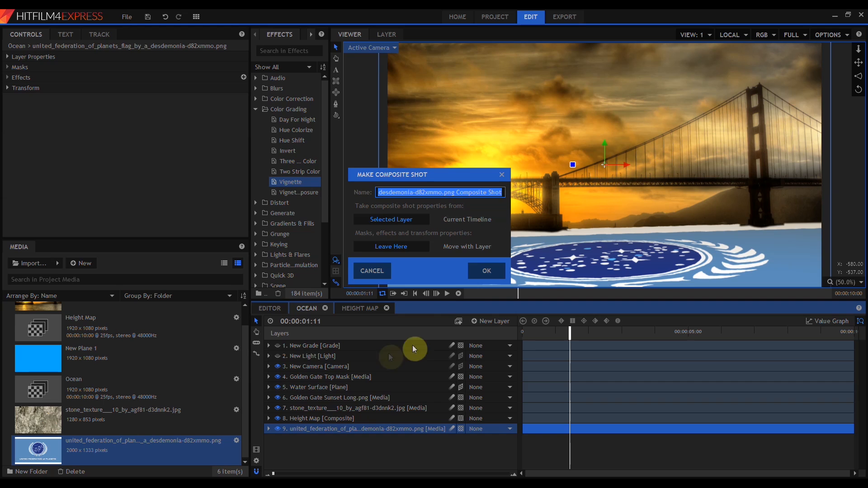
left_click(486, 271)
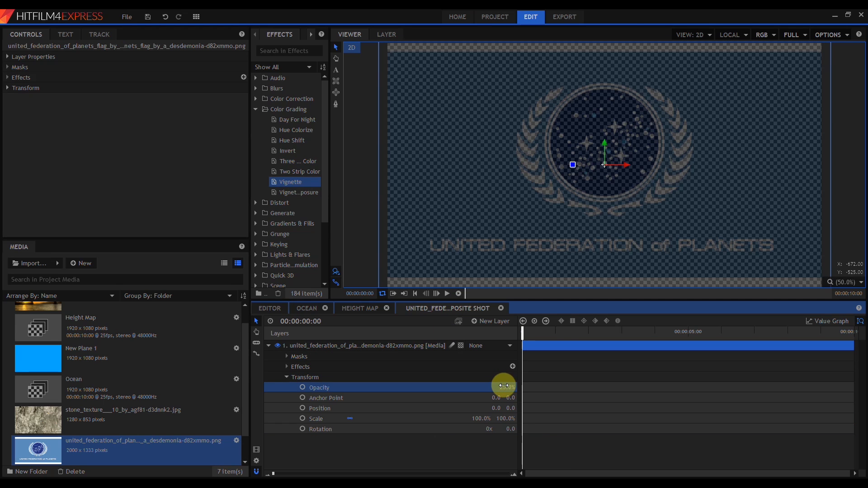
left_click(306, 308)
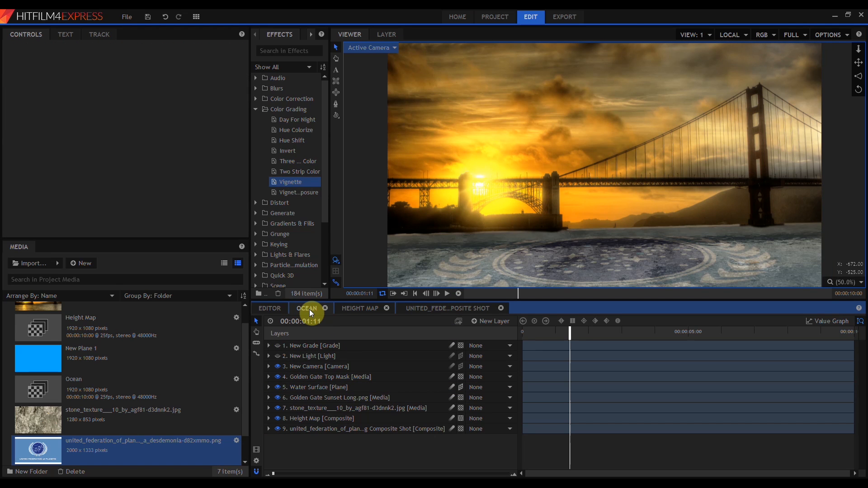
mouse_move(663, 268)
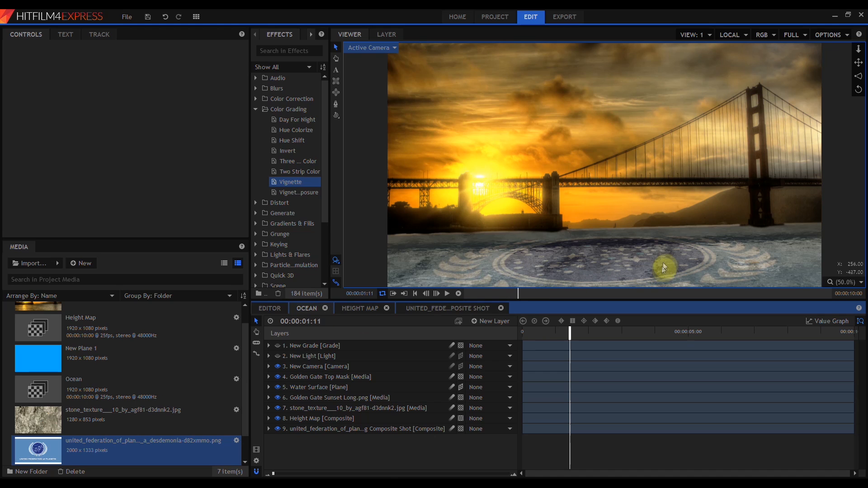
mouse_move(509, 277)
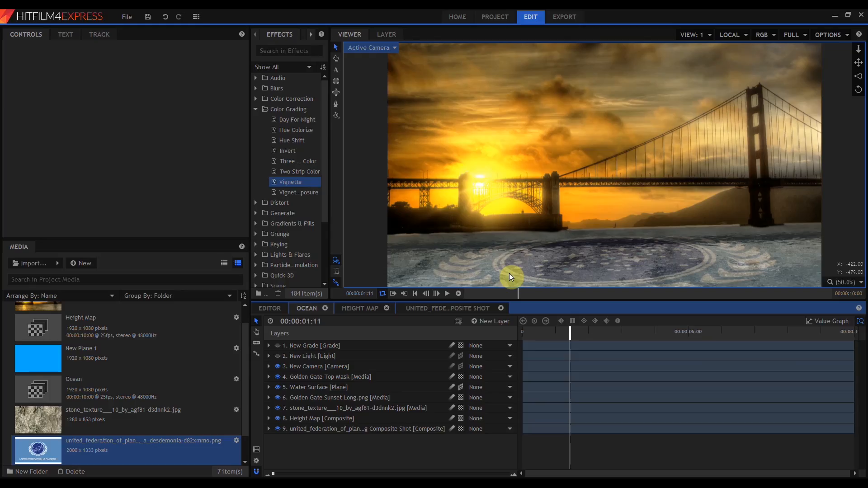
left_click(545, 308)
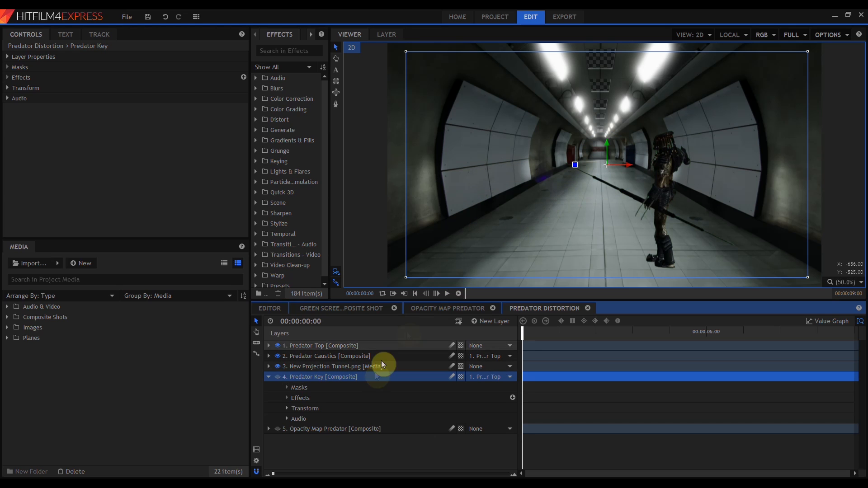
mouse_move(304, 380)
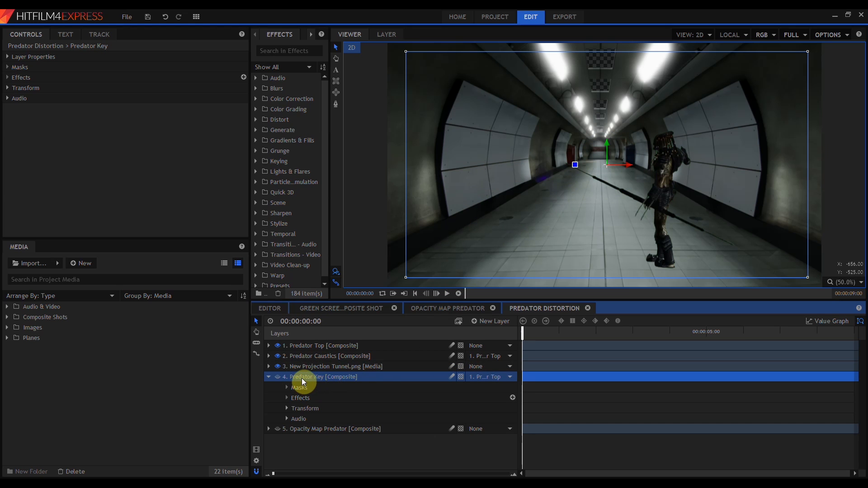
Review the Predator Key shot and the Predator Caustics layer's Caustics and Set Matte effects
left_click(341, 309)
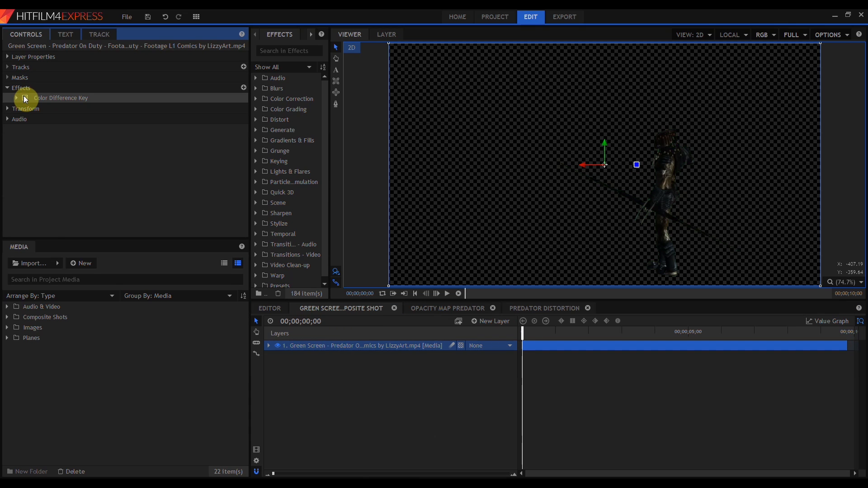
left_click(545, 308)
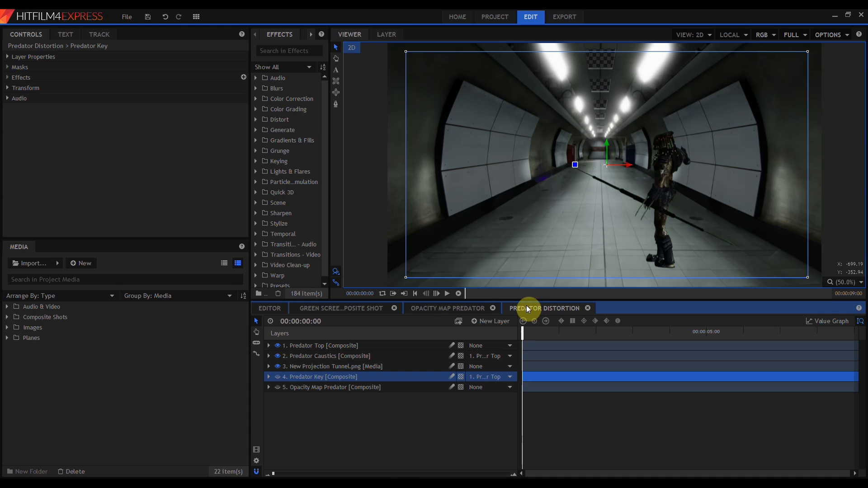
left_click(326, 355)
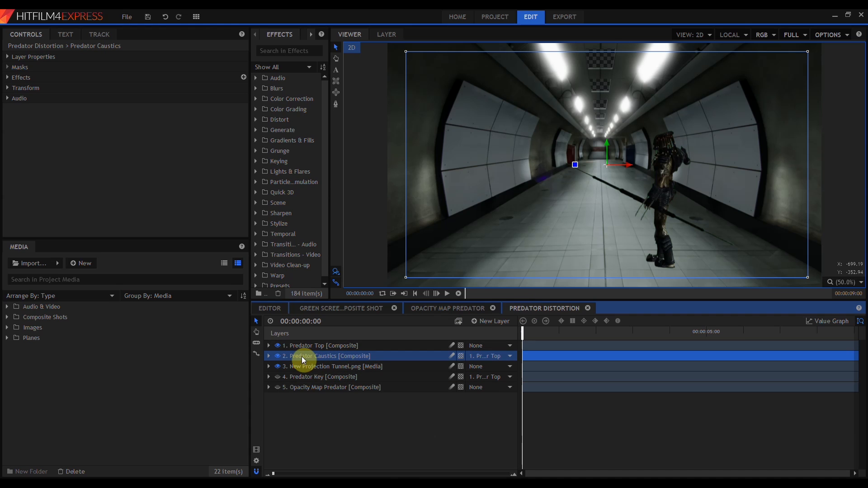
left_click(7, 77)
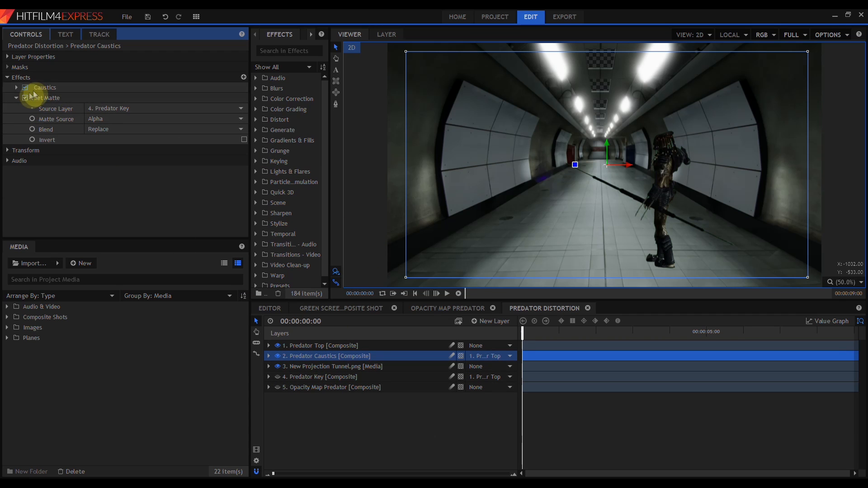
left_click(24, 87)
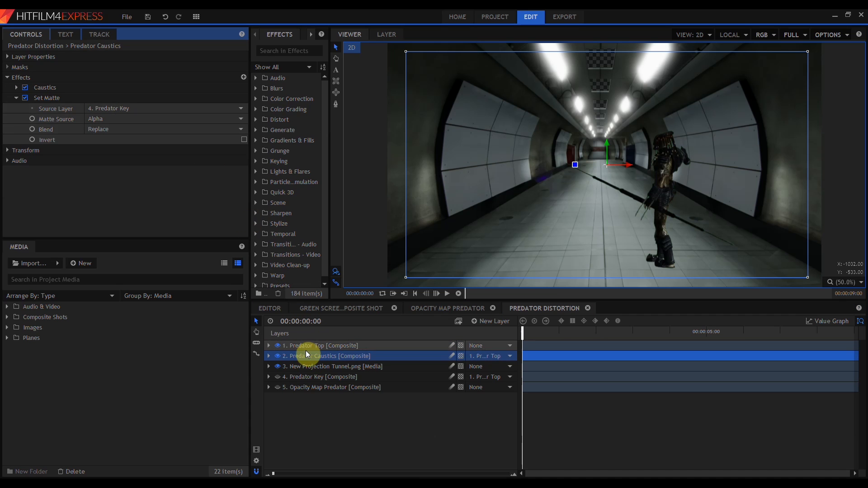
Select the Predator Top layer and open the Opacity Map Predator composite
left_click(320, 346)
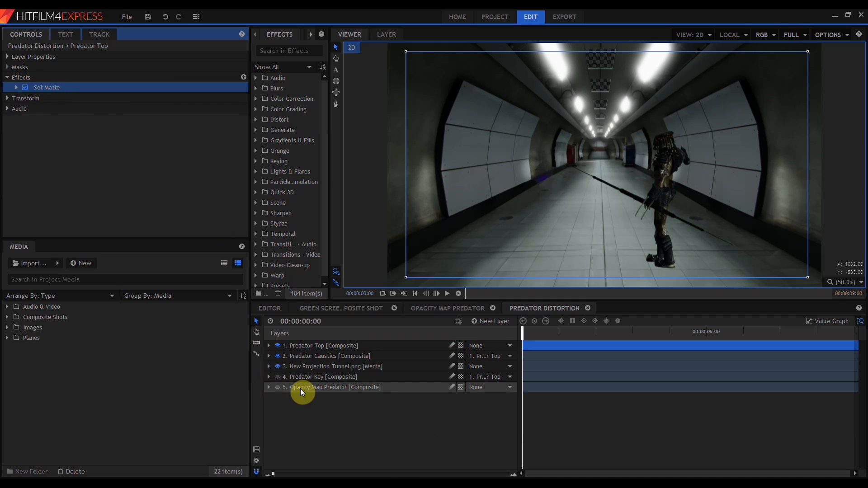
left_click(447, 308)
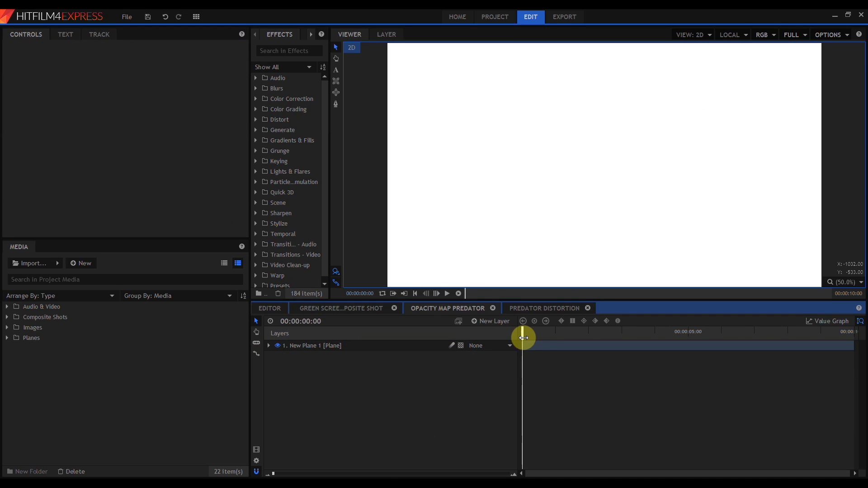
left_click(435, 294)
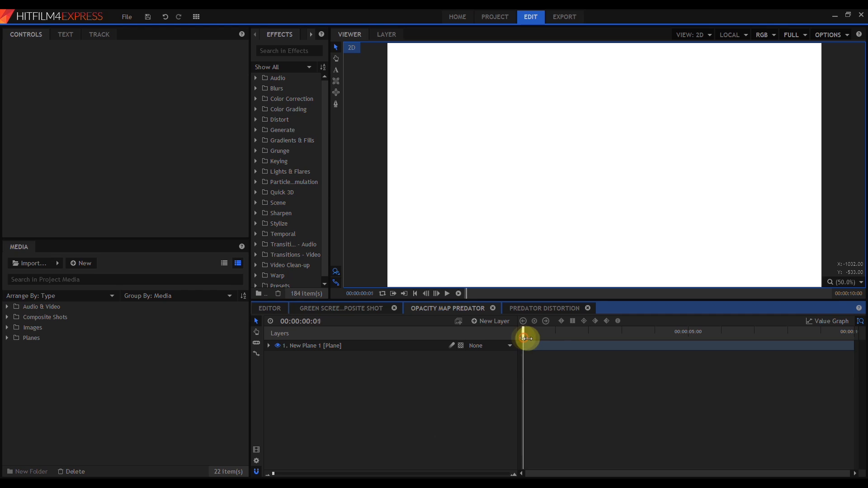